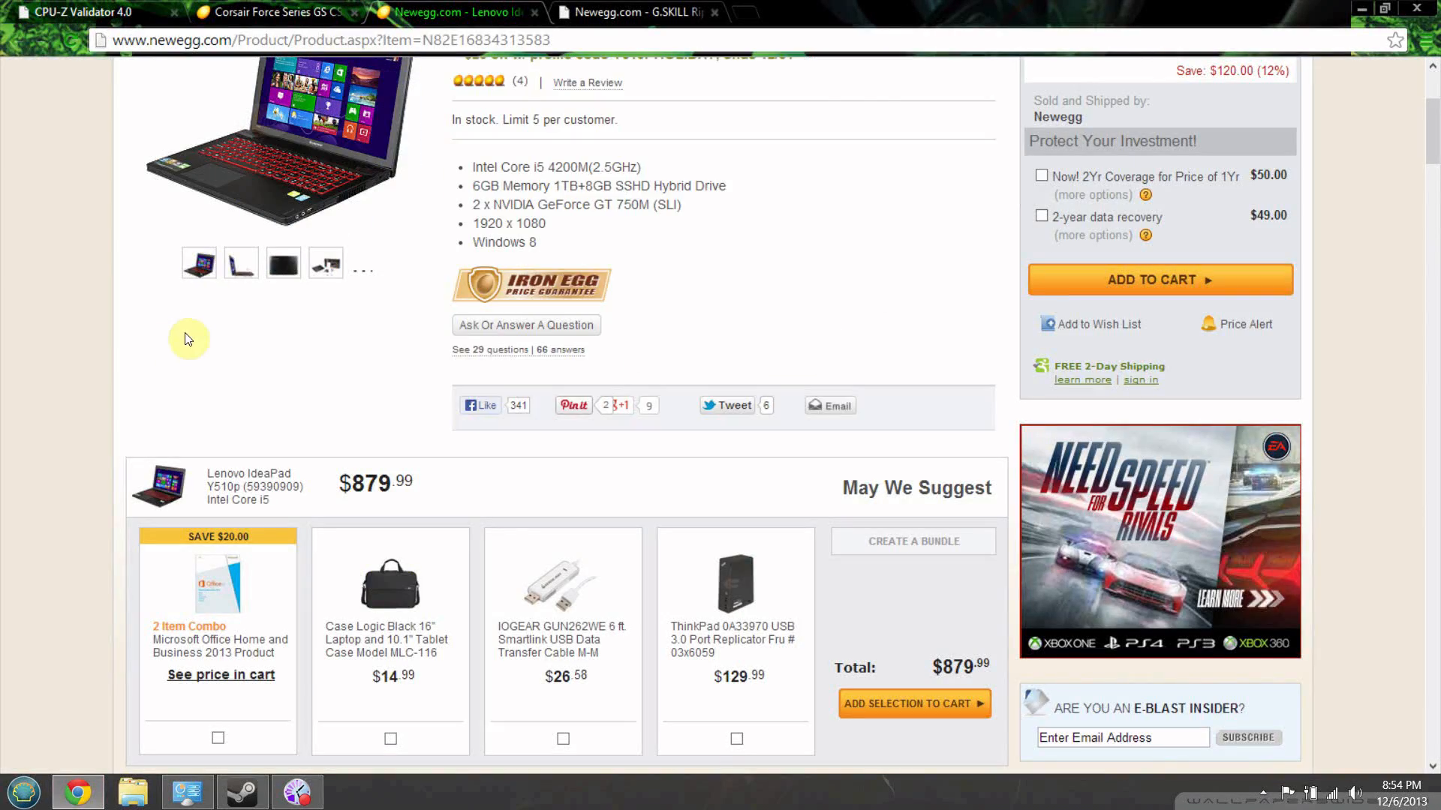
# Step: Scroll down through the laptop's feature description toward the Shopping Insight section
pyautogui.scroll(3)
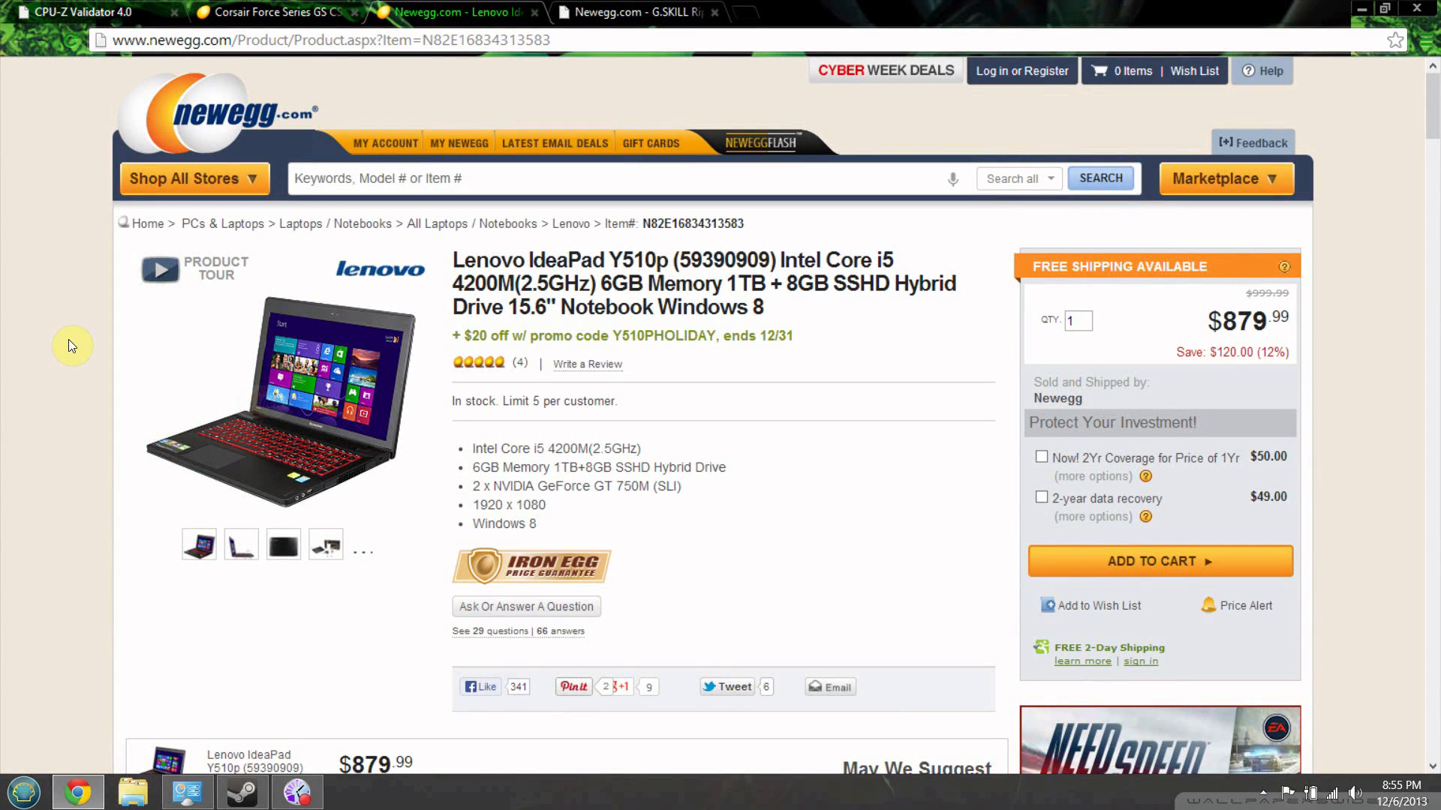
pyautogui.moveTo(986, 247)
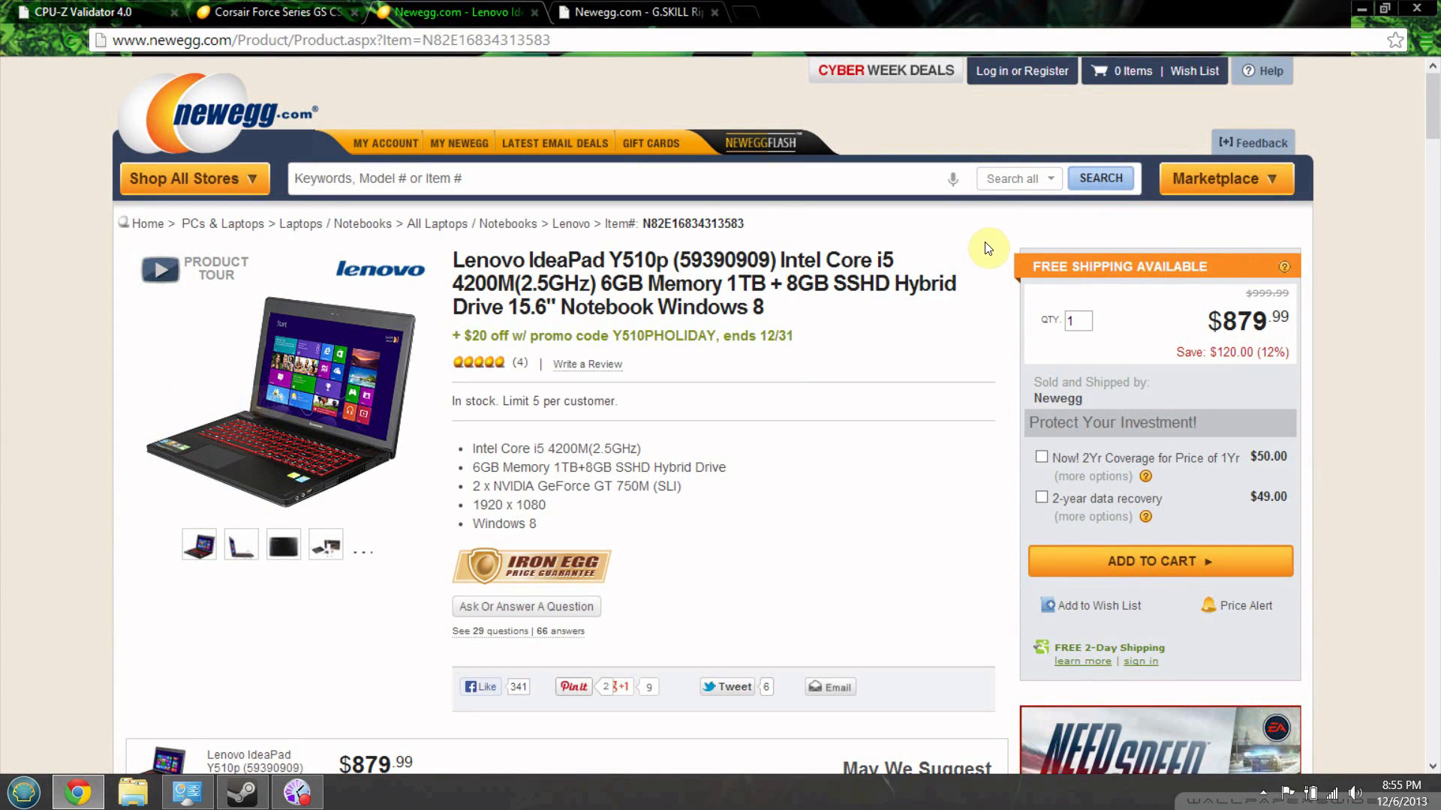
pyautogui.moveTo(1046, 272)
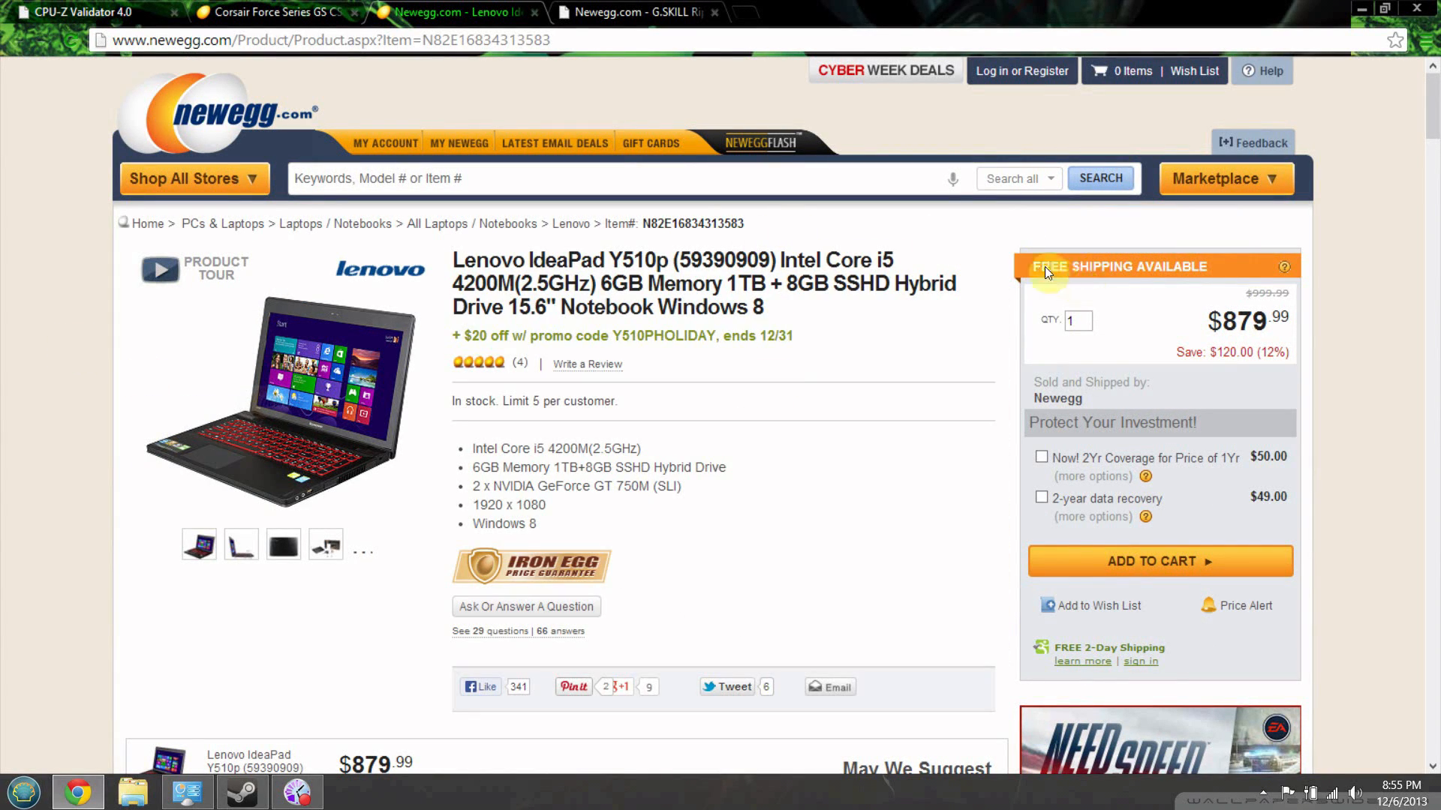
pyautogui.moveTo(84, 393)
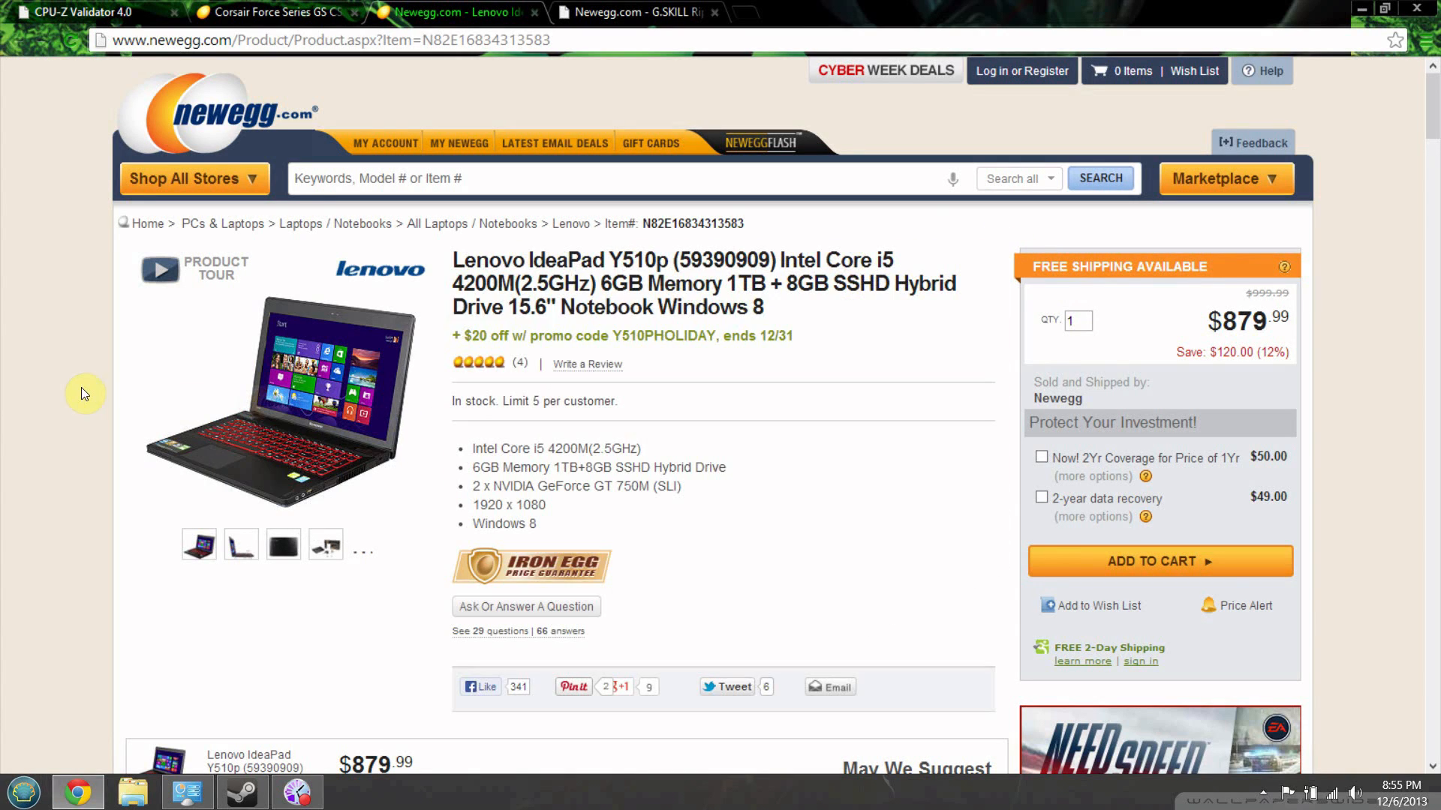
pyautogui.moveTo(450, 373)
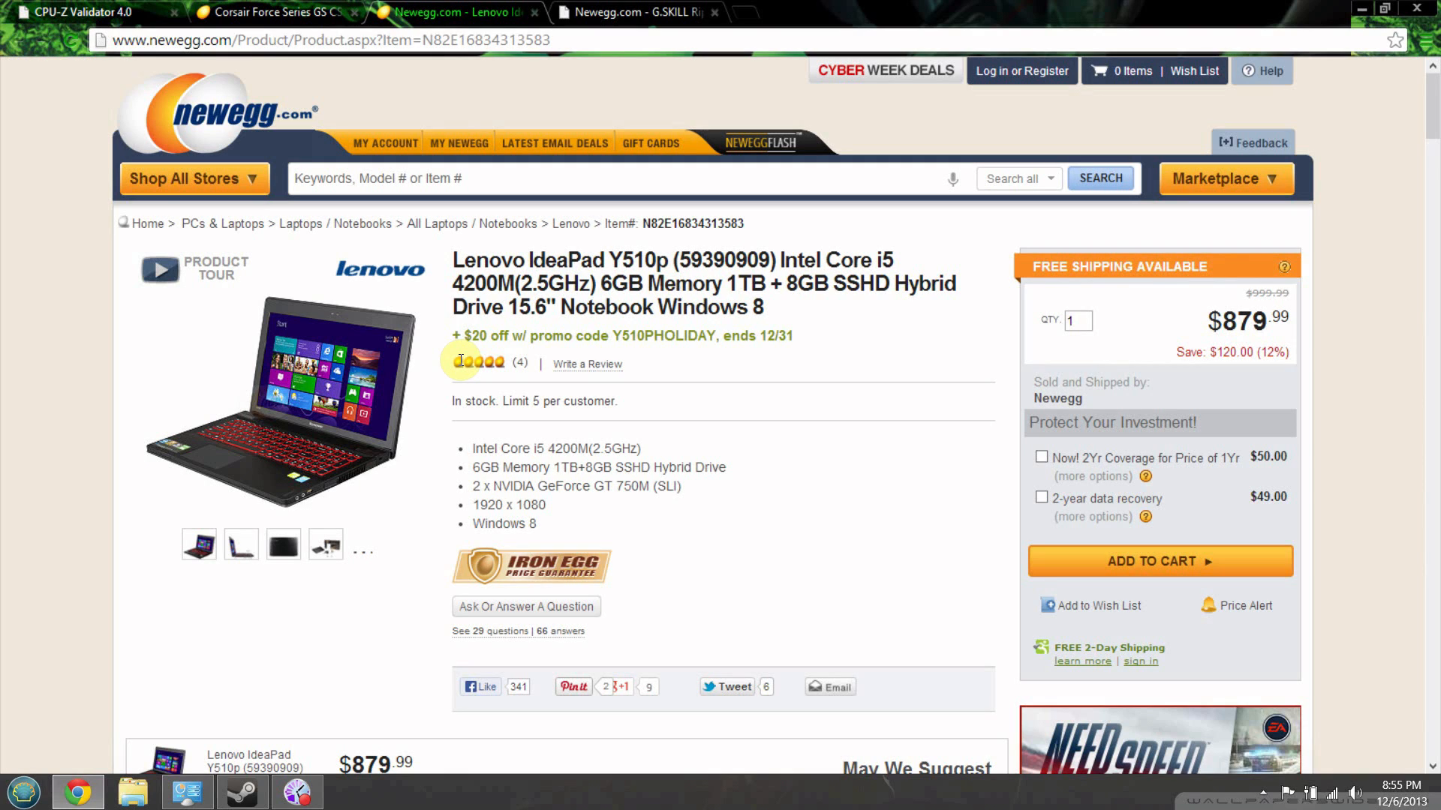
pyautogui.moveTo(441, 386)
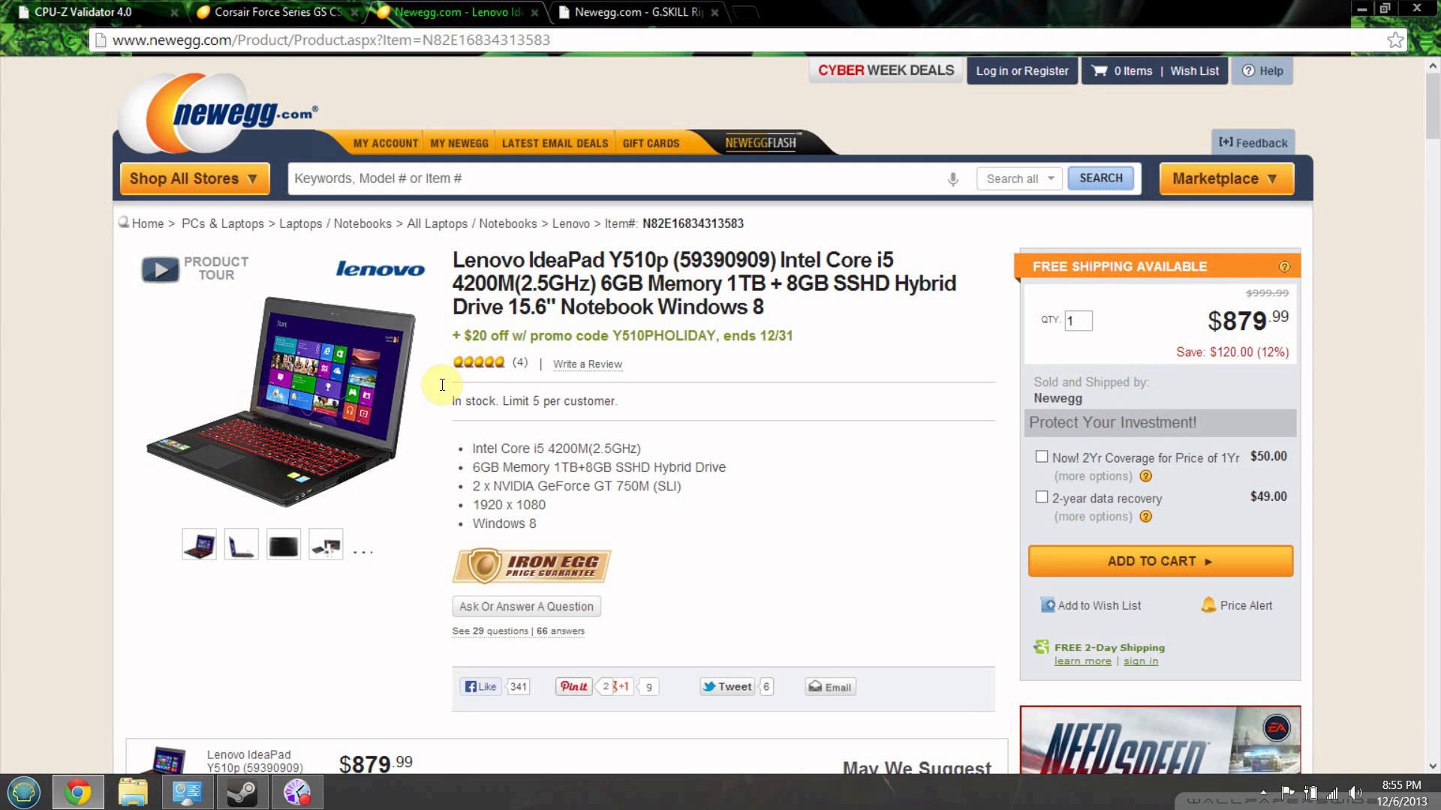
pyautogui.moveTo(501, 390)
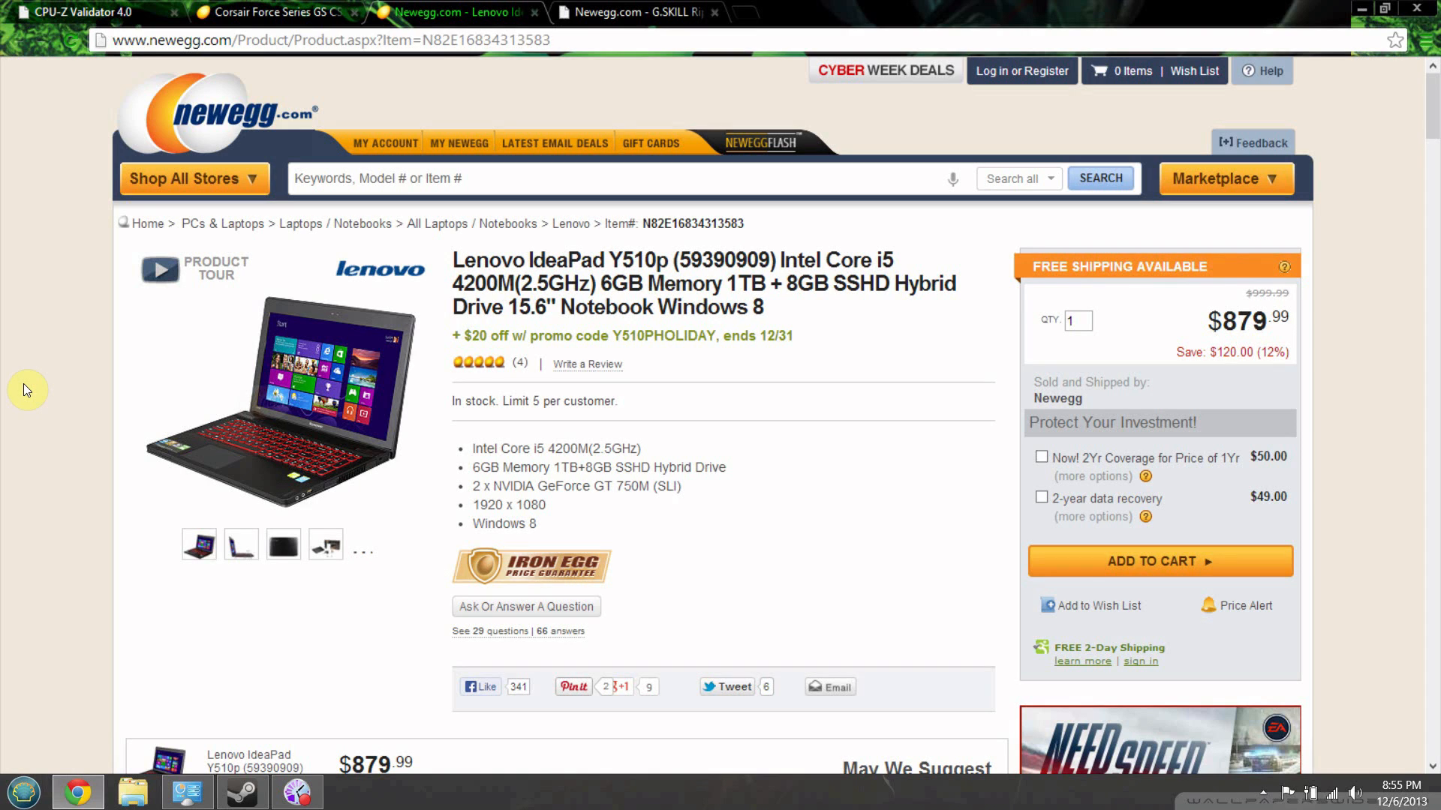
pyautogui.moveTo(145, 392)
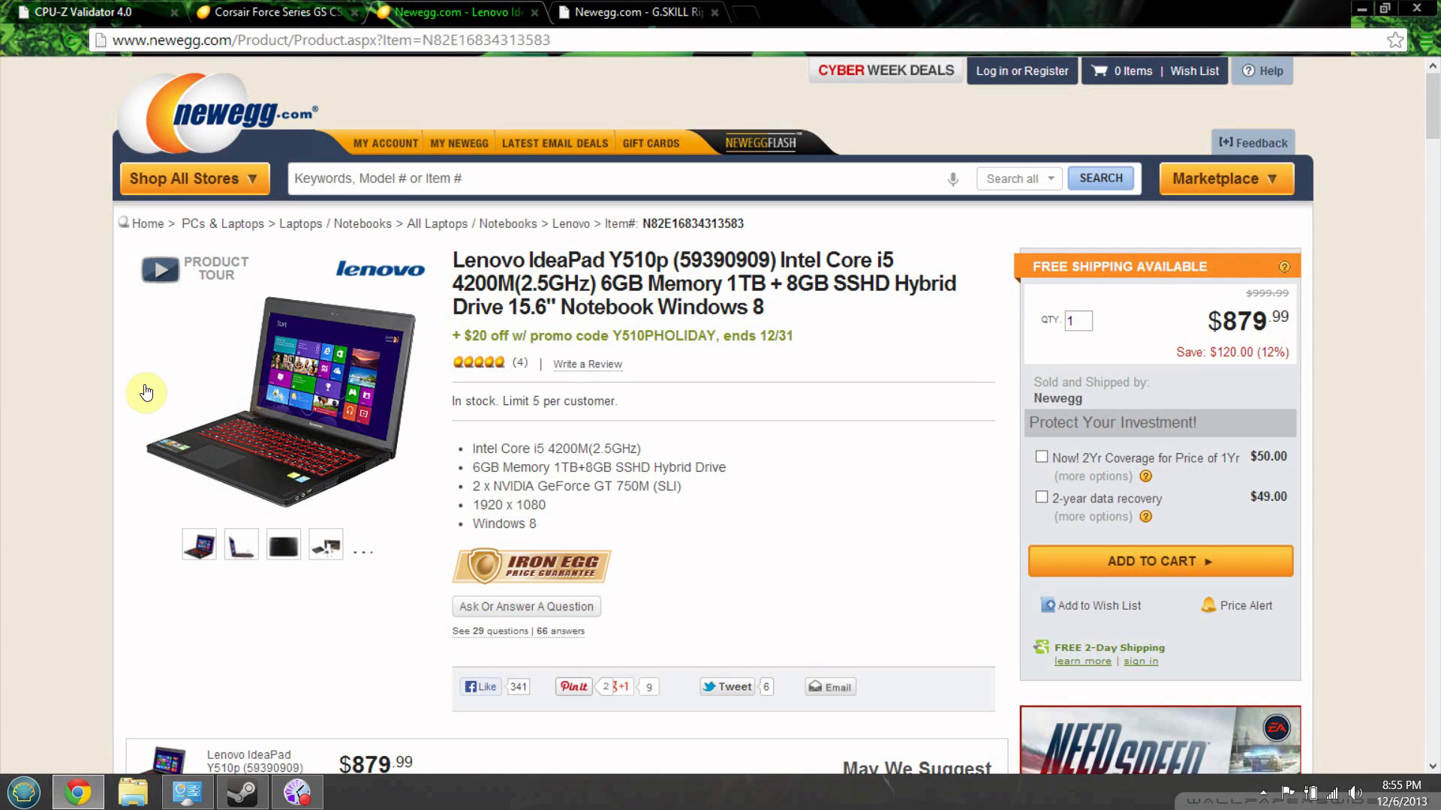
pyautogui.moveTo(473, 449); pyautogui.dragTo(594, 468)
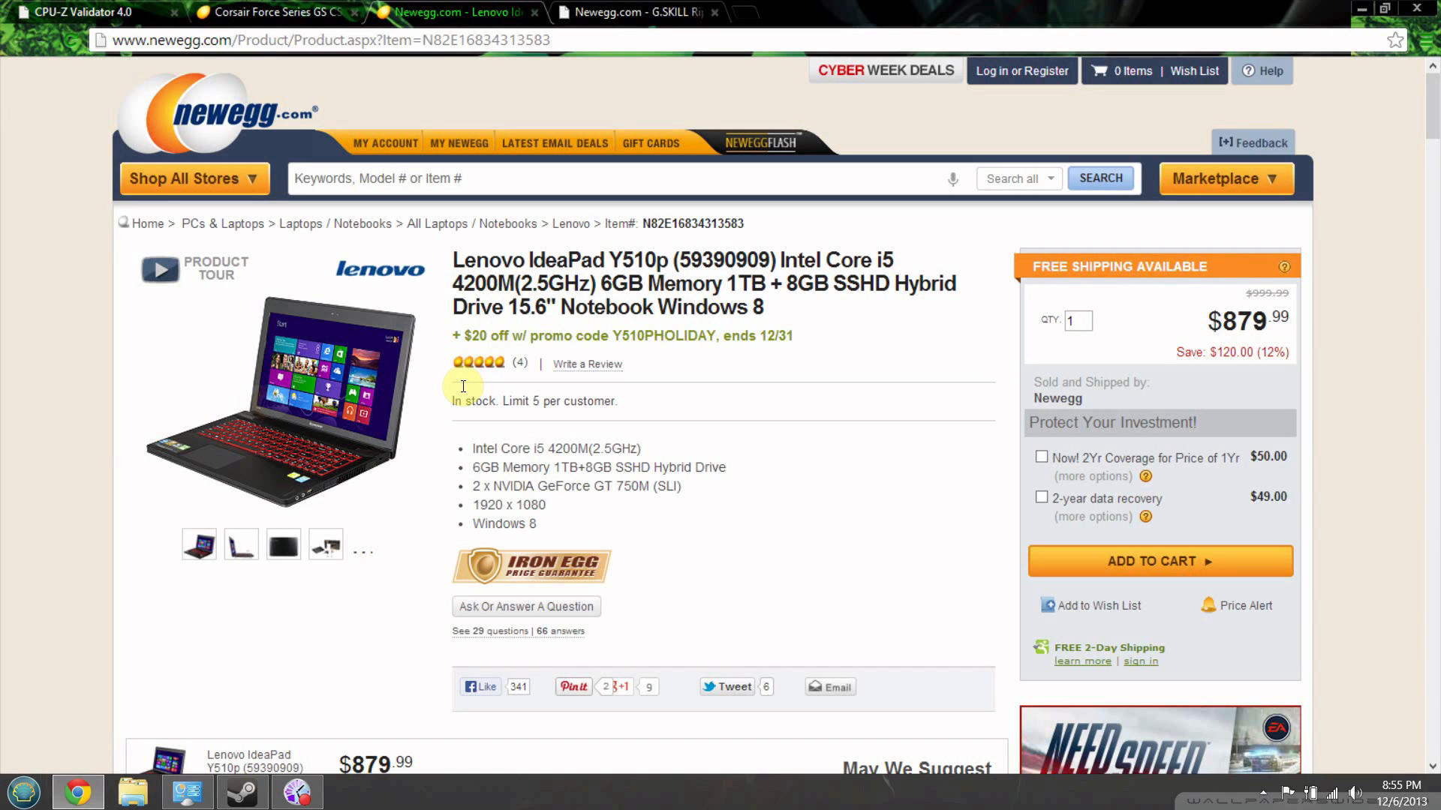
pyautogui.moveTo(508, 386)
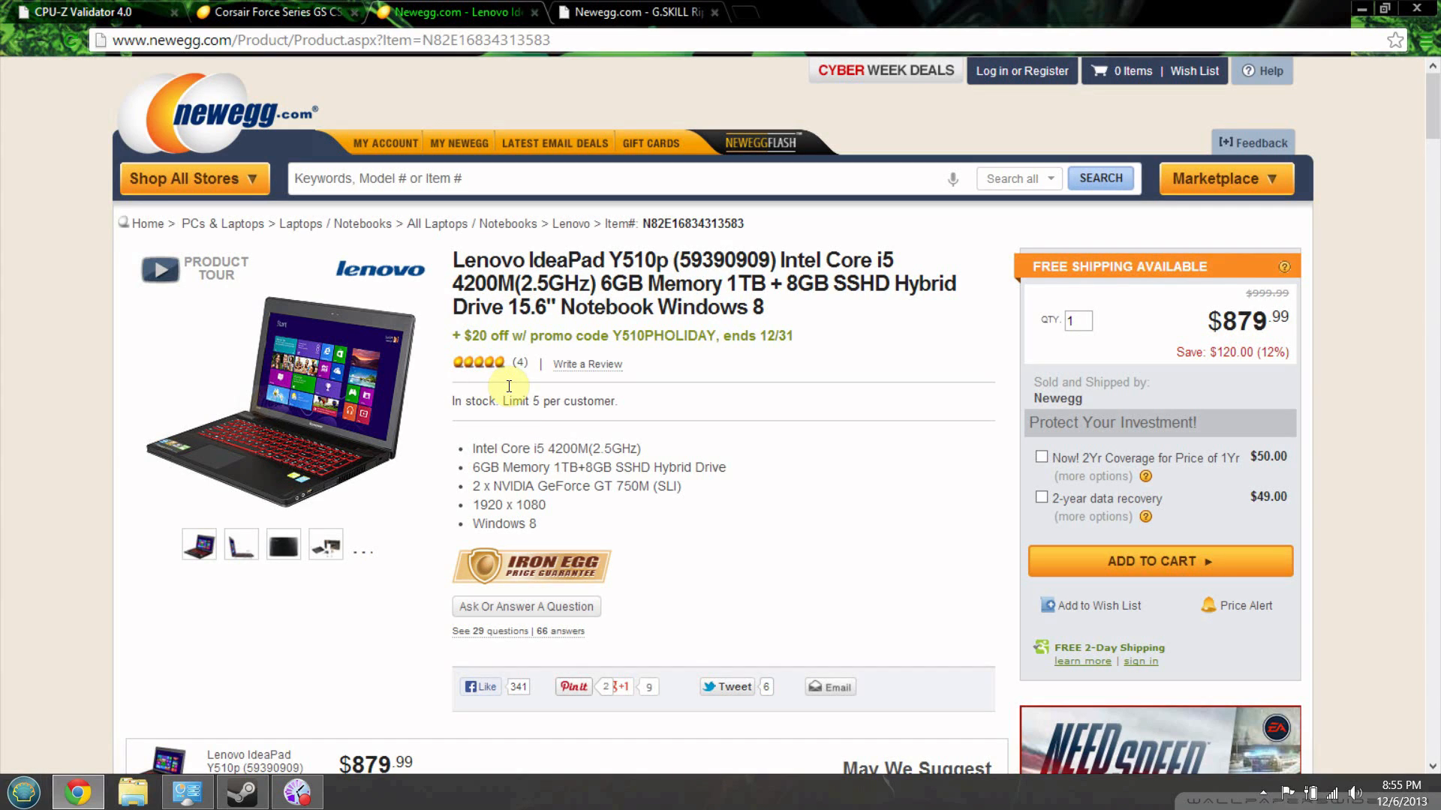
pyautogui.moveTo(540, 386)
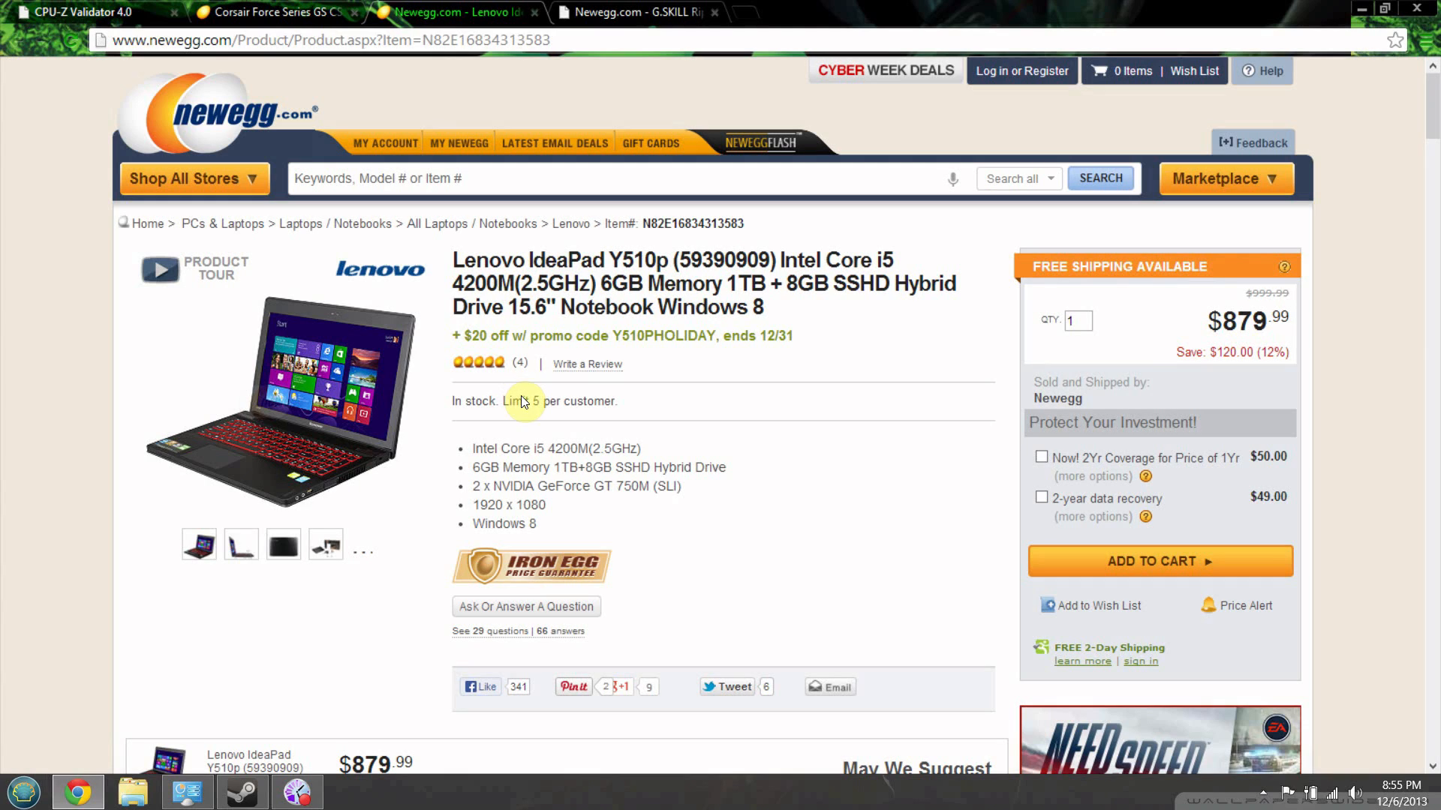
pyautogui.moveTo(484, 404)
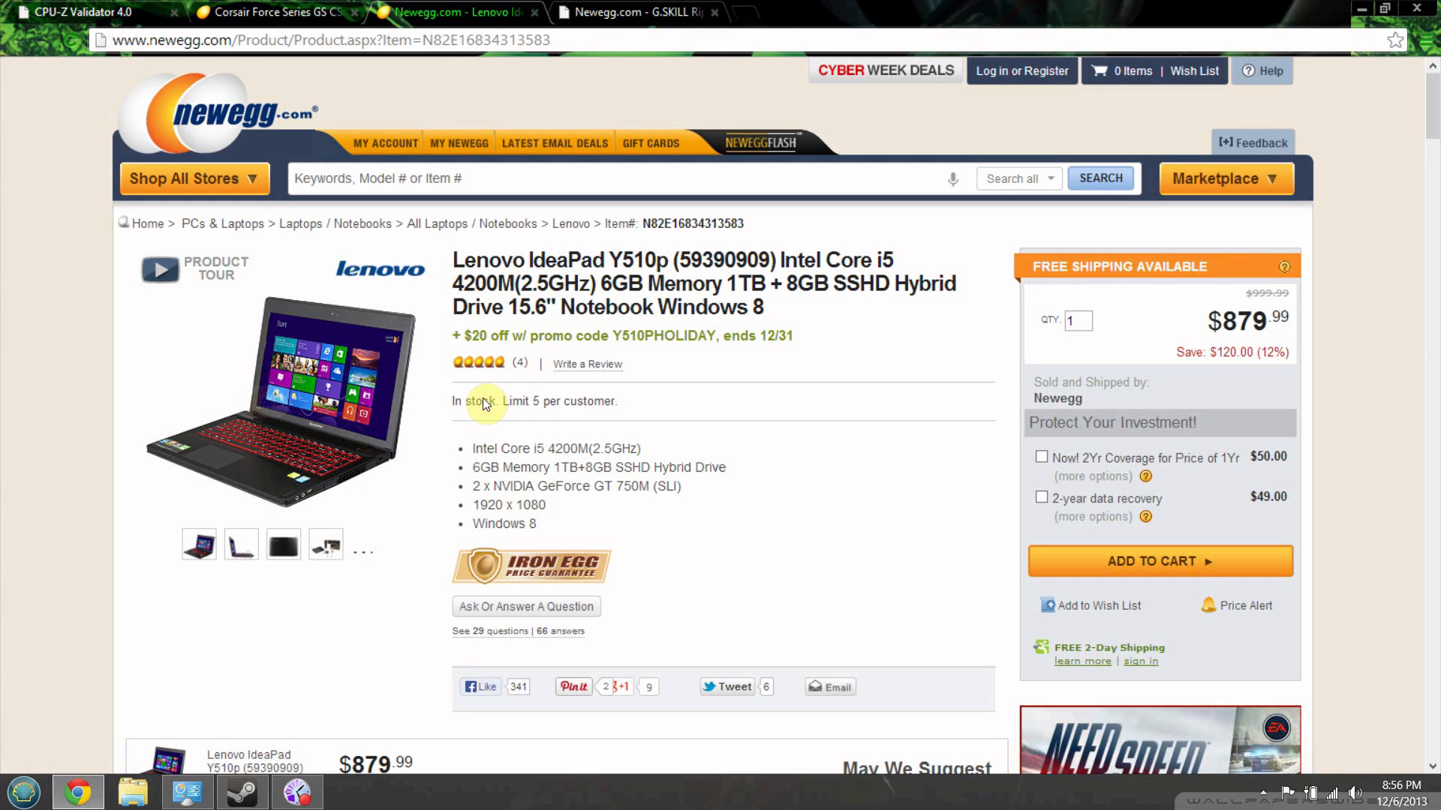
pyautogui.moveTo(485, 387)
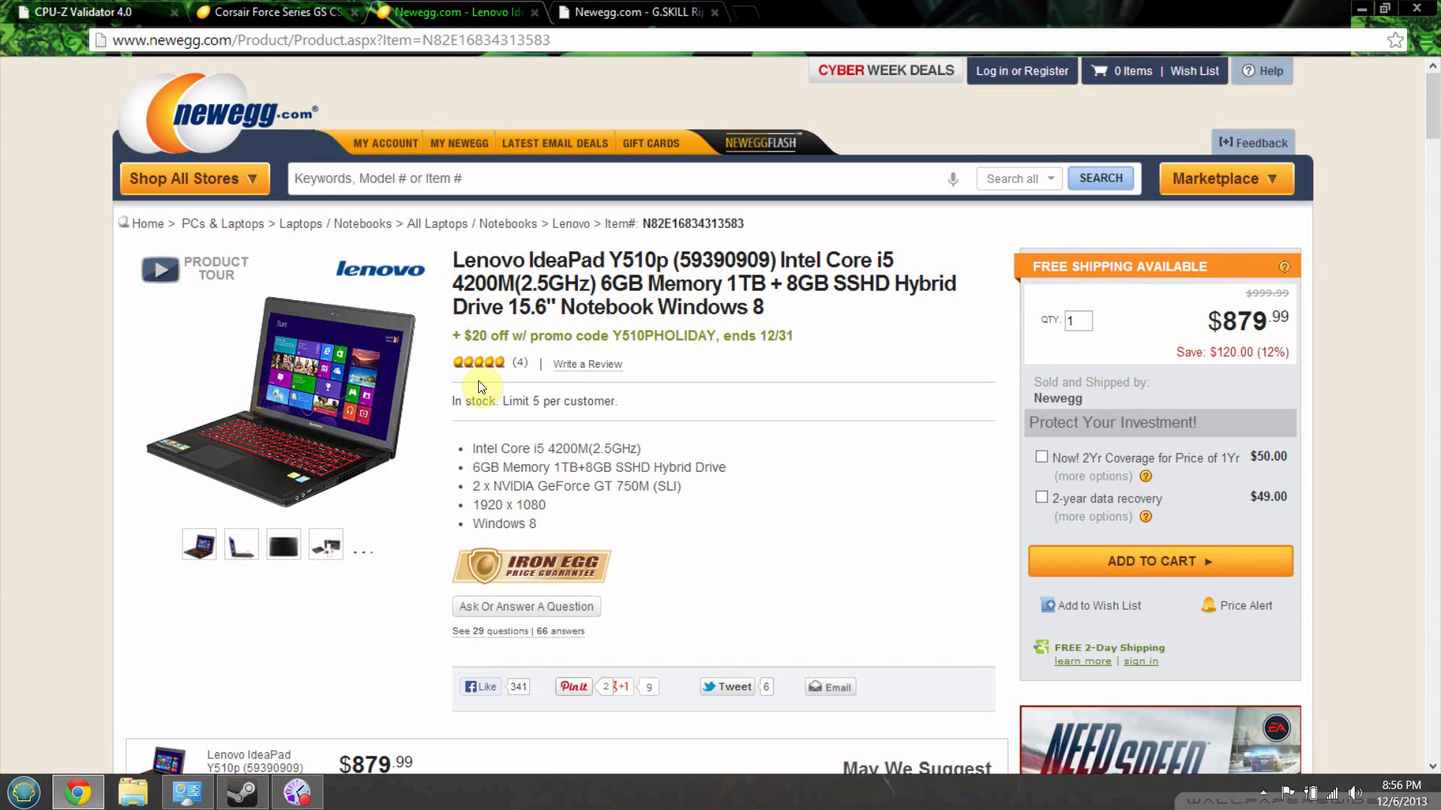
pyautogui.moveTo(377, 393)
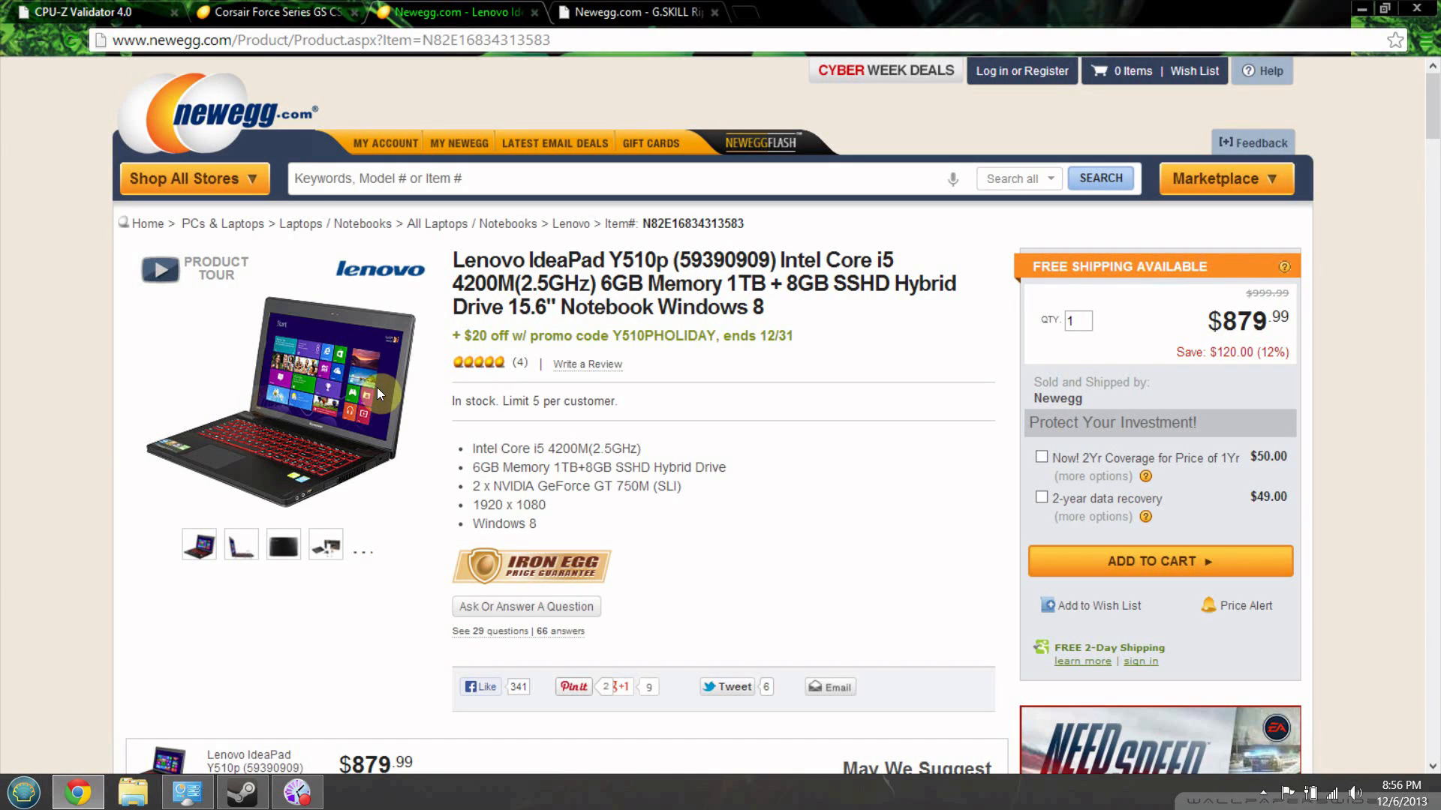
pyautogui.moveTo(506, 392)
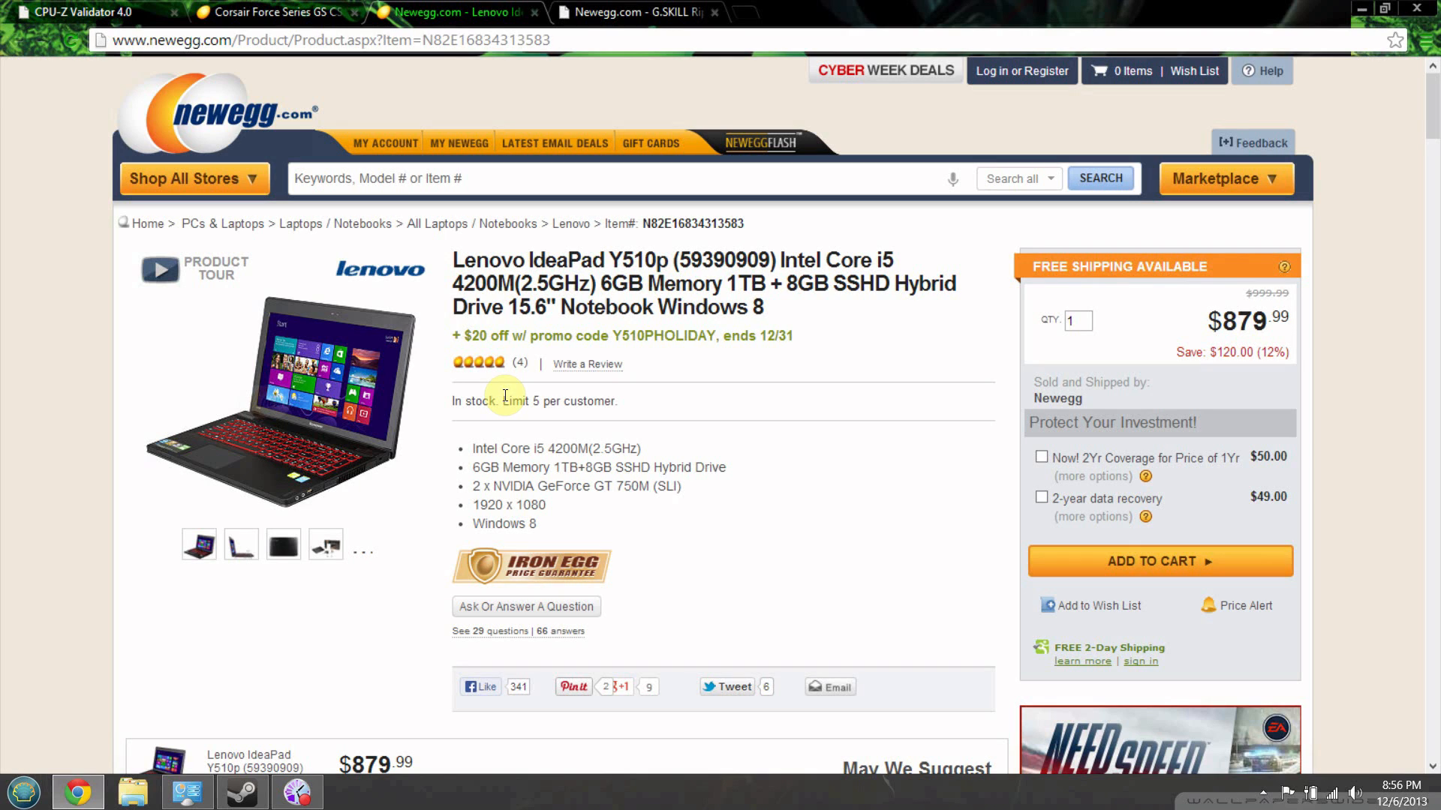
pyautogui.moveTo(391, 406)
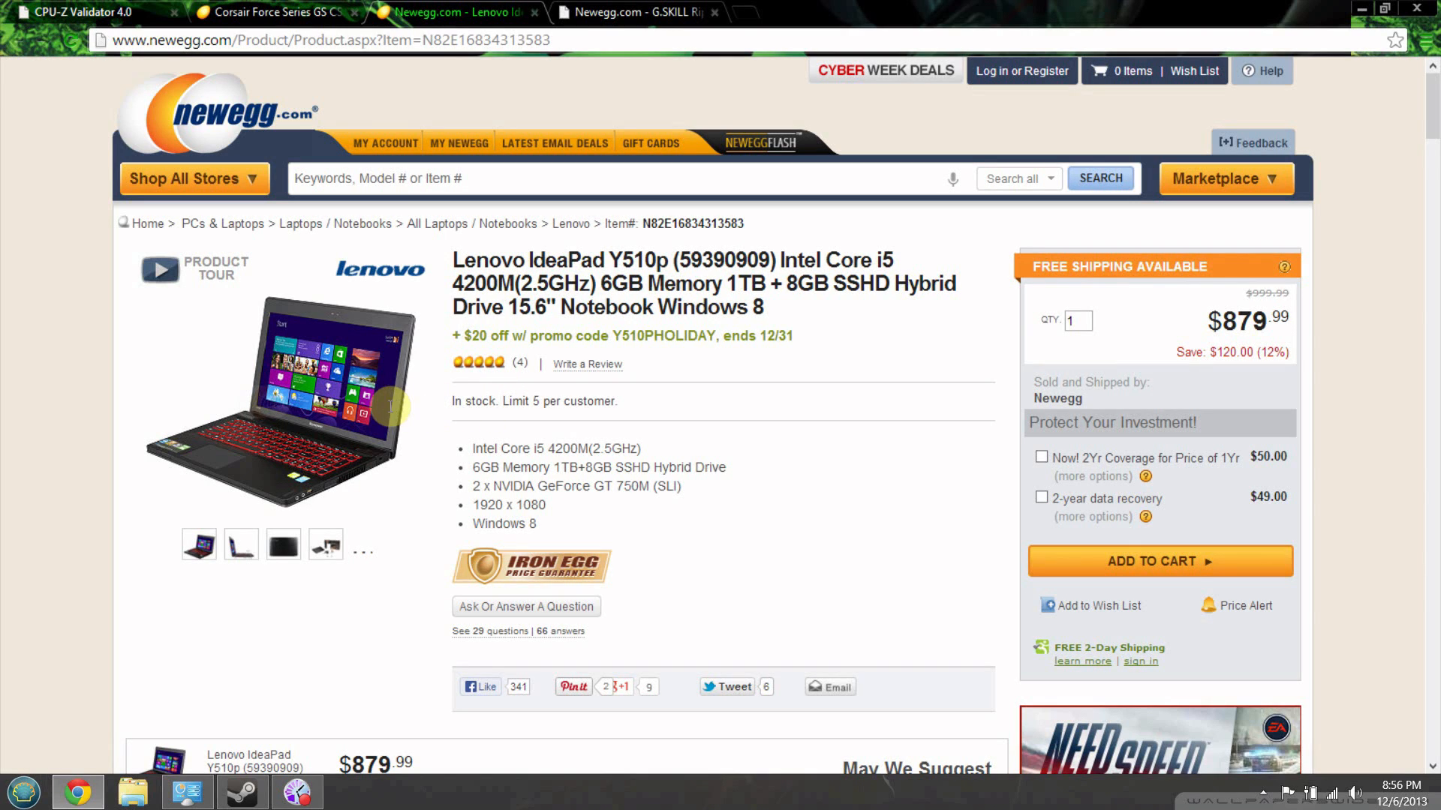
pyautogui.scroll(-3)
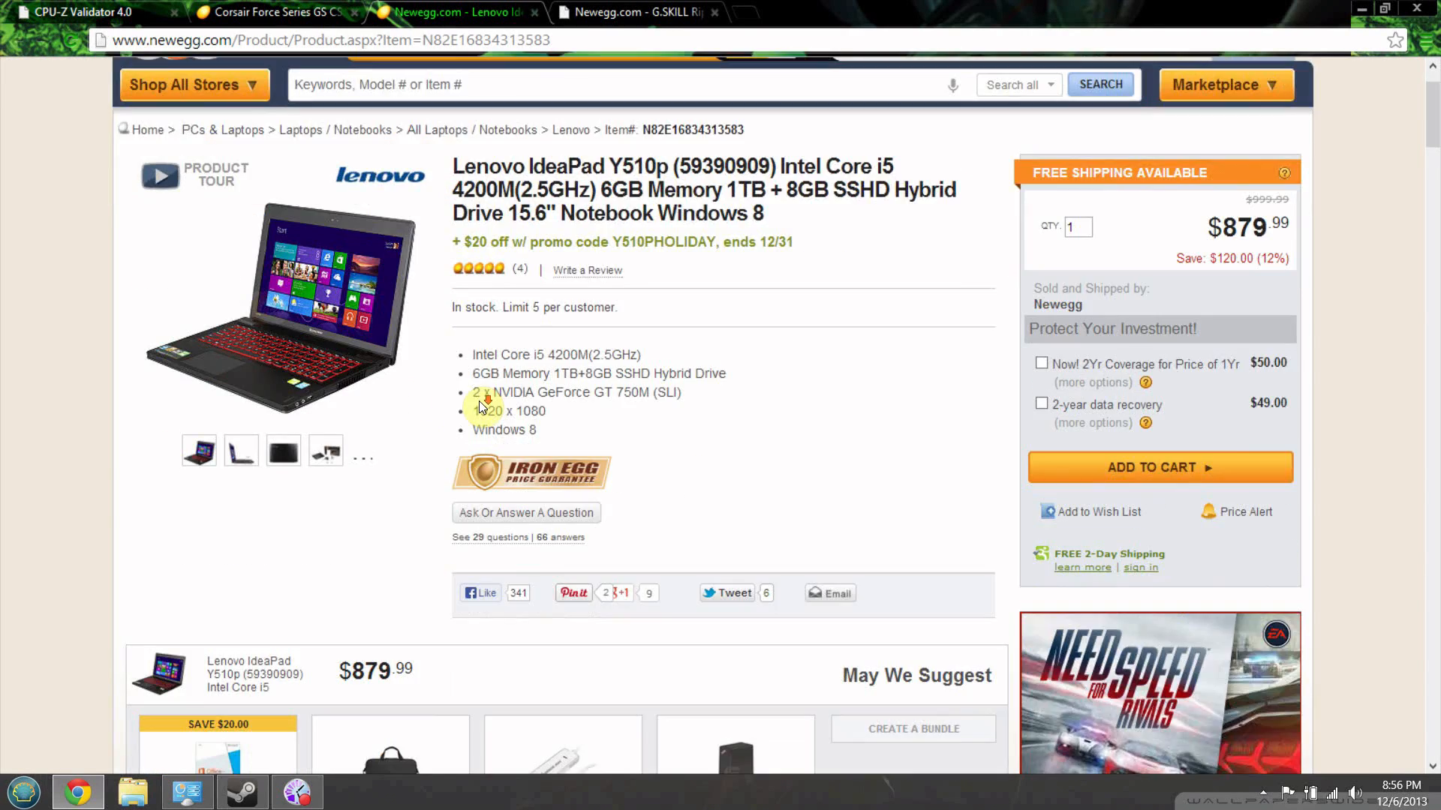
pyautogui.scroll(-3)
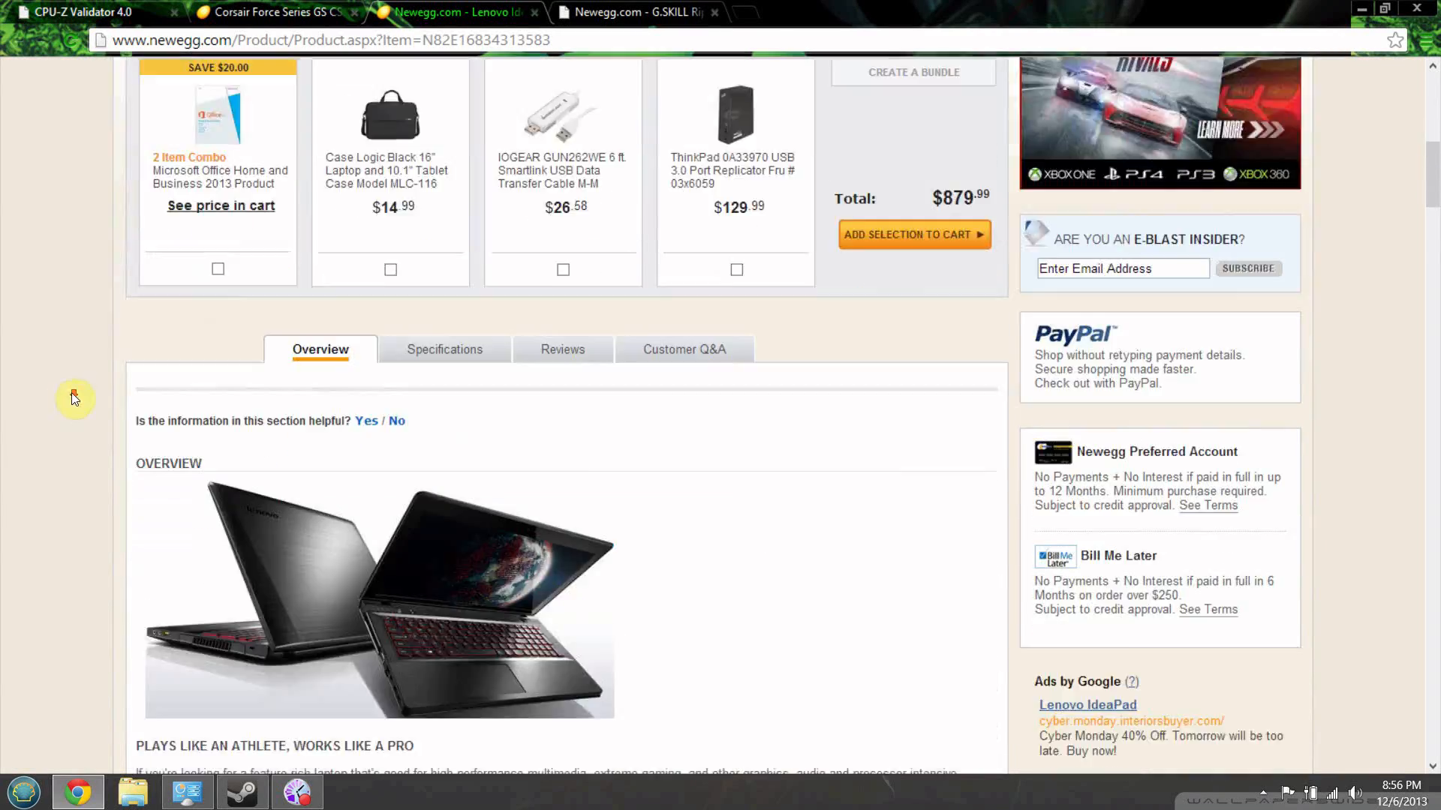
pyautogui.scroll(-3)
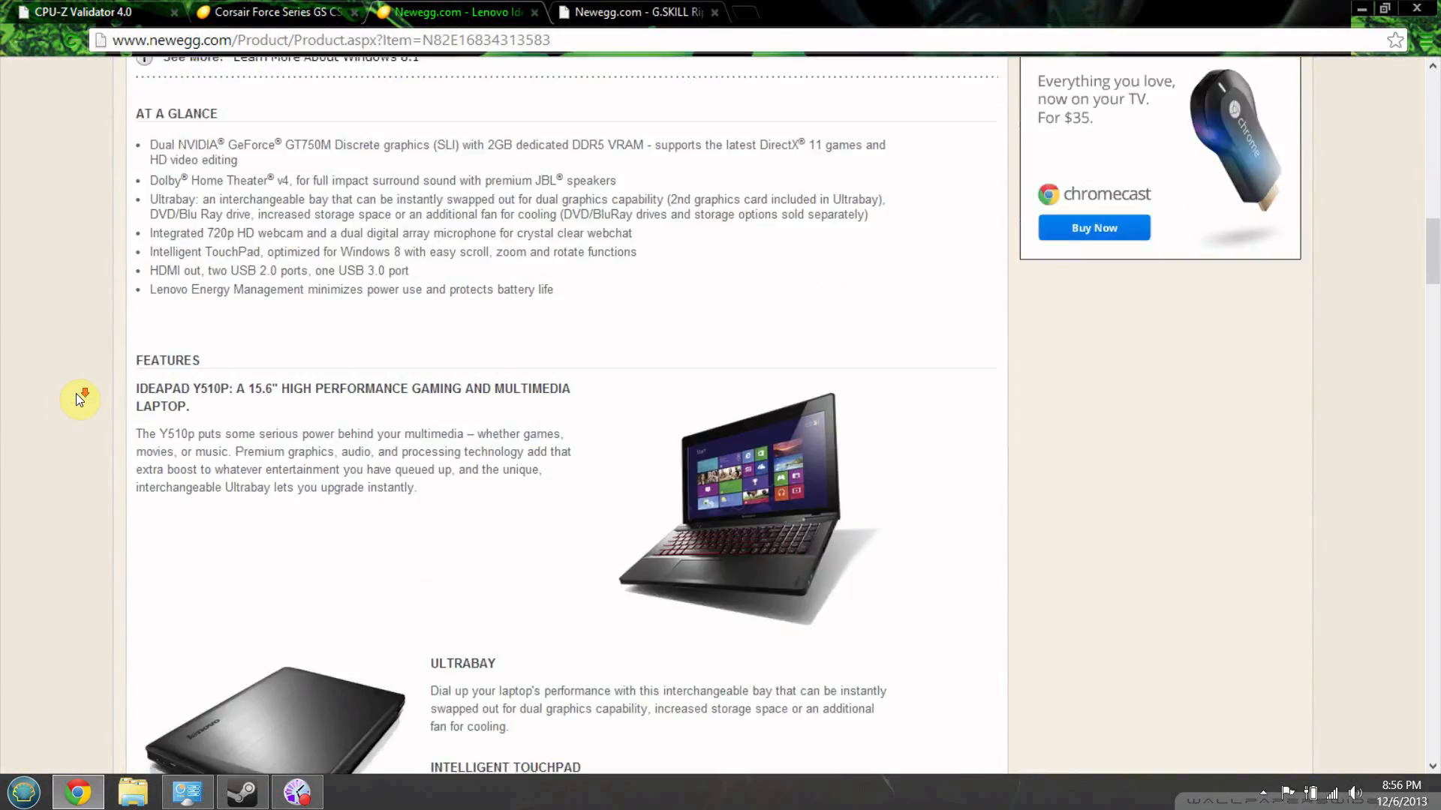
pyautogui.scroll(-3)
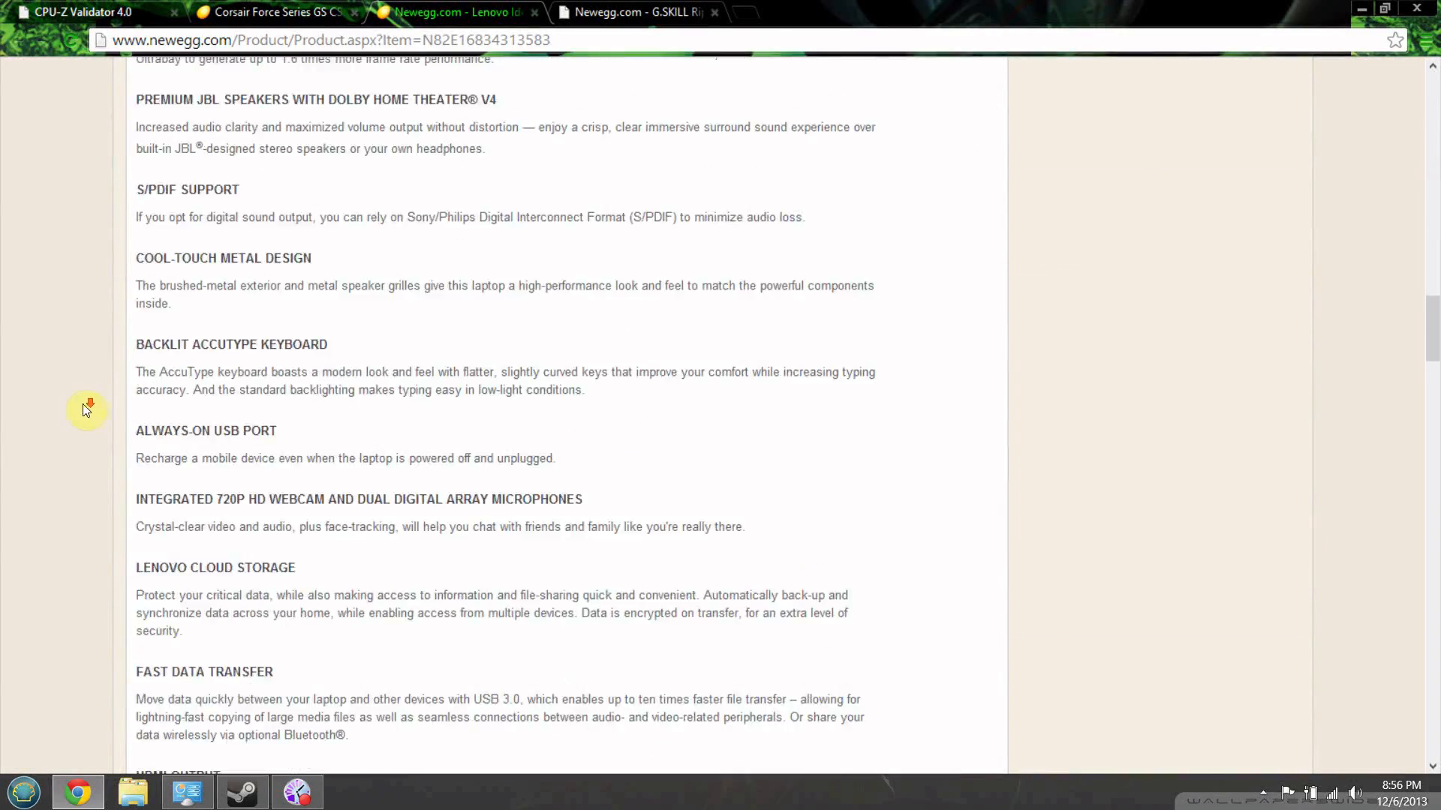
pyautogui.scroll(-3)
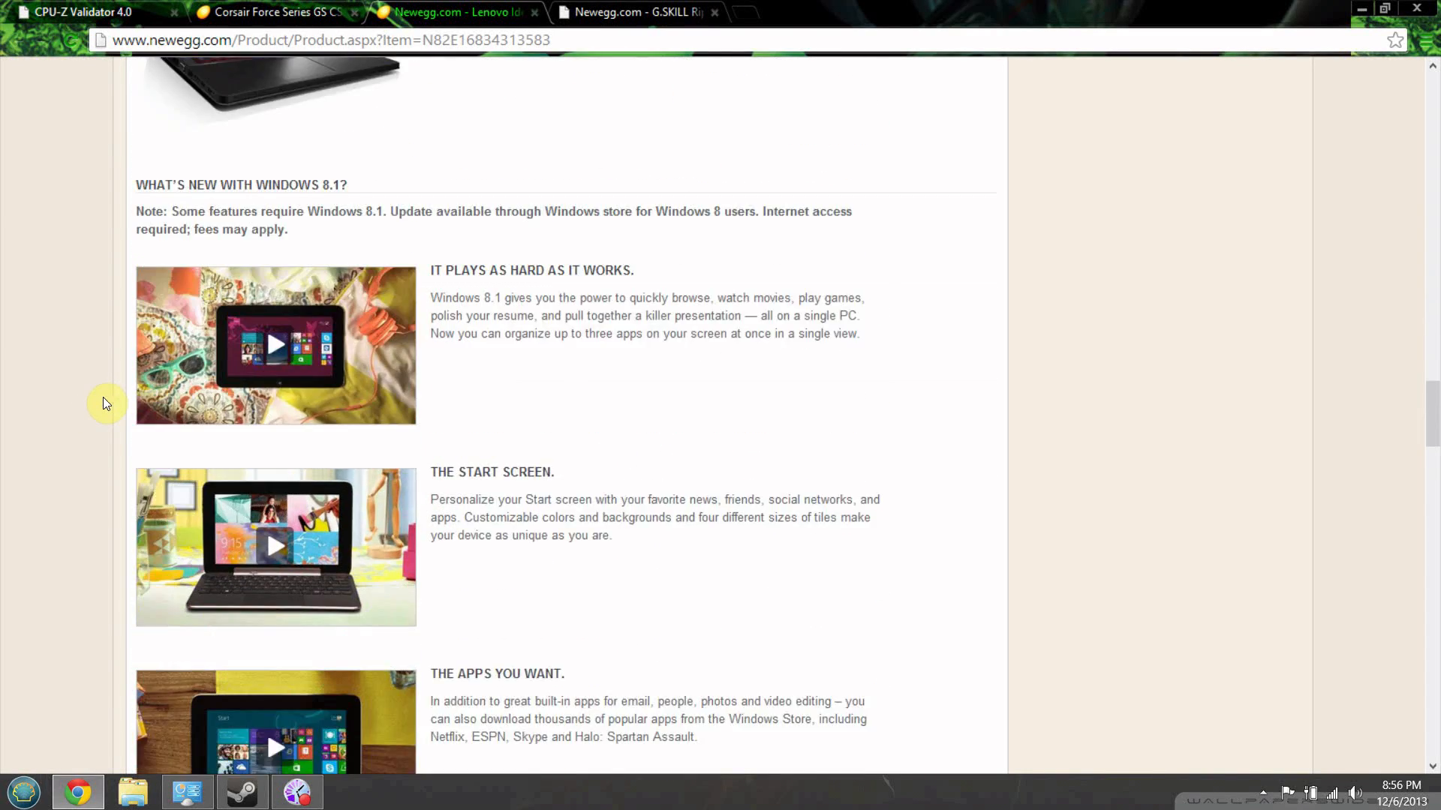
# Step: Finish scrolling the description, then switch to the Corsair Force Series GS 360GB SSD page
pyautogui.scroll(-3)
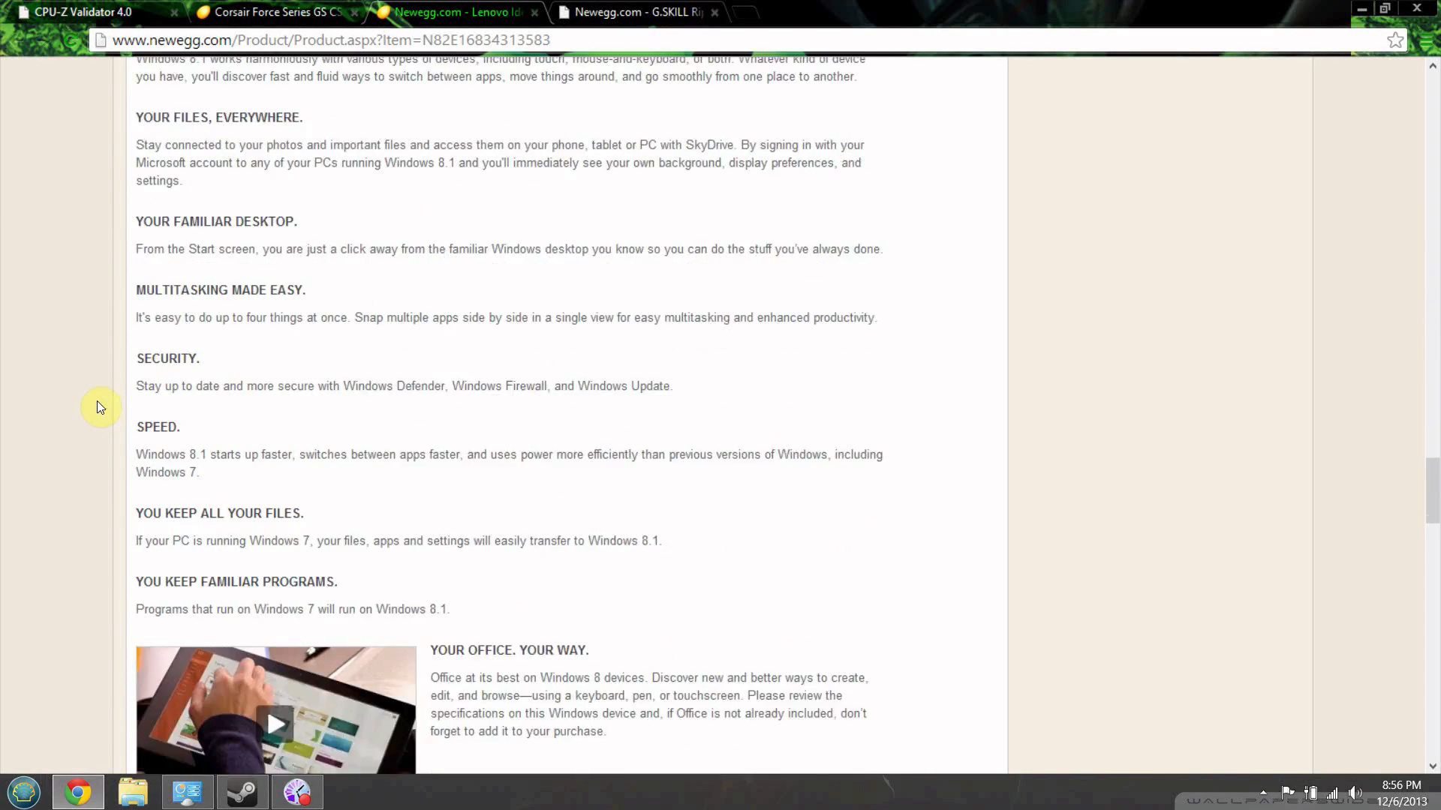
pyautogui.scroll(-3)
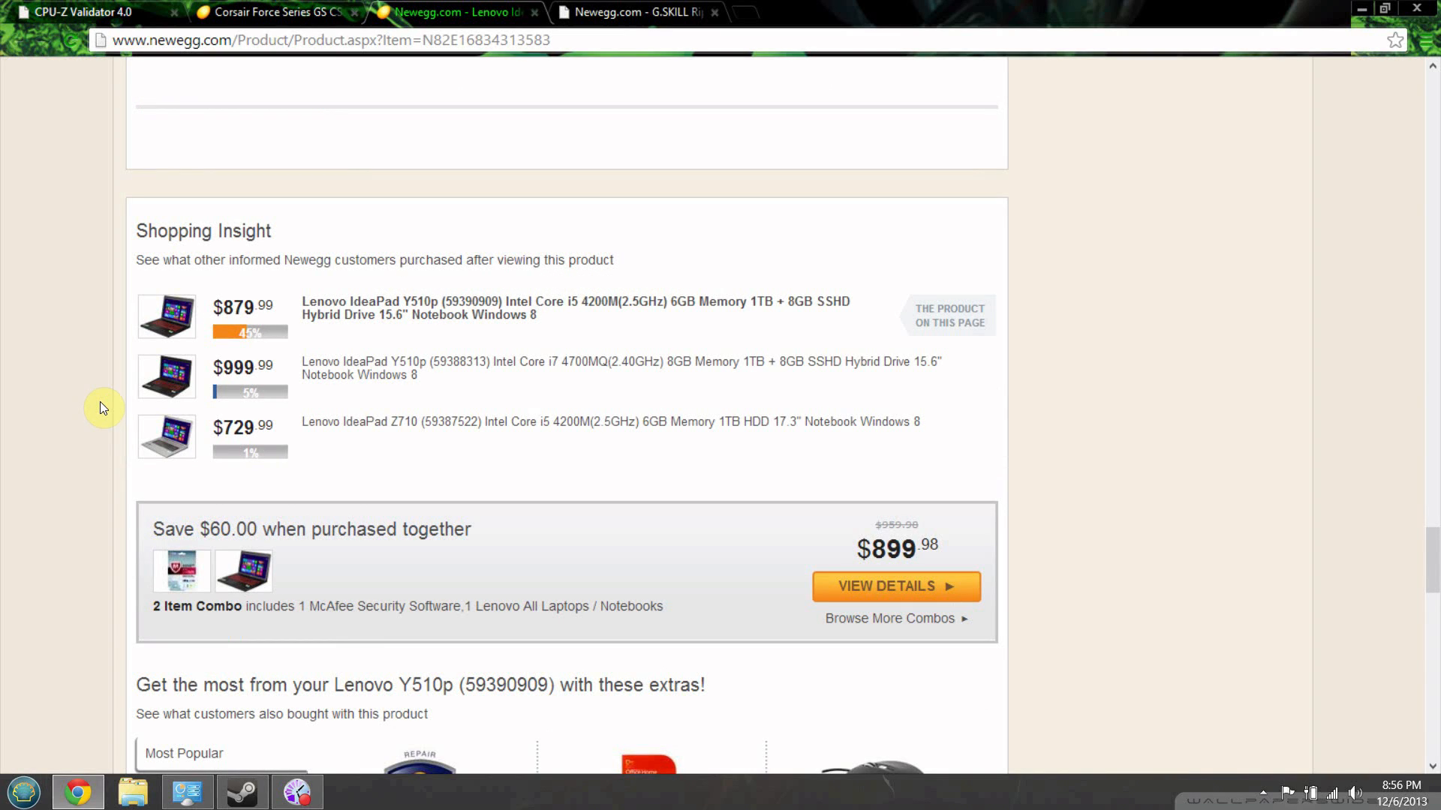
pyautogui.moveTo(168, 258)
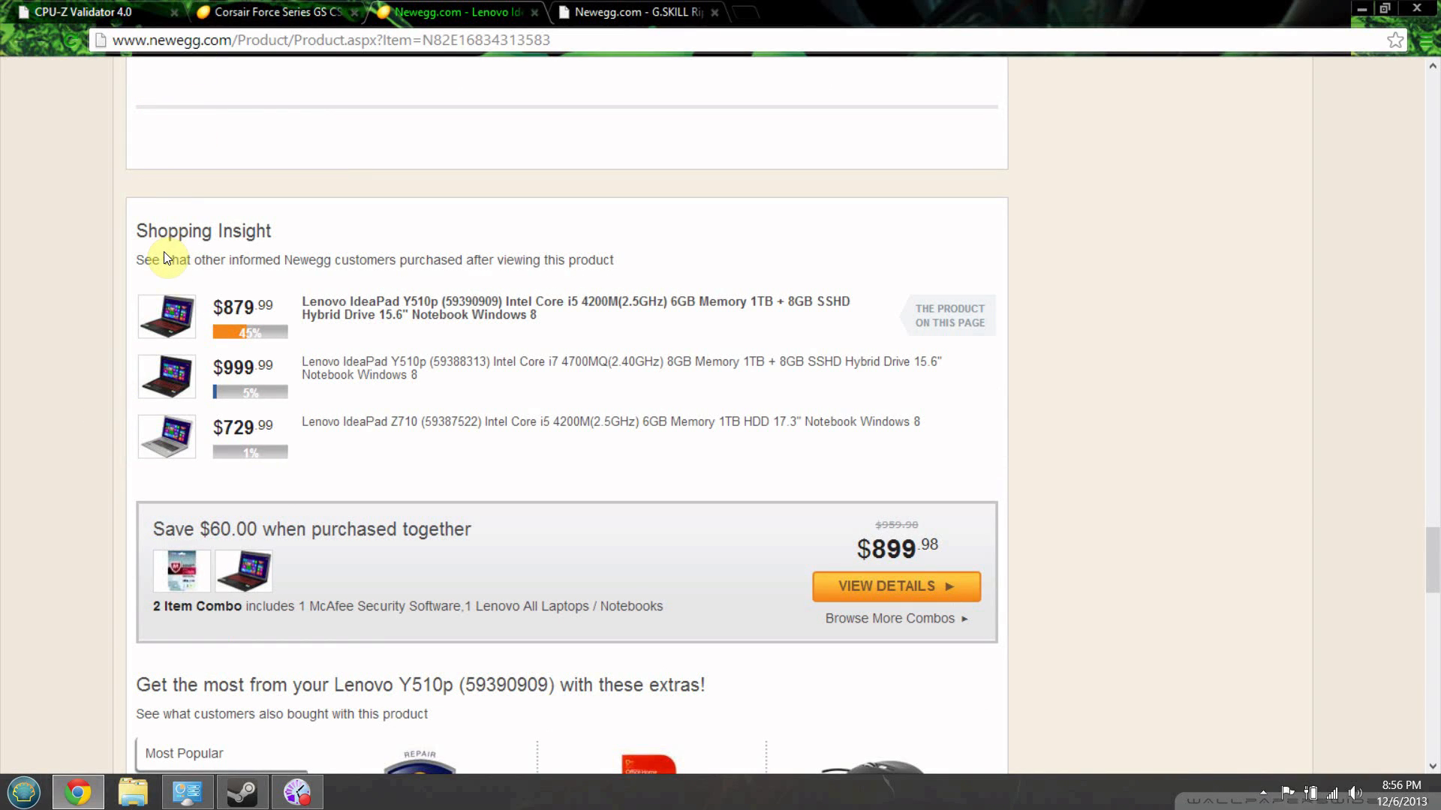
pyautogui.moveTo(195, 297)
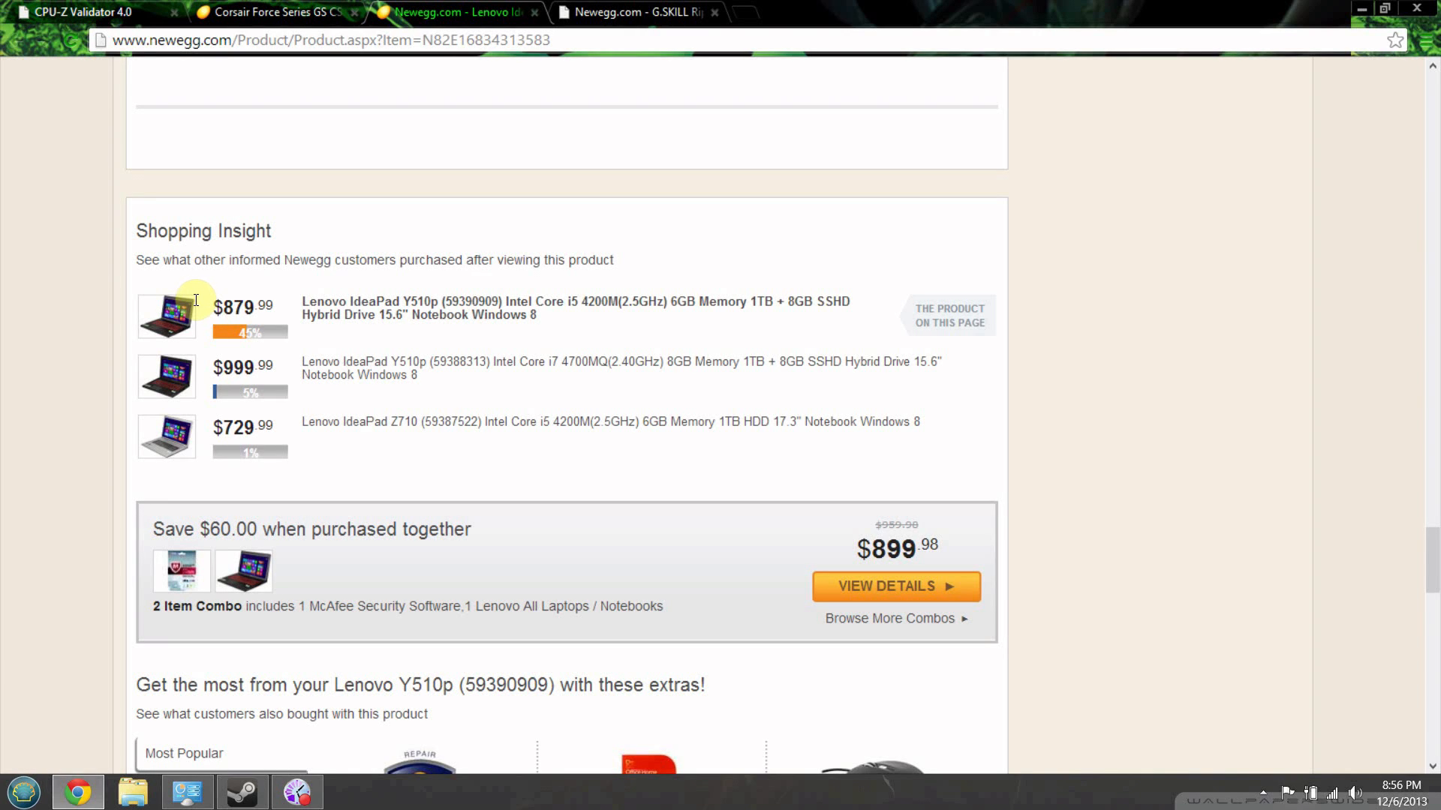
pyautogui.moveTo(193, 321)
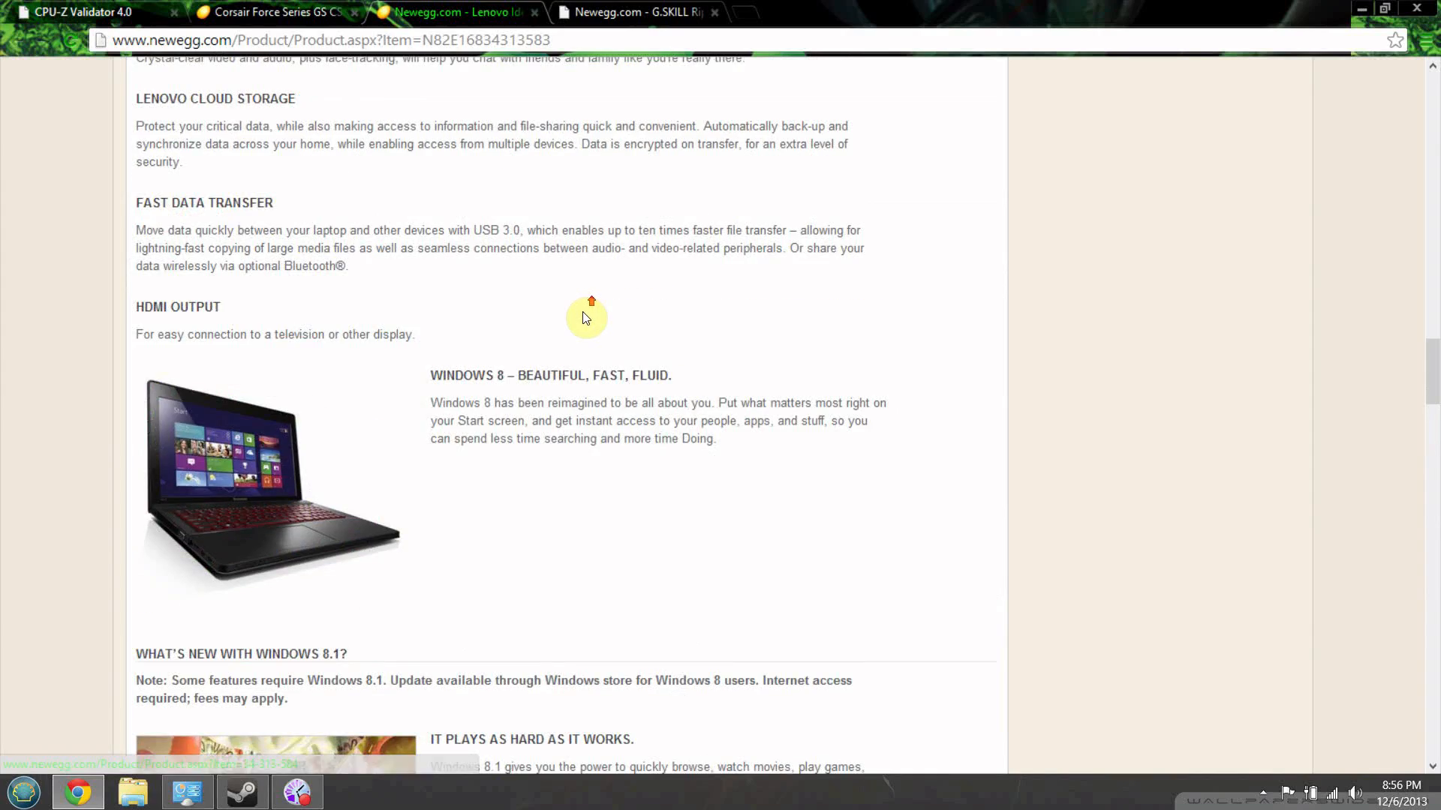
pyautogui.click(271, 12)
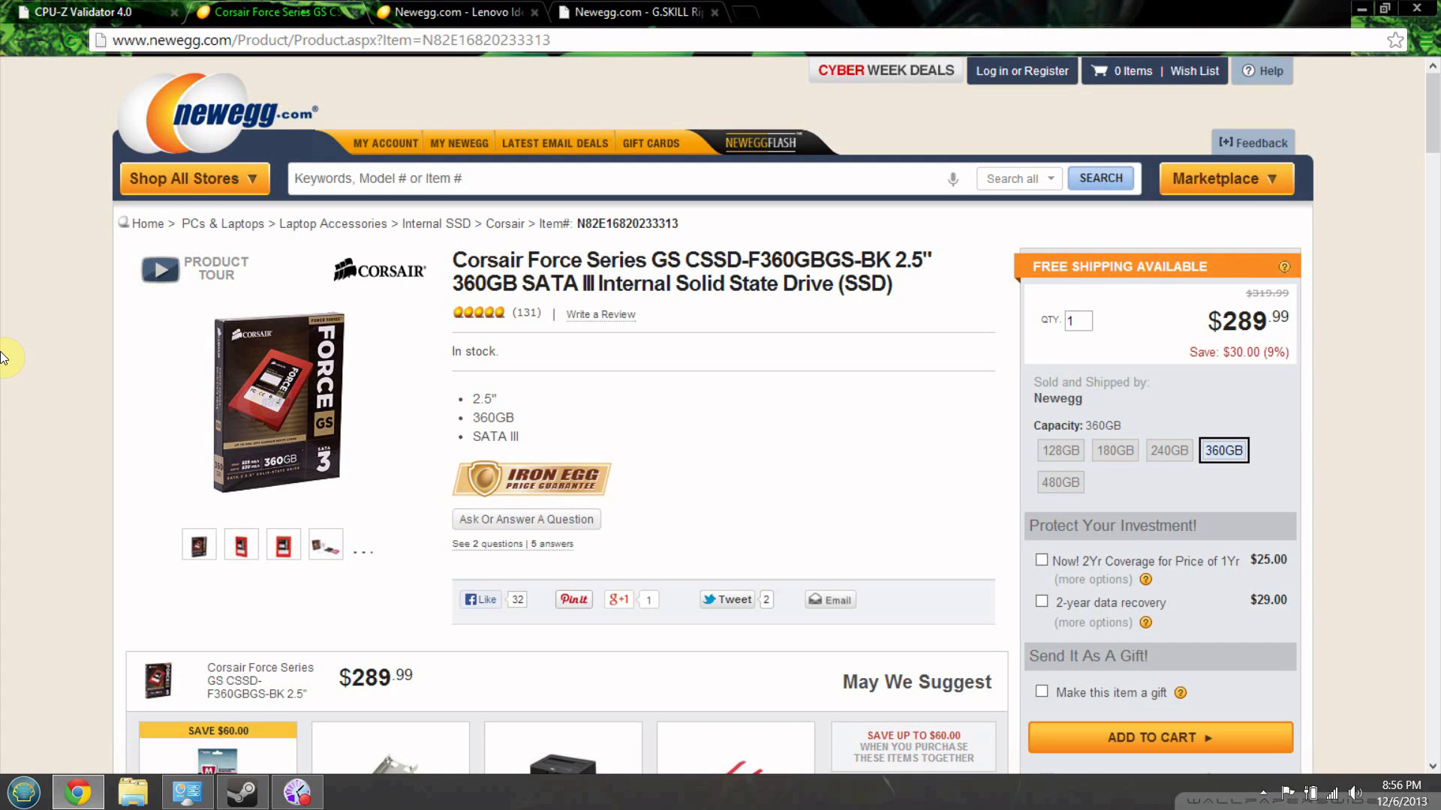
pyautogui.moveTo(454, 282)
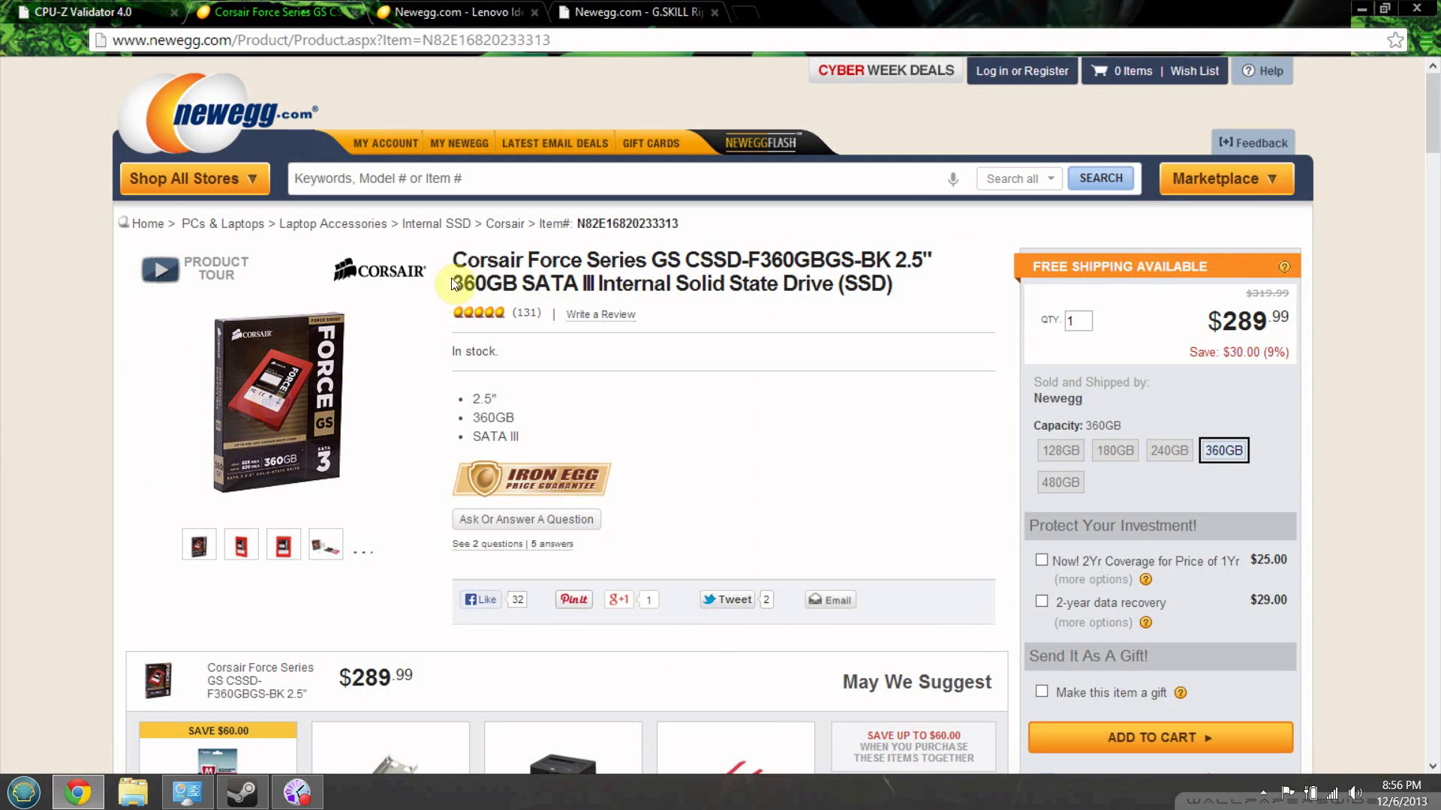
pyautogui.moveTo(453, 284); pyautogui.dragTo(650, 283)
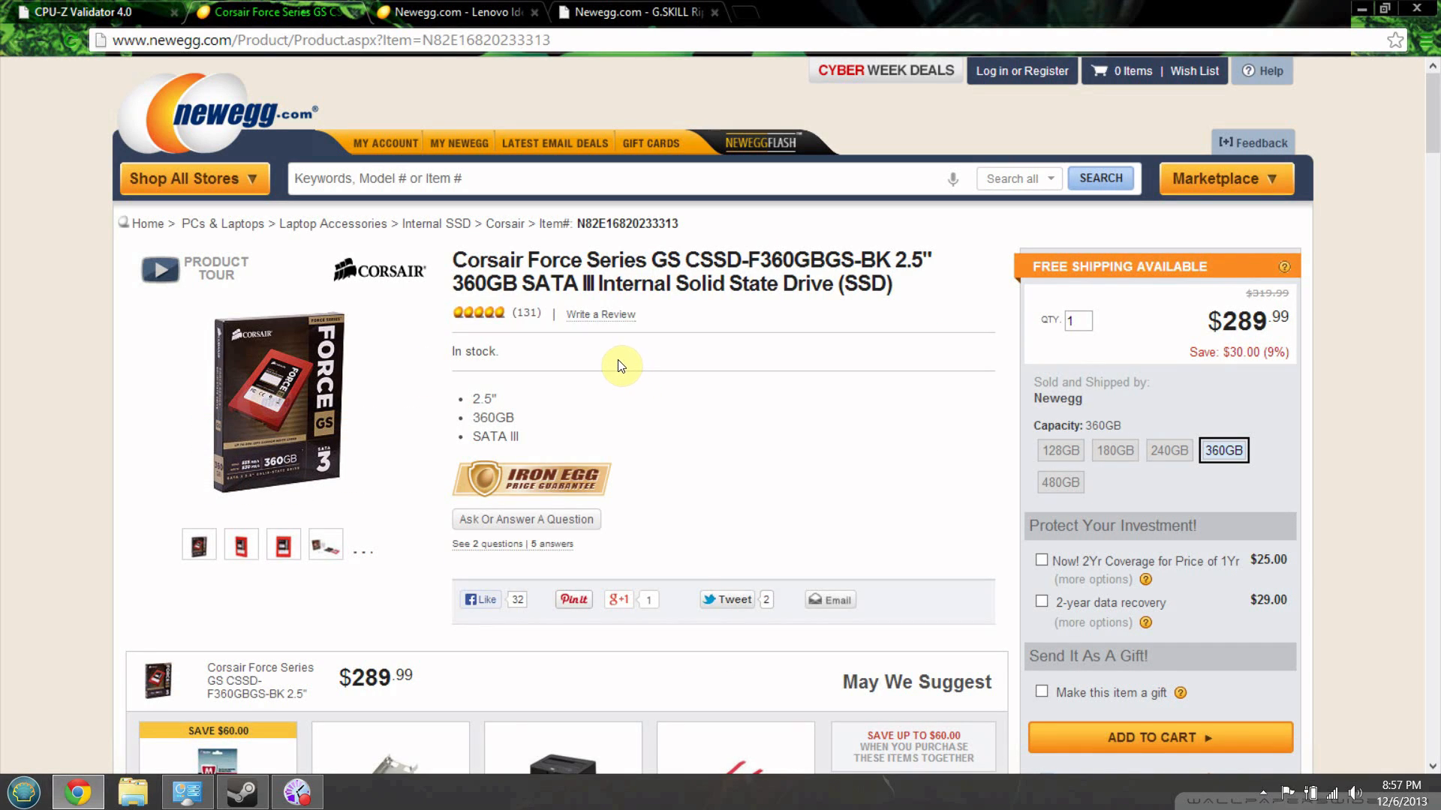
pyautogui.moveTo(570, 390)
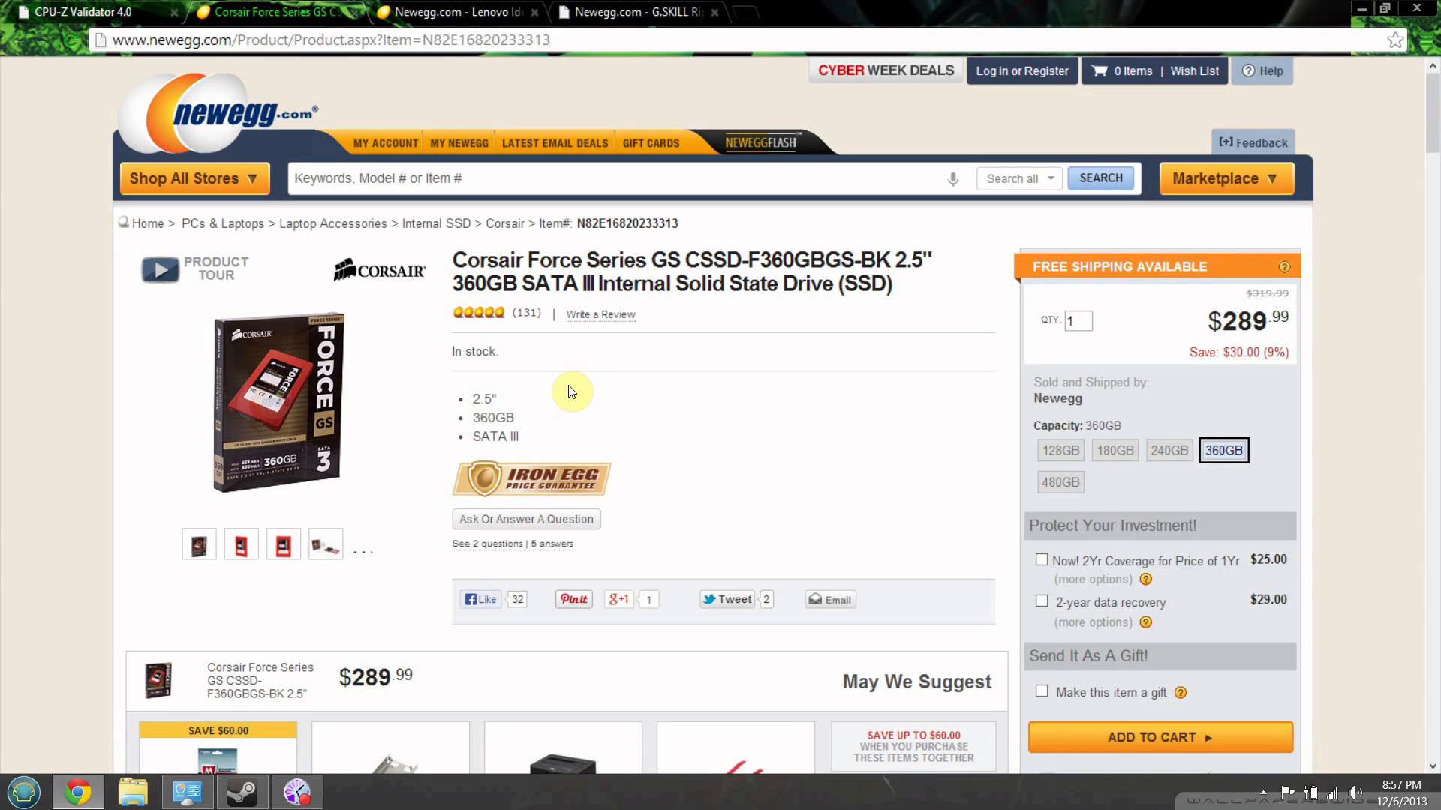
pyautogui.moveTo(477, 281)
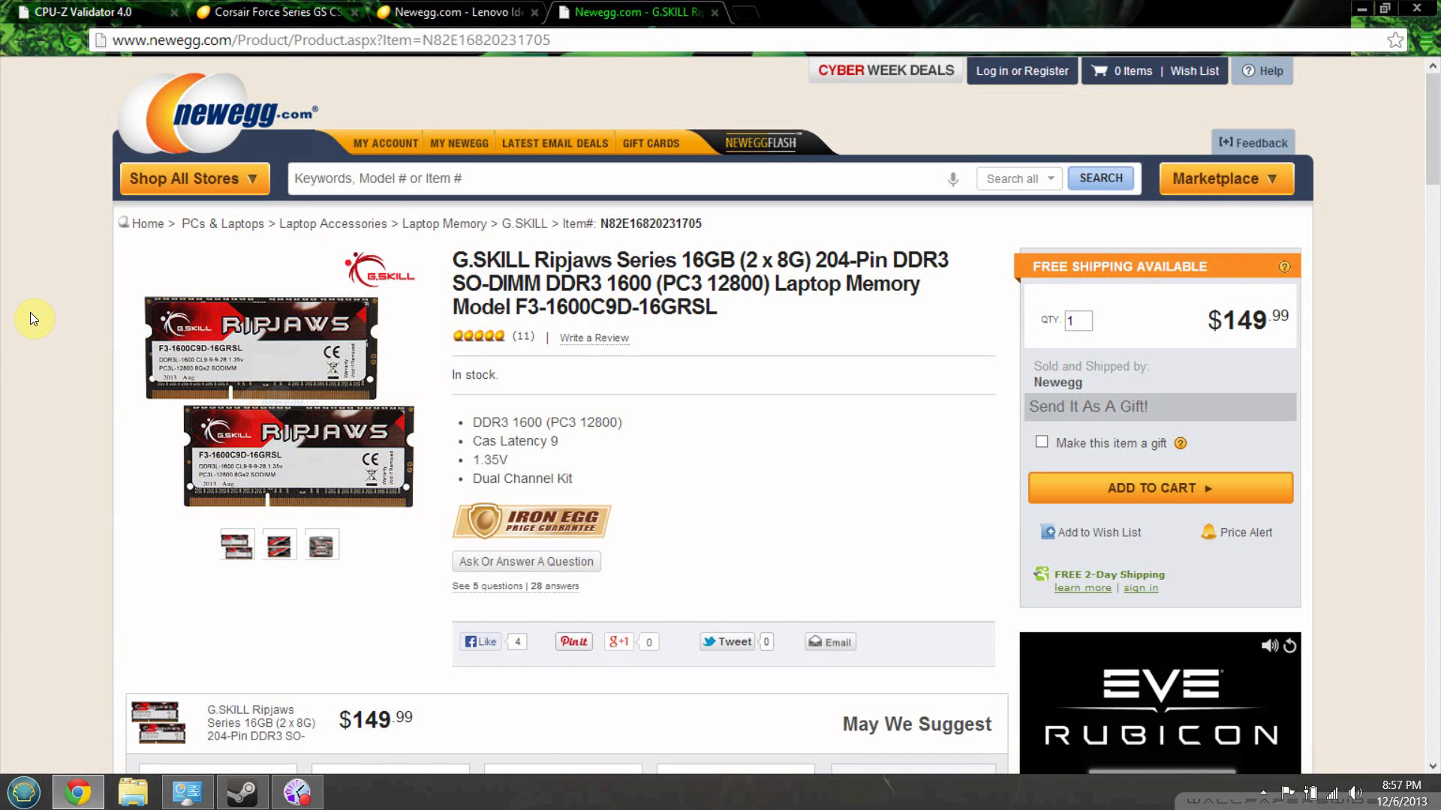
pyautogui.moveTo(23, 324)
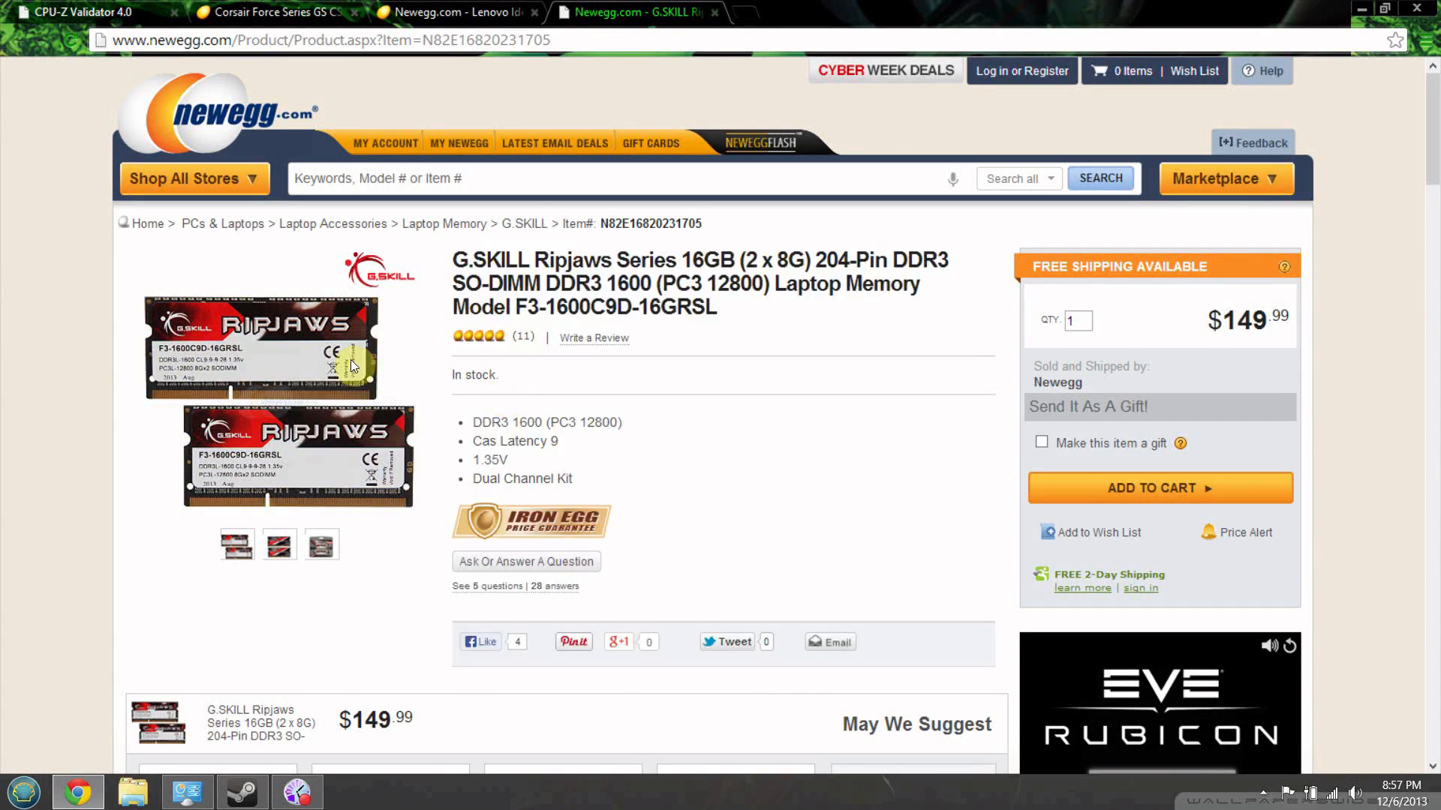
# Step: Switch the G.SKILL Ripjaws 16GB product image to the retail-package photo
pyautogui.click(320, 543)
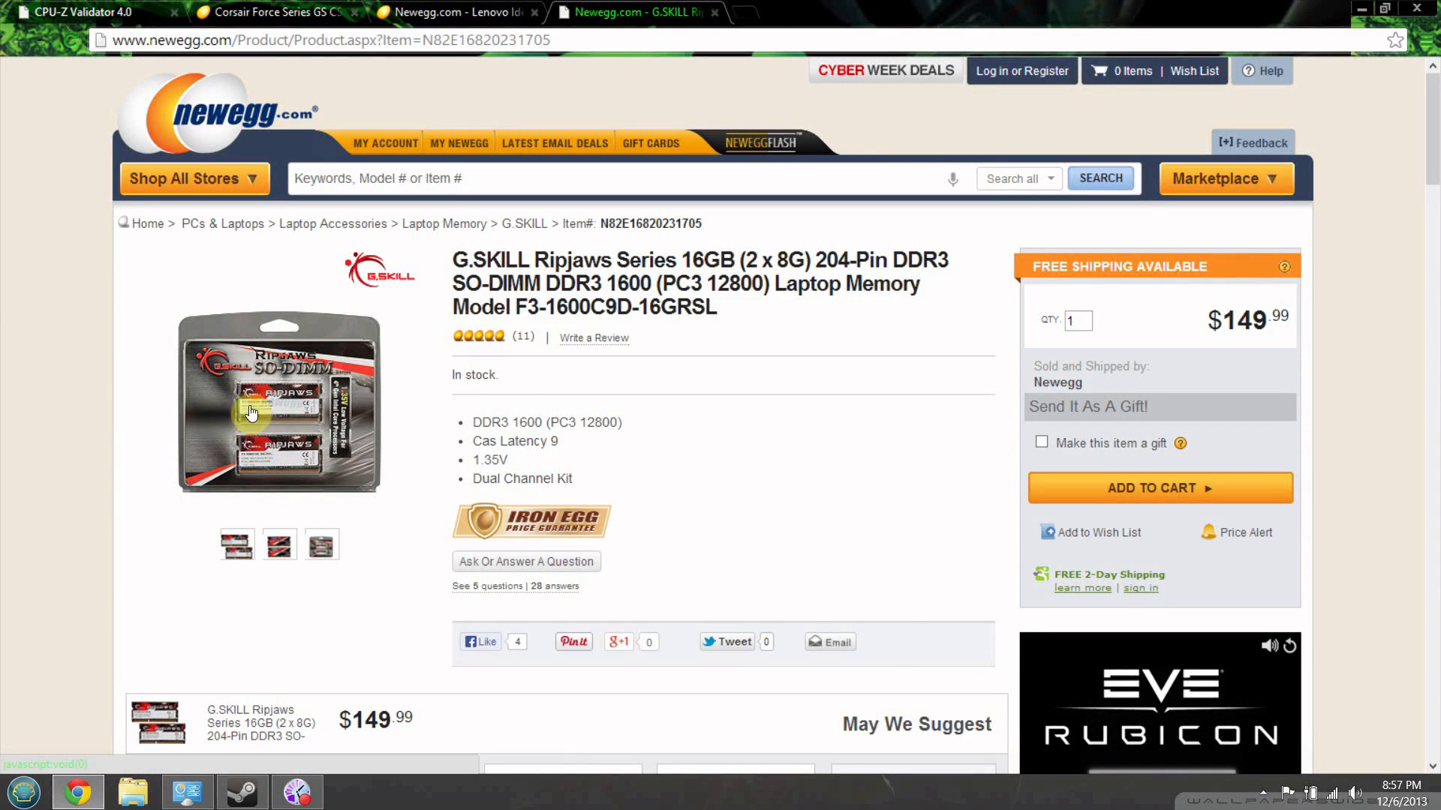
pyautogui.moveTo(252, 404)
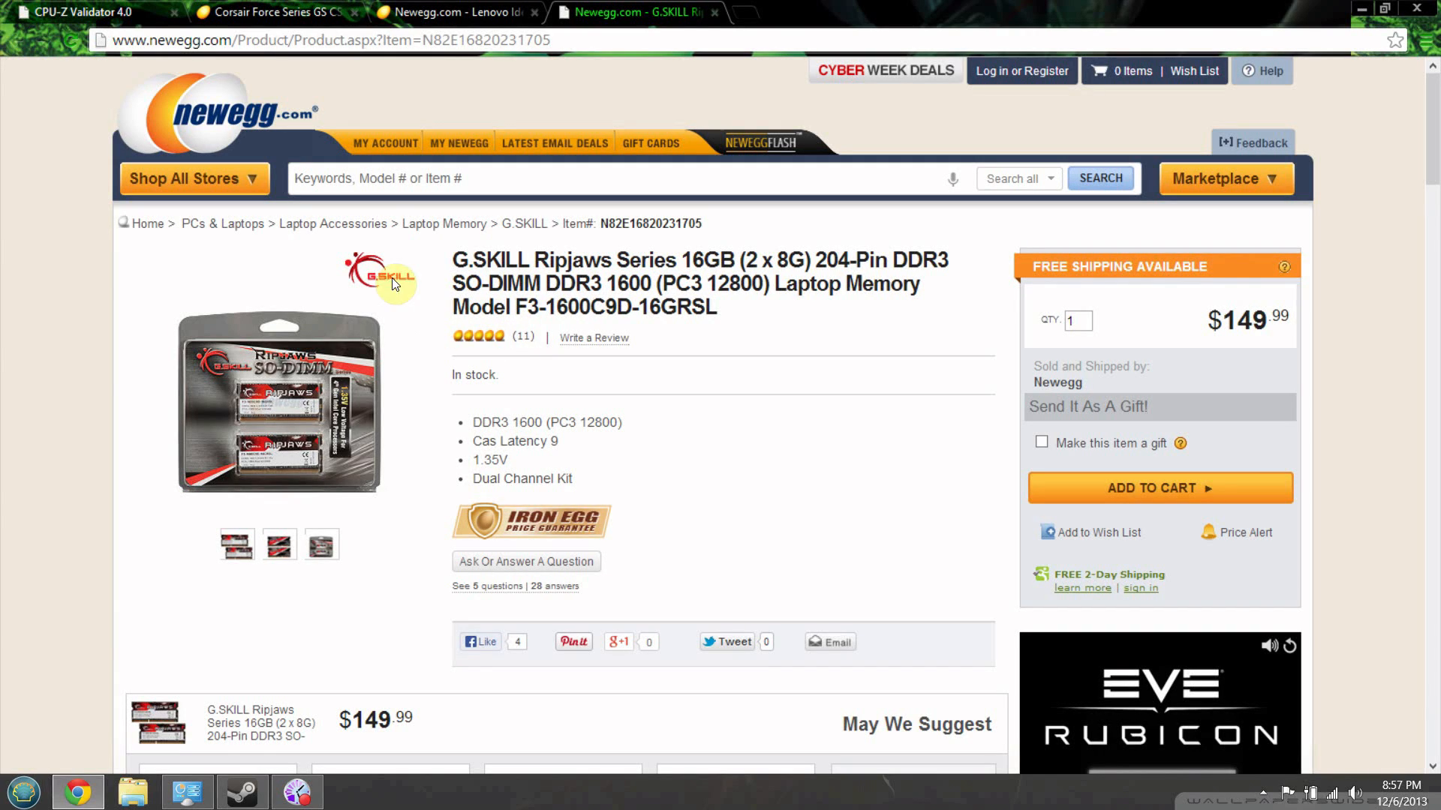
pyautogui.moveTo(508, 324)
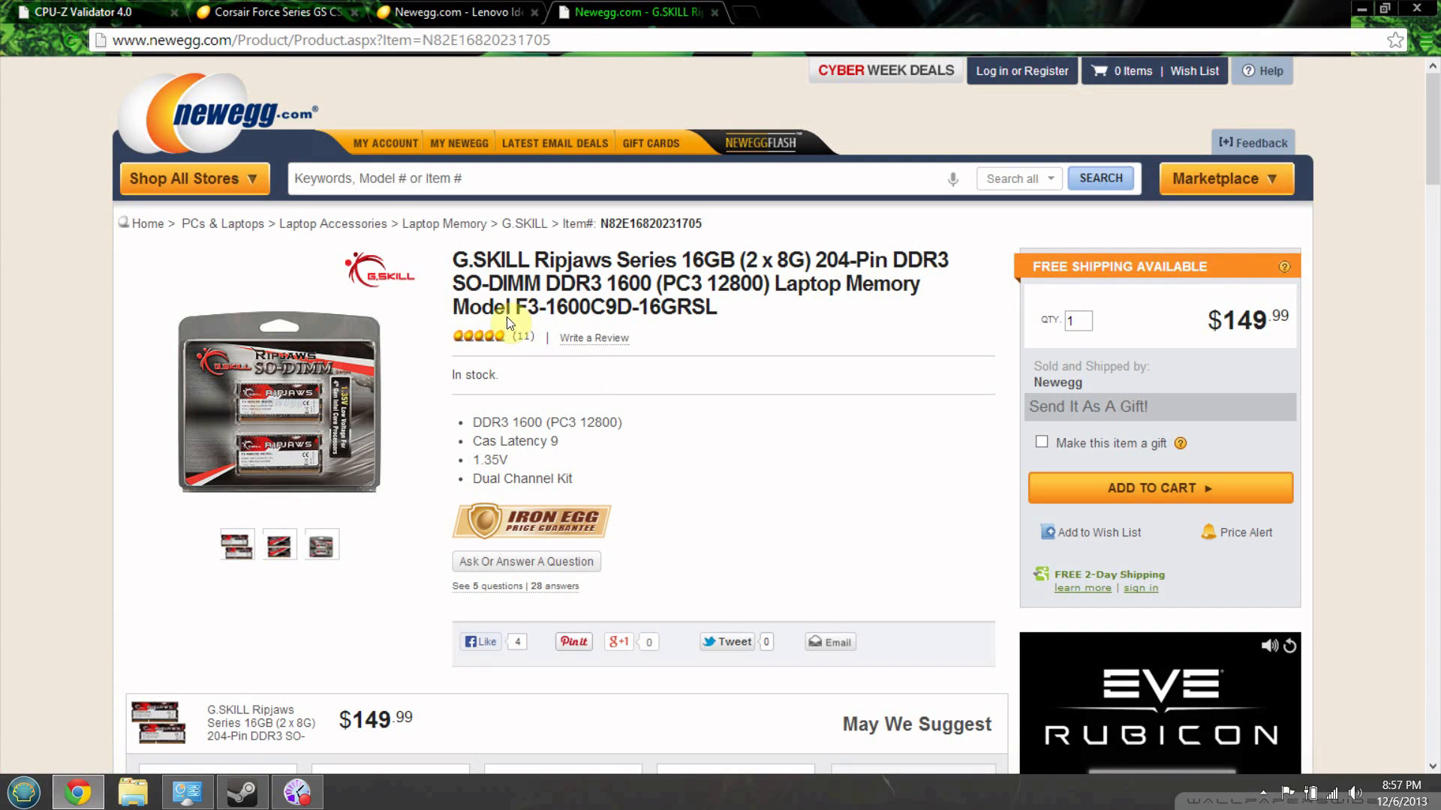
pyautogui.moveTo(441, 371)
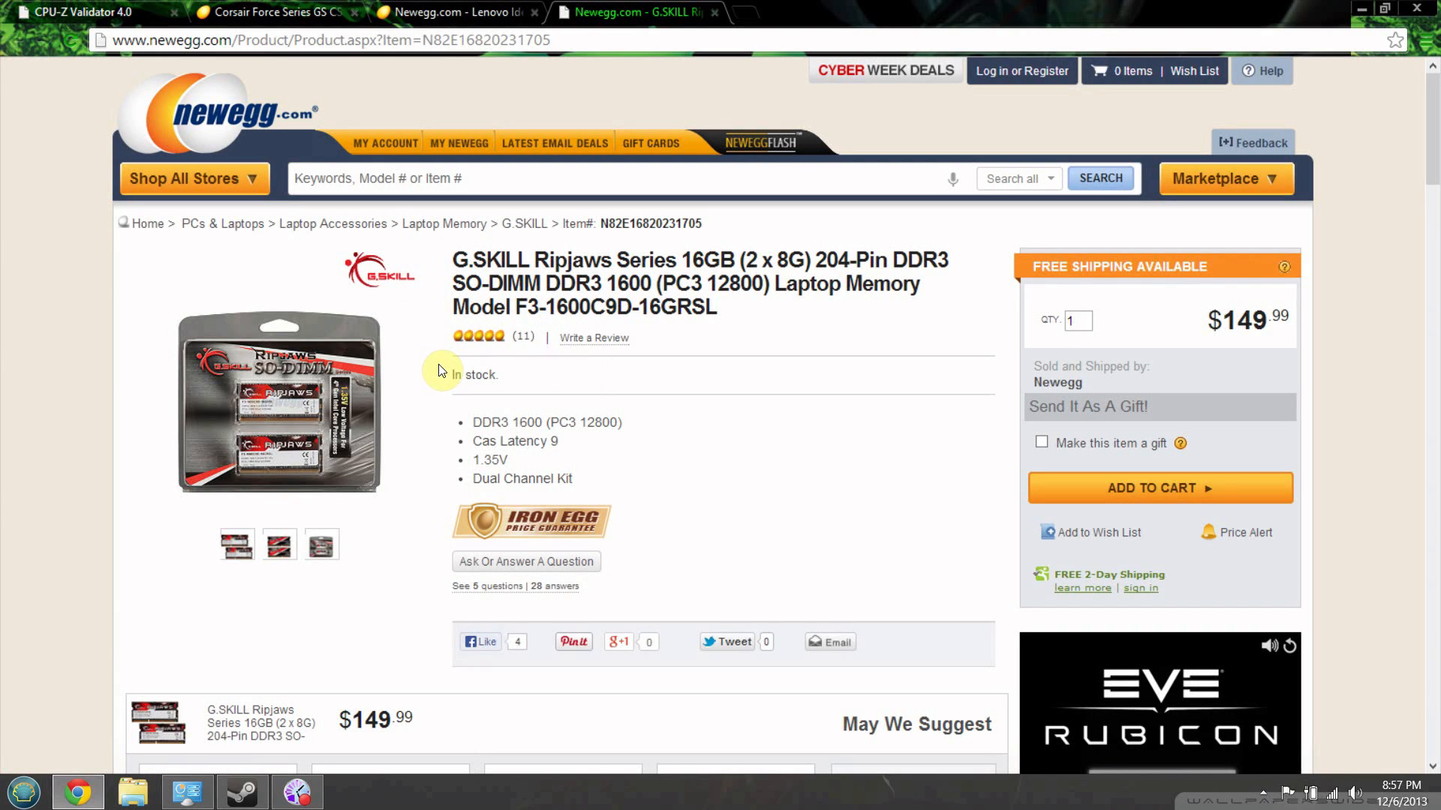
pyautogui.moveTo(350, 257)
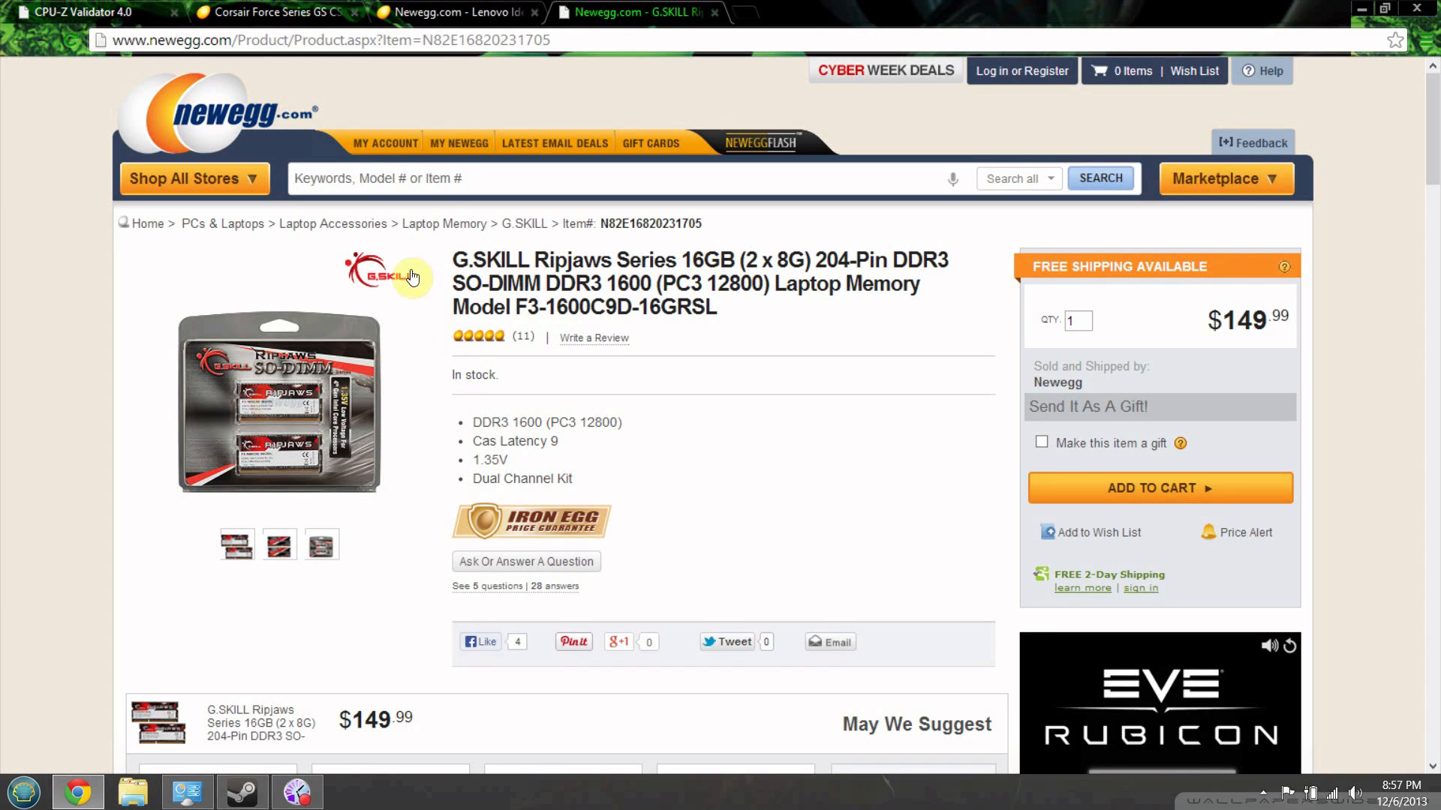
pyautogui.moveTo(444, 160)
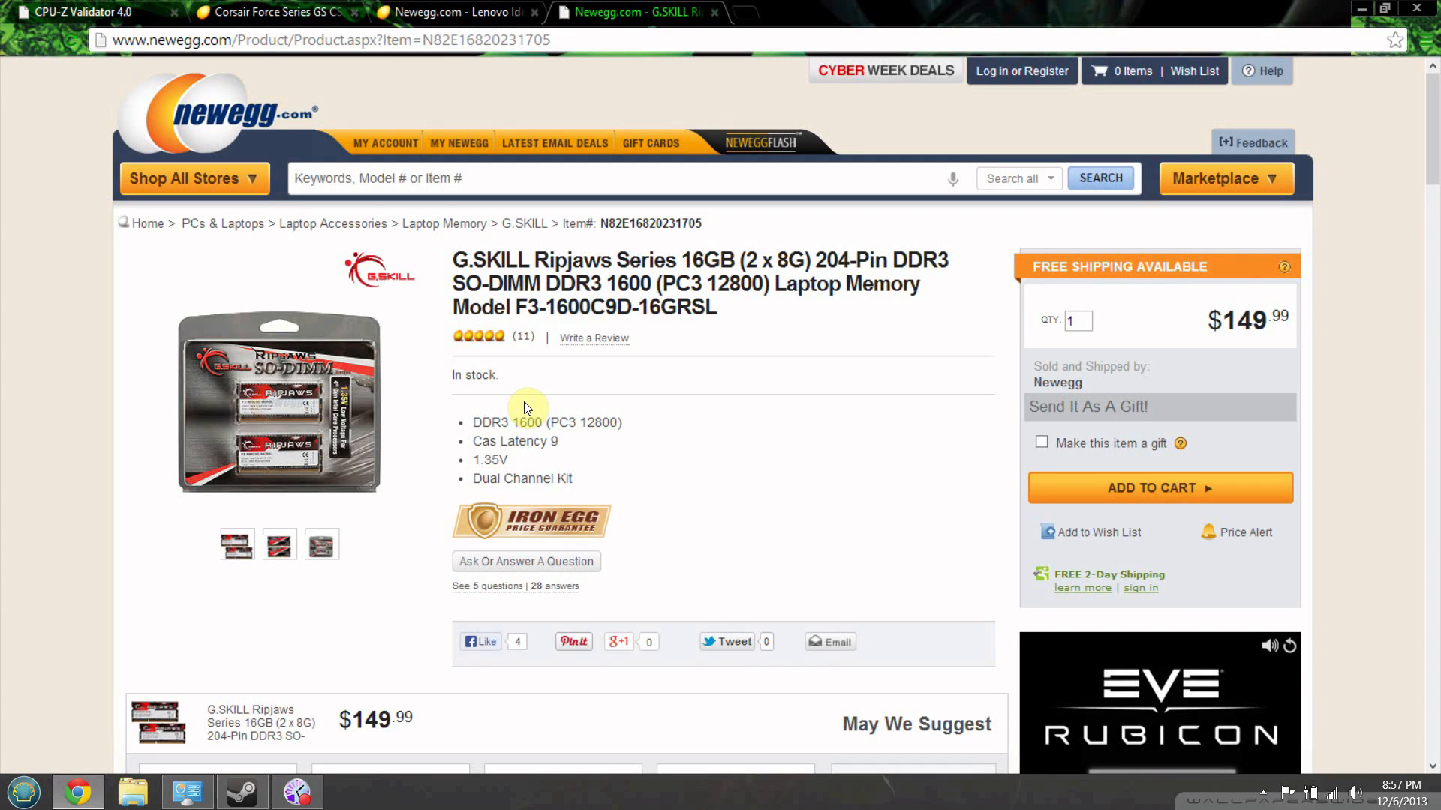
pyautogui.moveTo(358, 52)
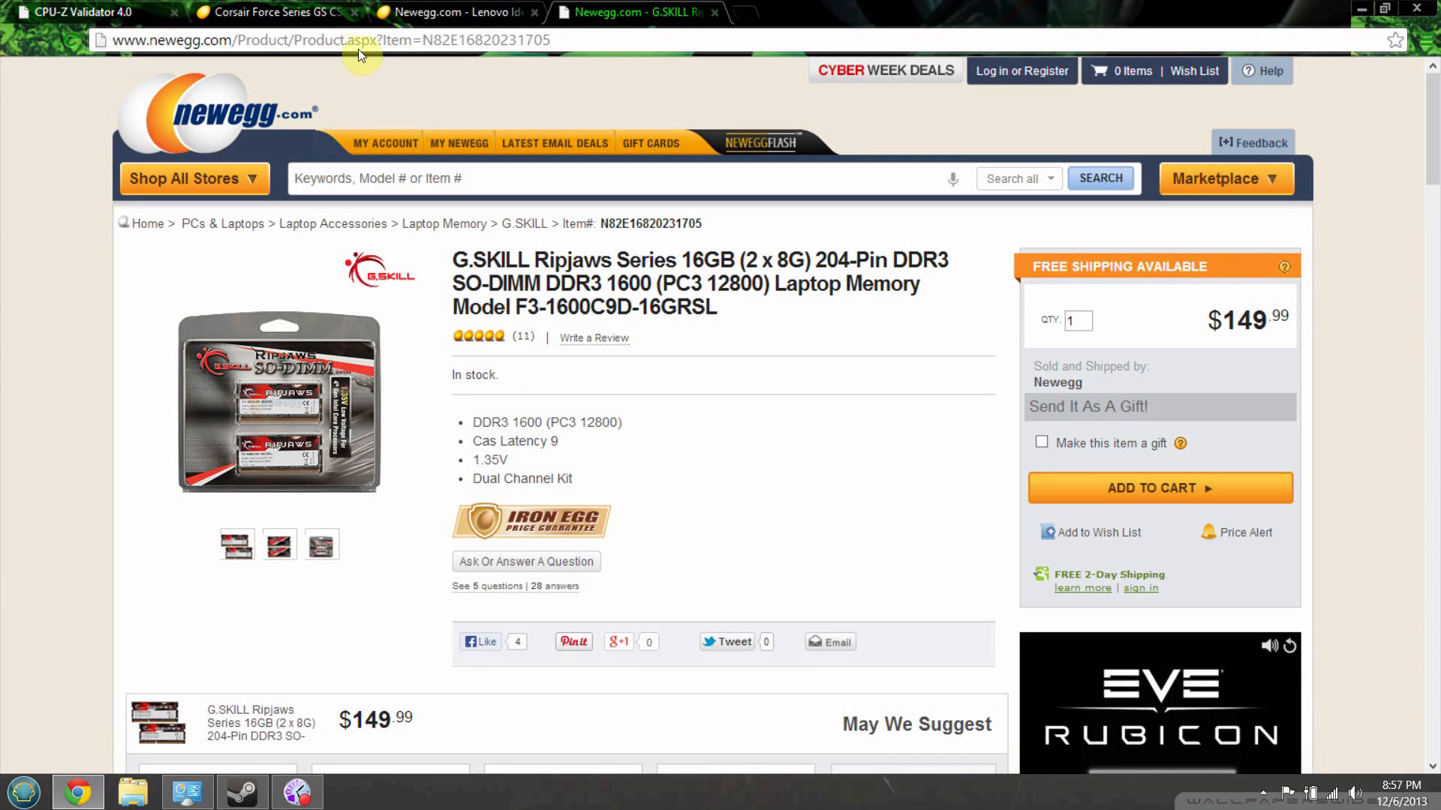
# Step: Show the CPU-Z Validator report and highlight the memory type, frequency and graphics rows
pyautogui.click(82, 12)
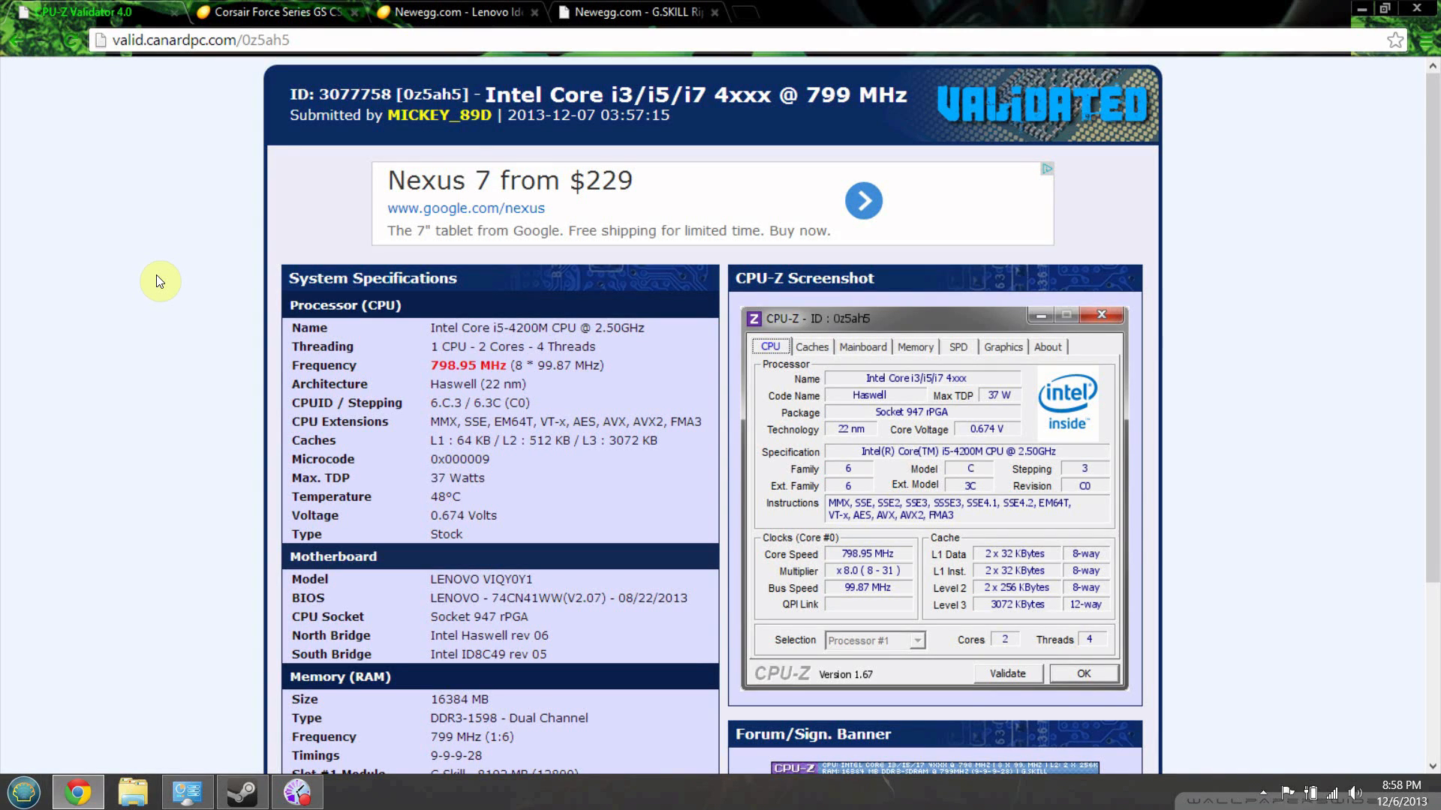
pyautogui.moveTo(312, 94)
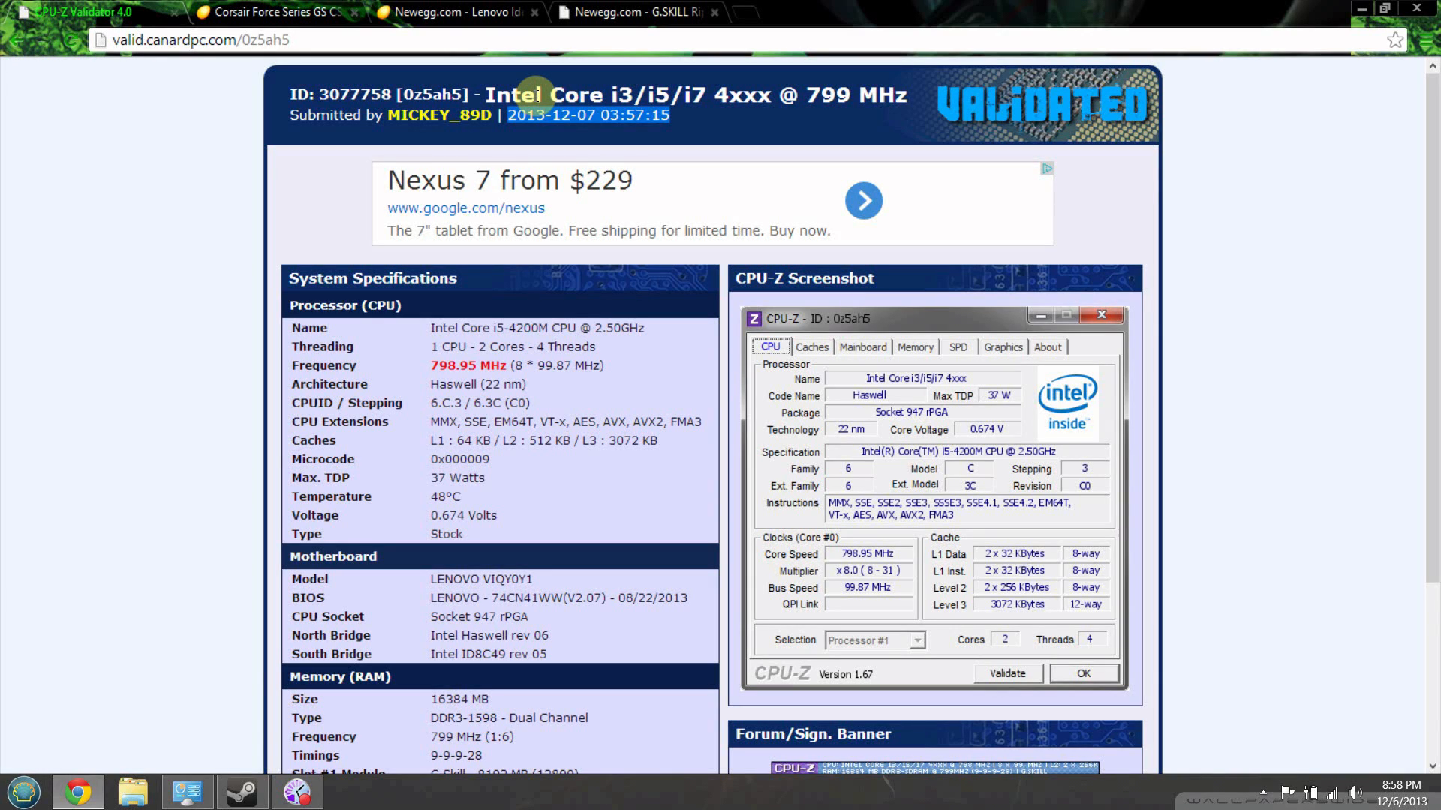
pyautogui.moveTo(1124, 640)
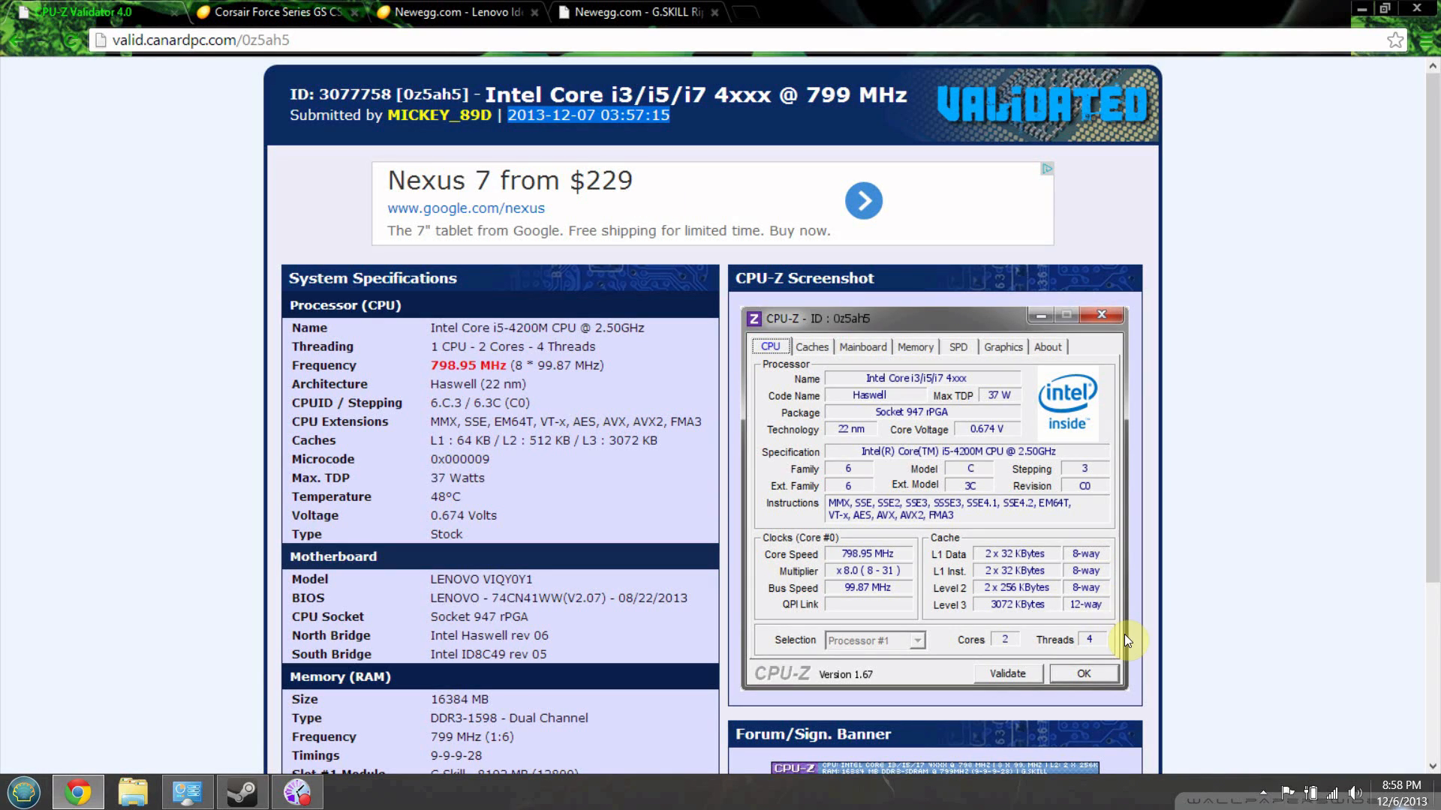
pyautogui.moveTo(864, 322)
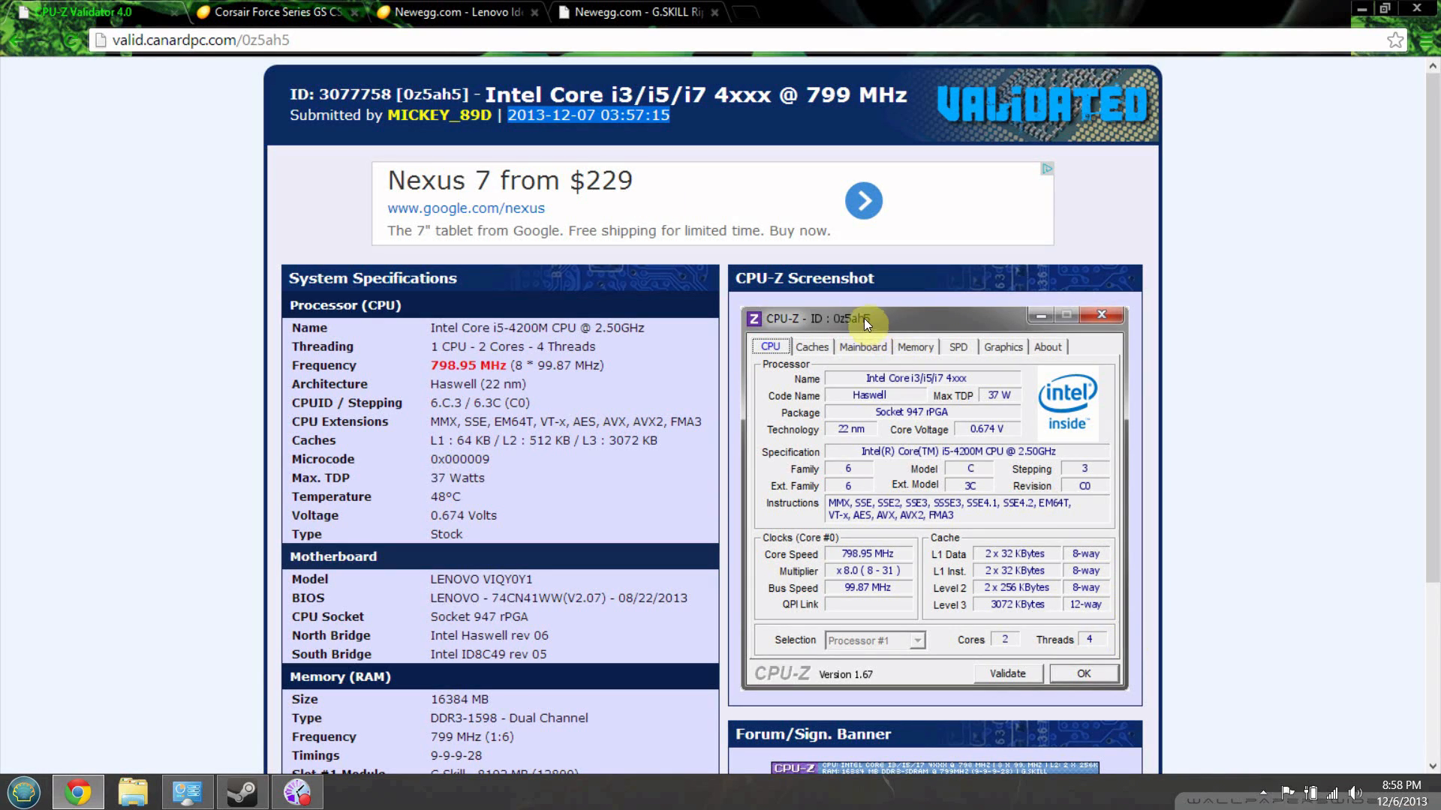
pyautogui.moveTo(862, 346)
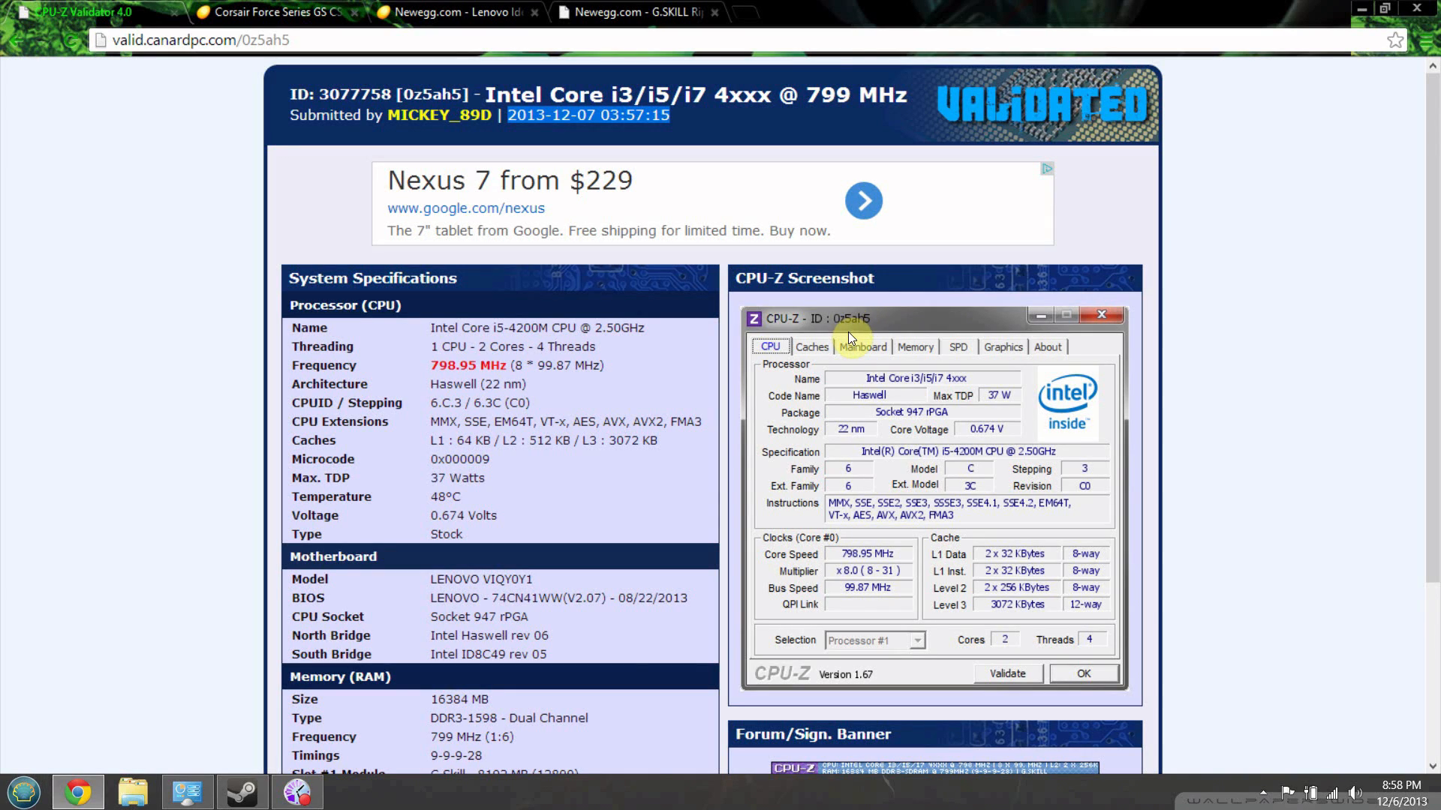
pyautogui.moveTo(357, 273)
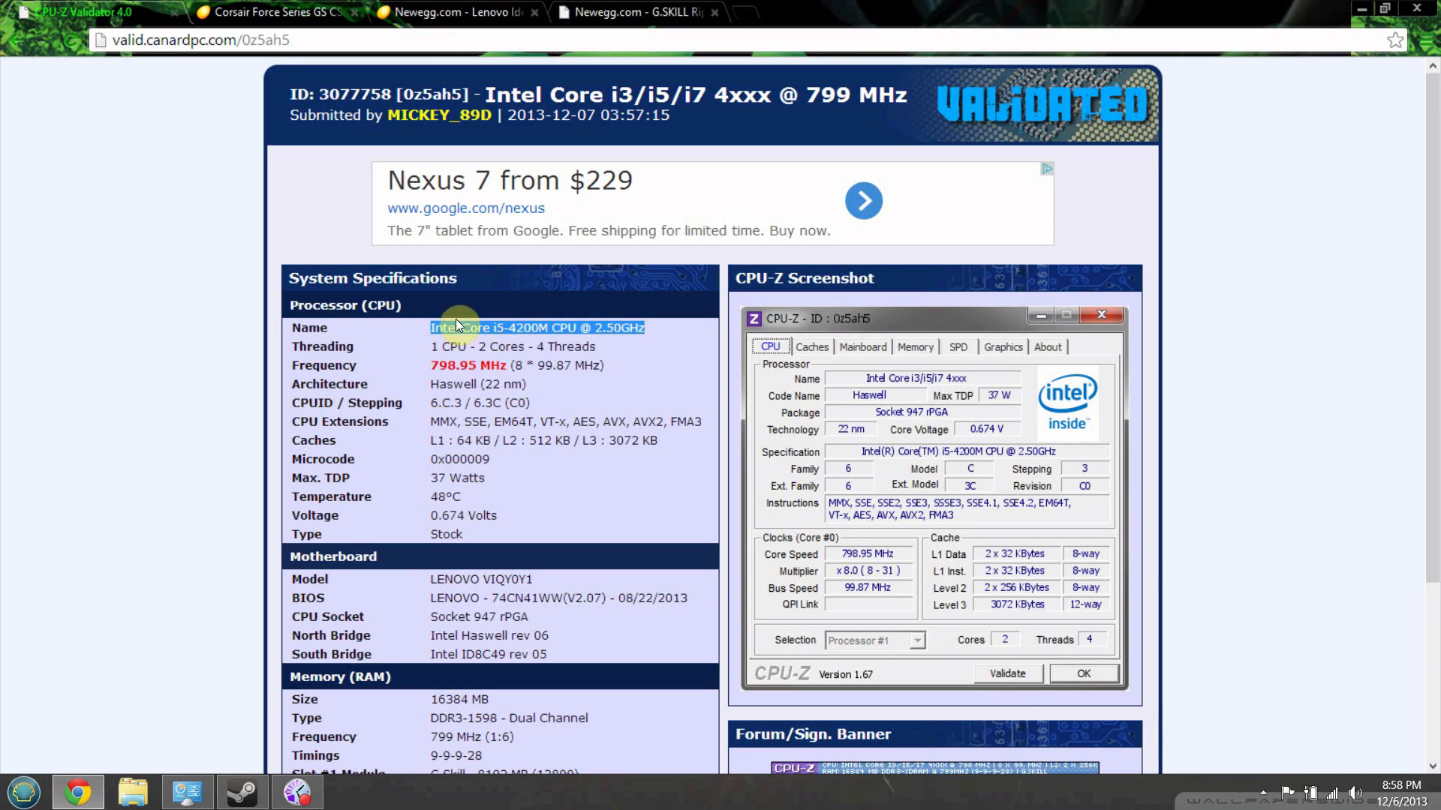
pyautogui.moveTo(390, 290)
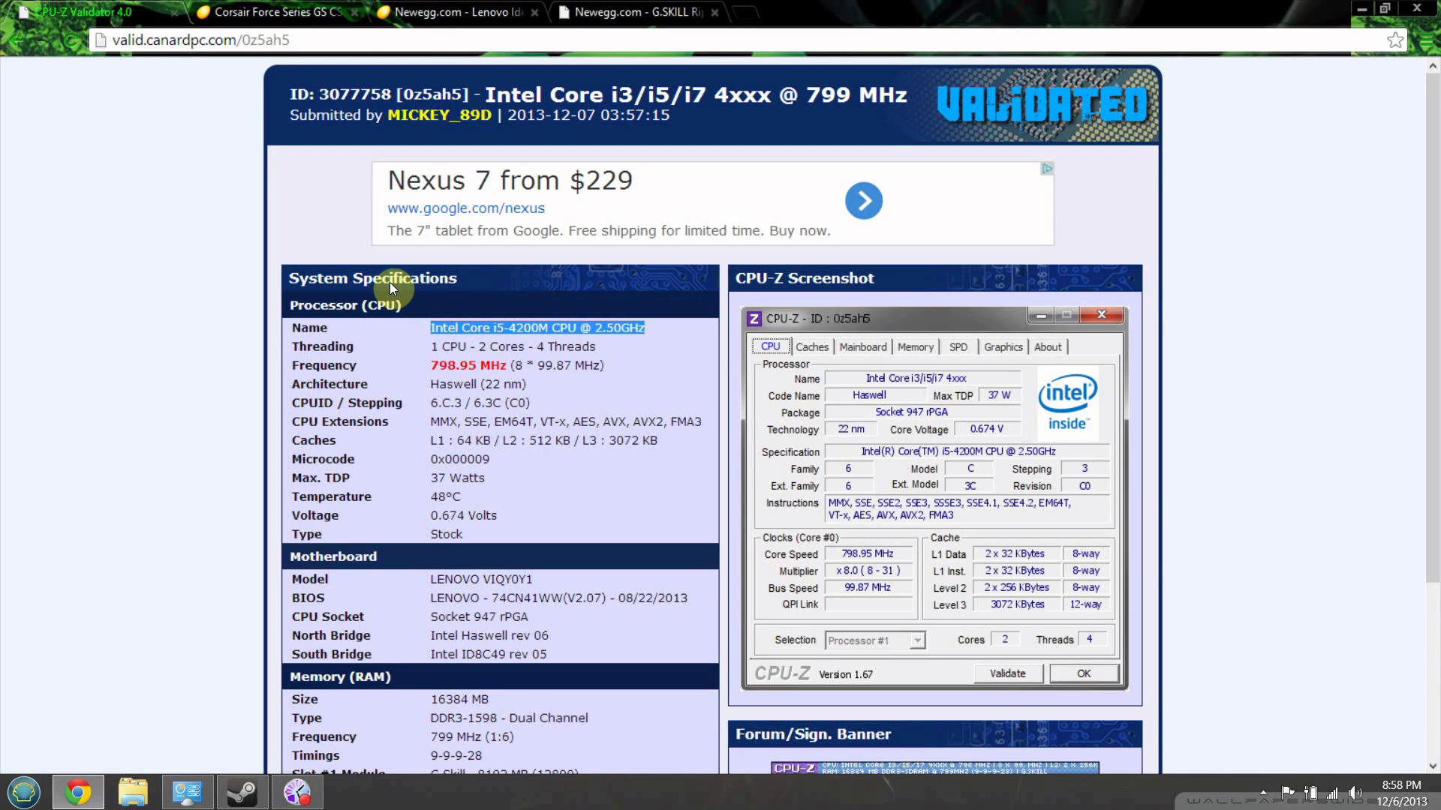
pyautogui.moveTo(410, 378)
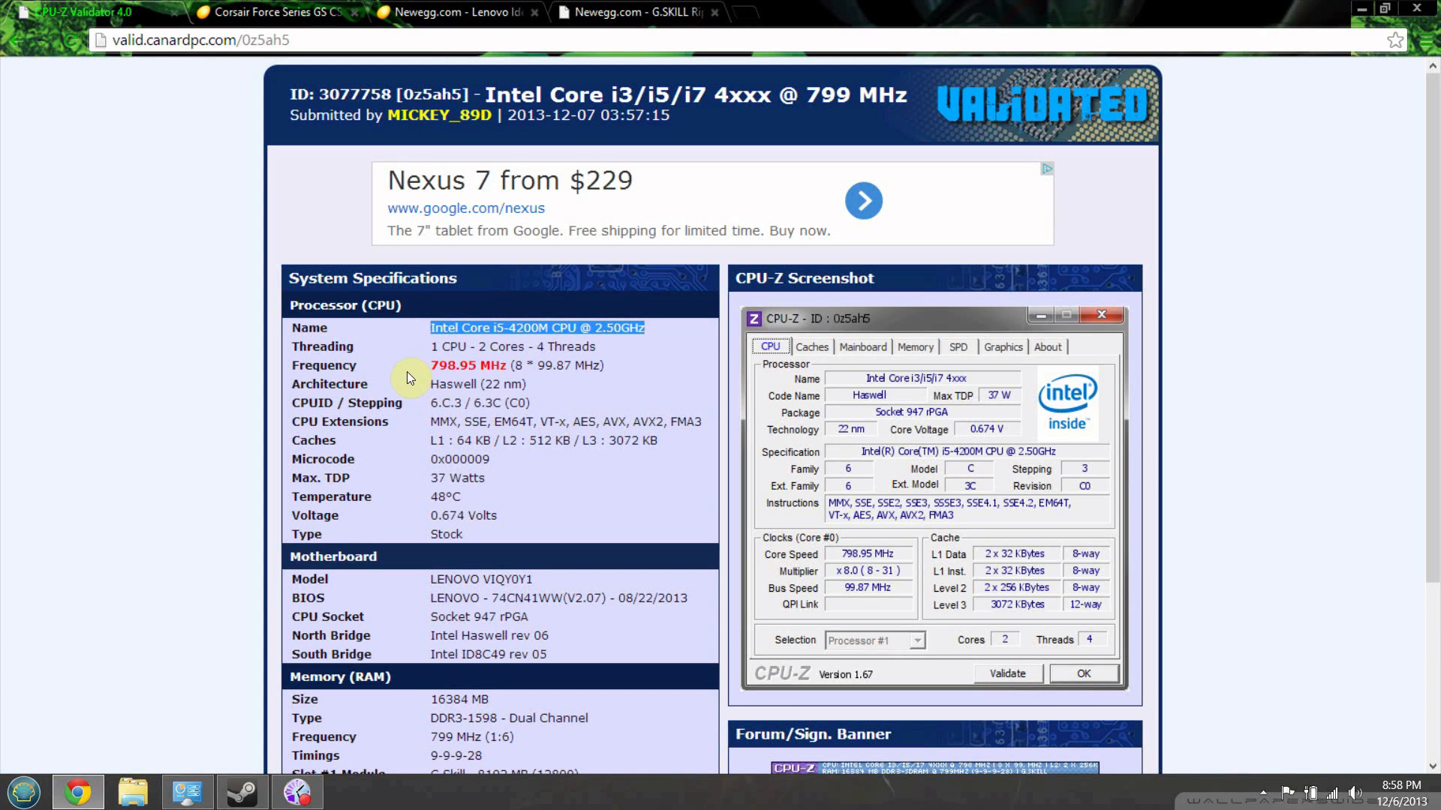
pyautogui.scroll(-3)
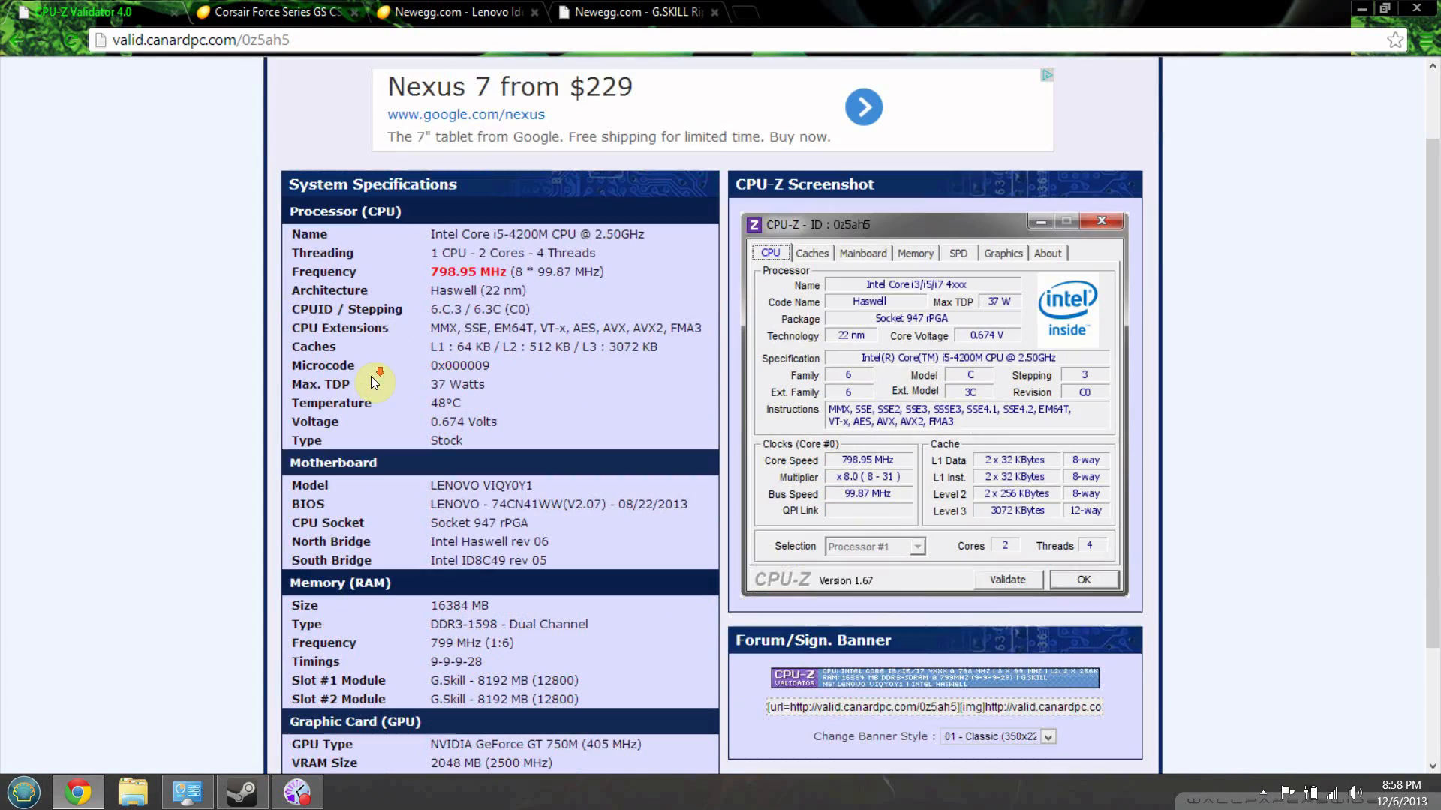
pyautogui.scroll(-3)
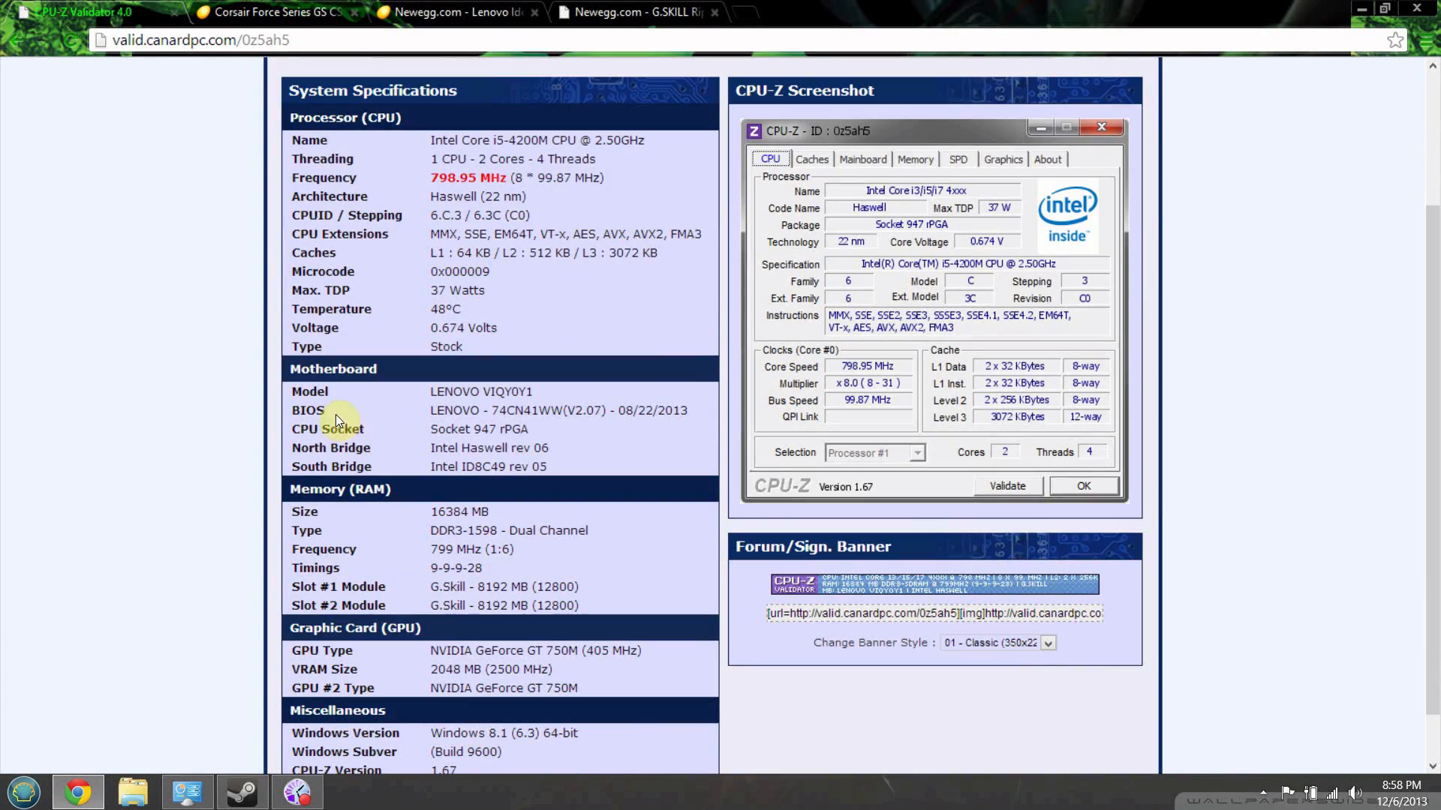
pyautogui.doubleClick(459, 511)
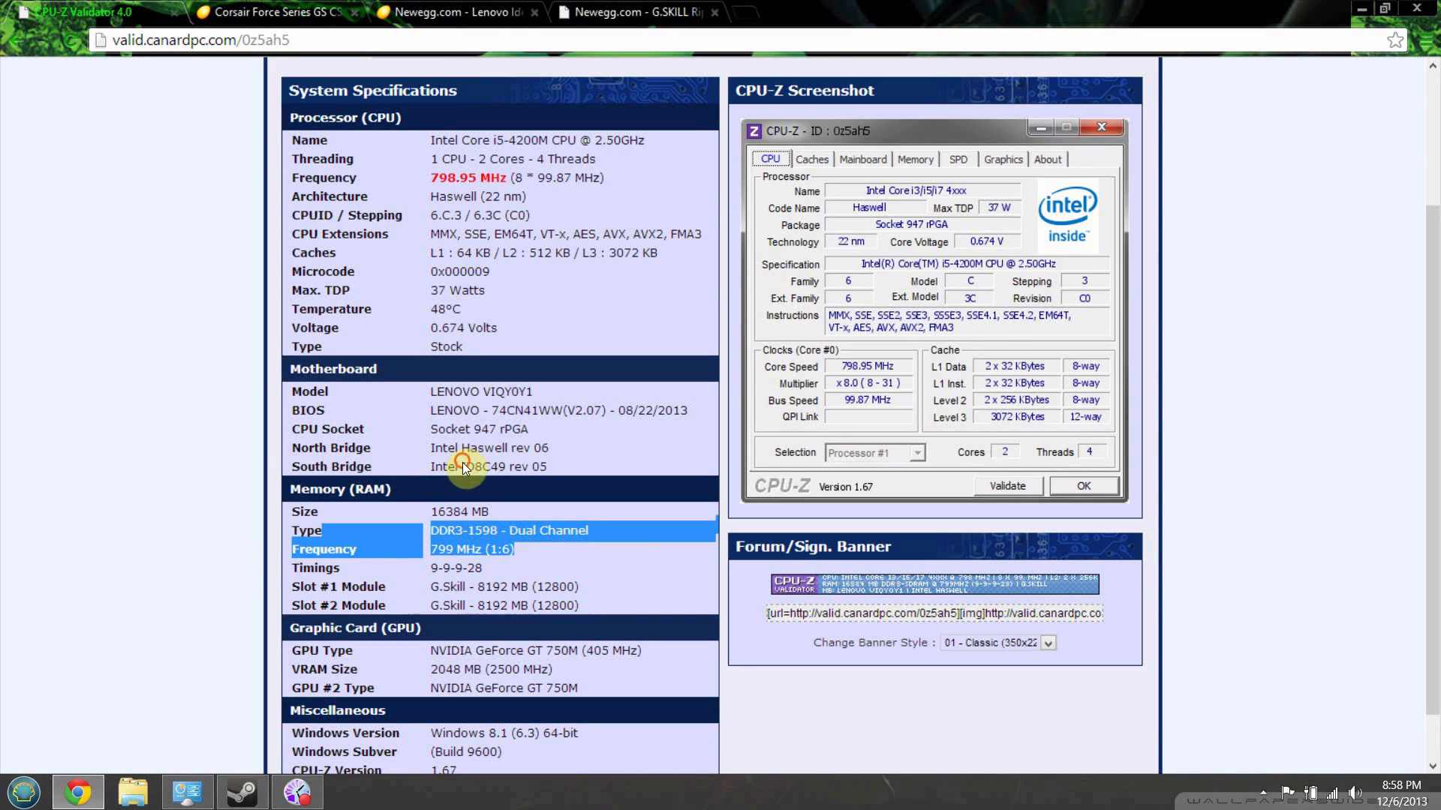
pyautogui.scroll(-3)
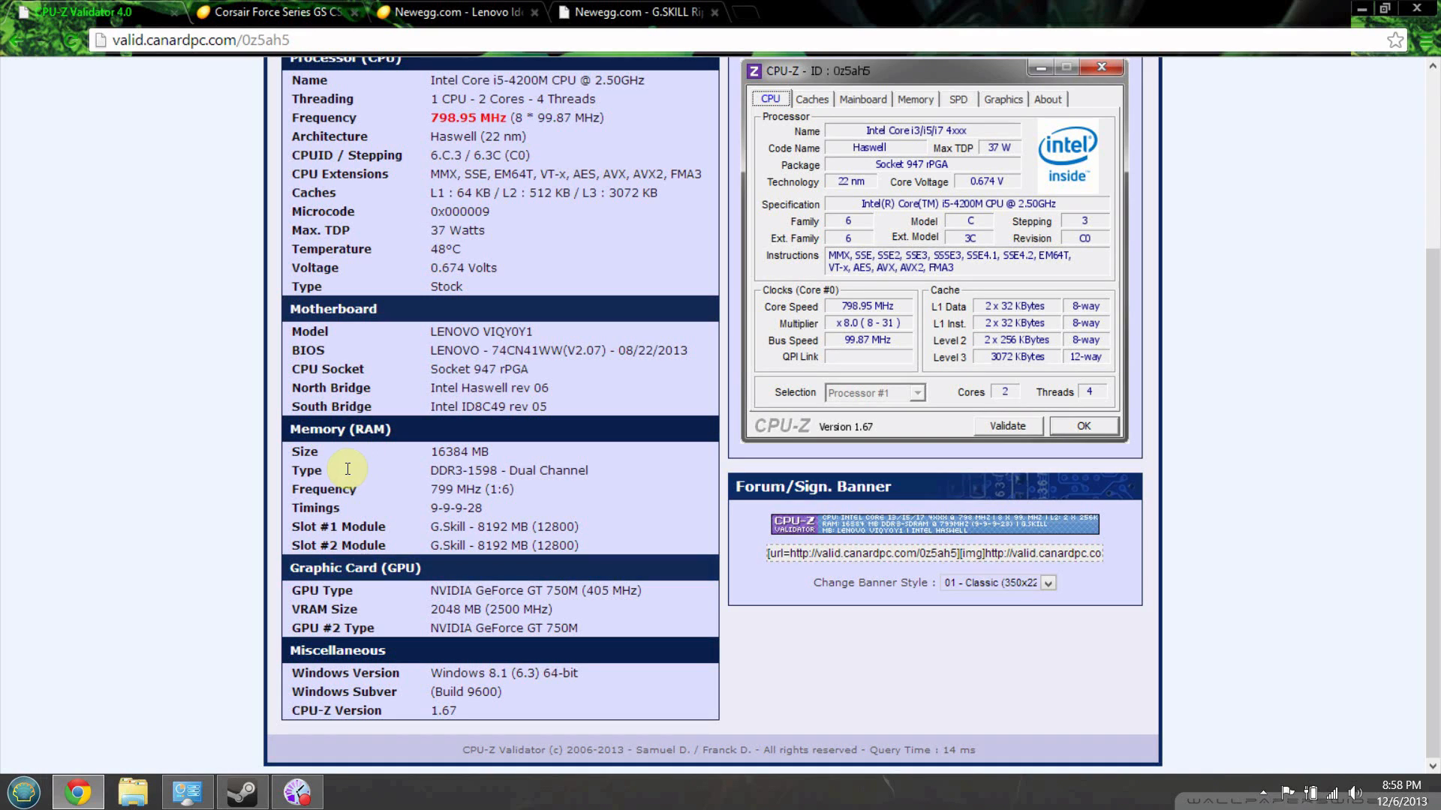
pyautogui.doubleClick(534, 590)
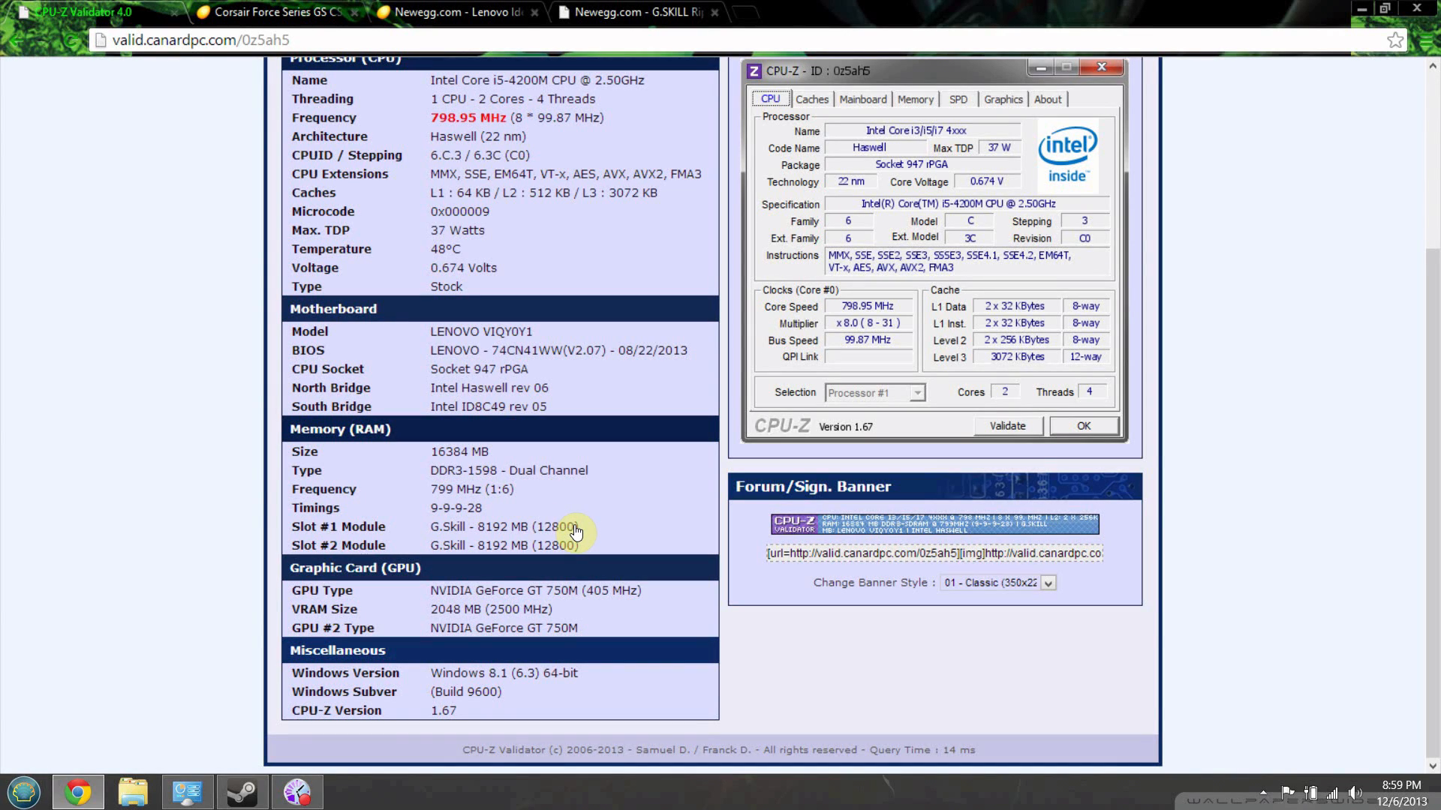
pyautogui.moveTo(346, 506)
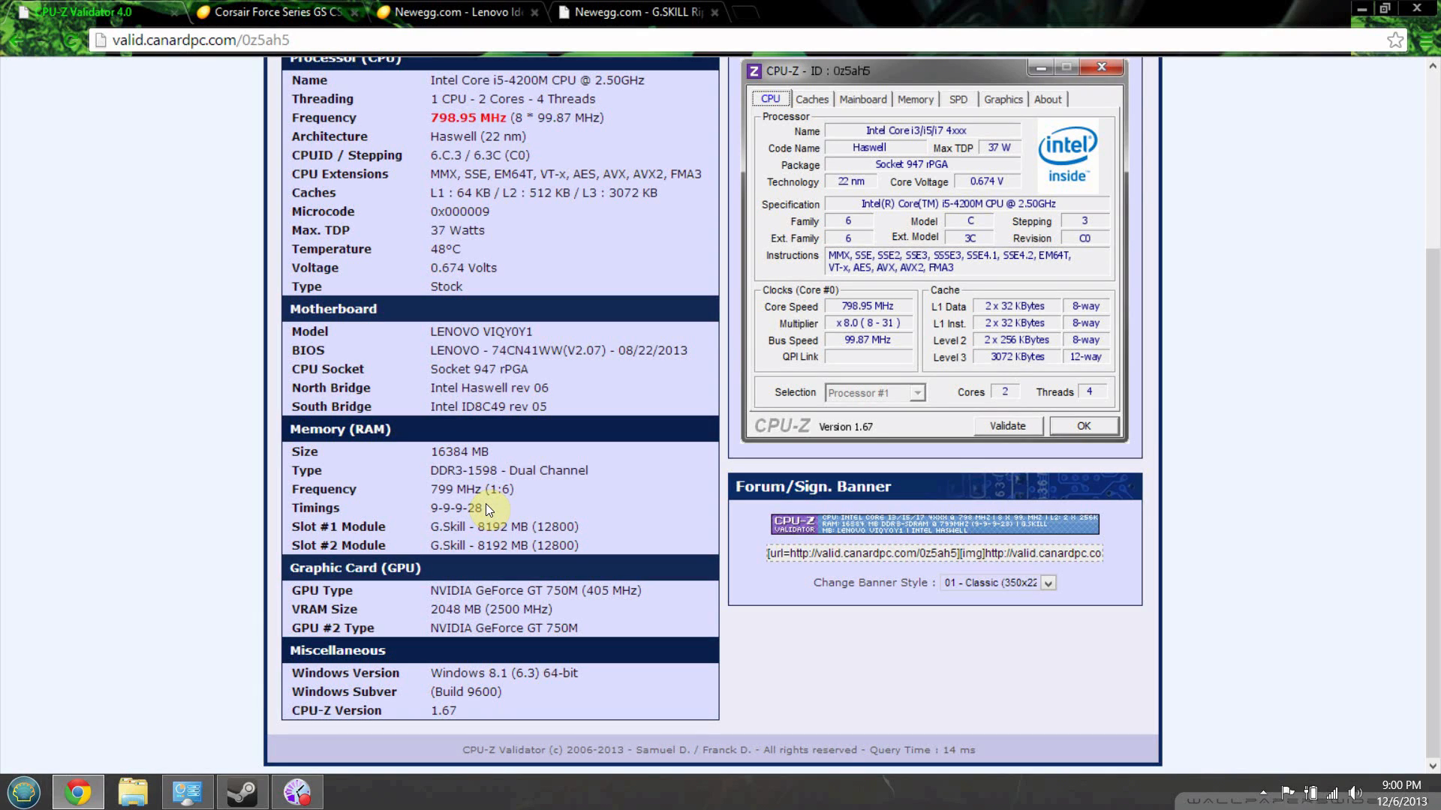
pyautogui.moveTo(474, 570)
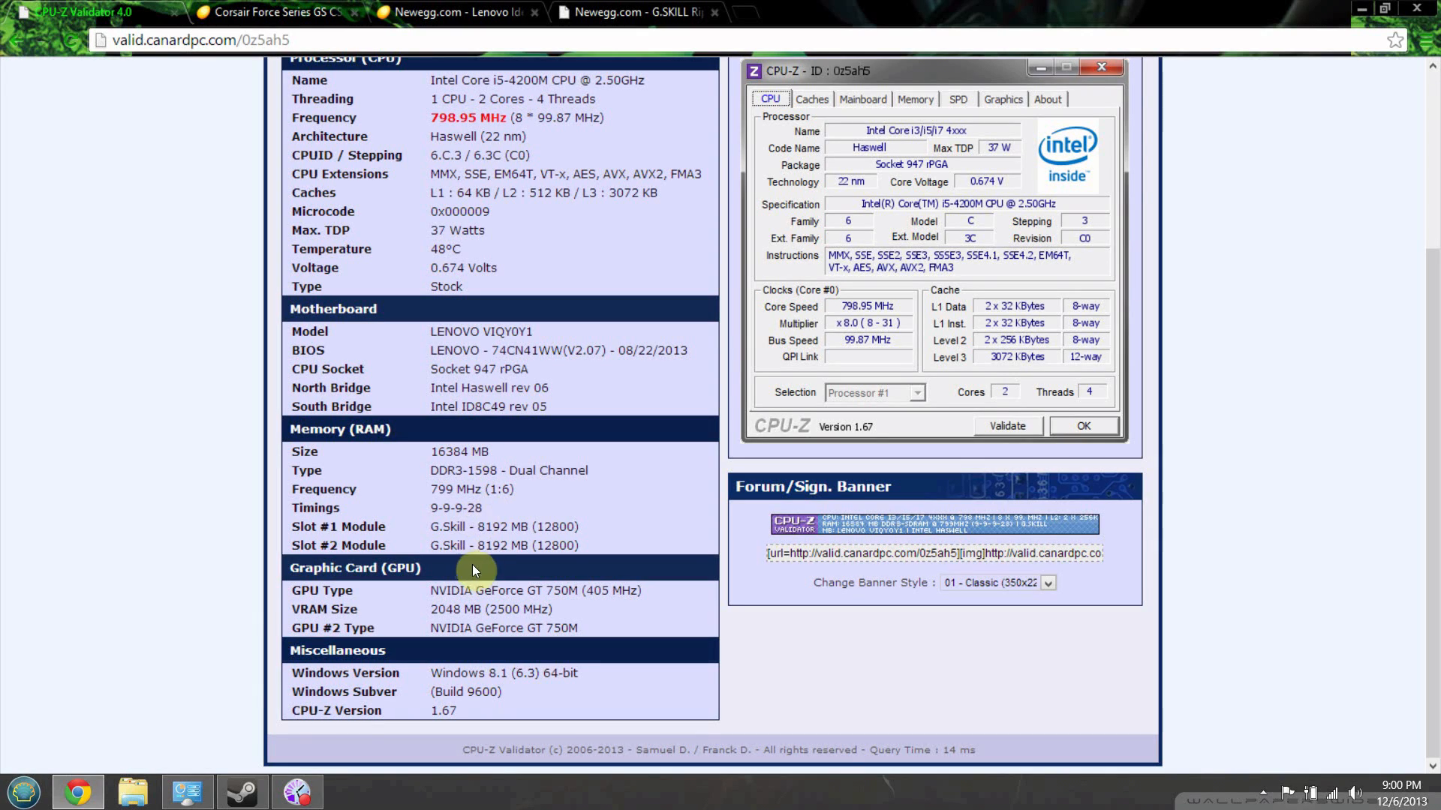
pyautogui.moveTo(16, 636)
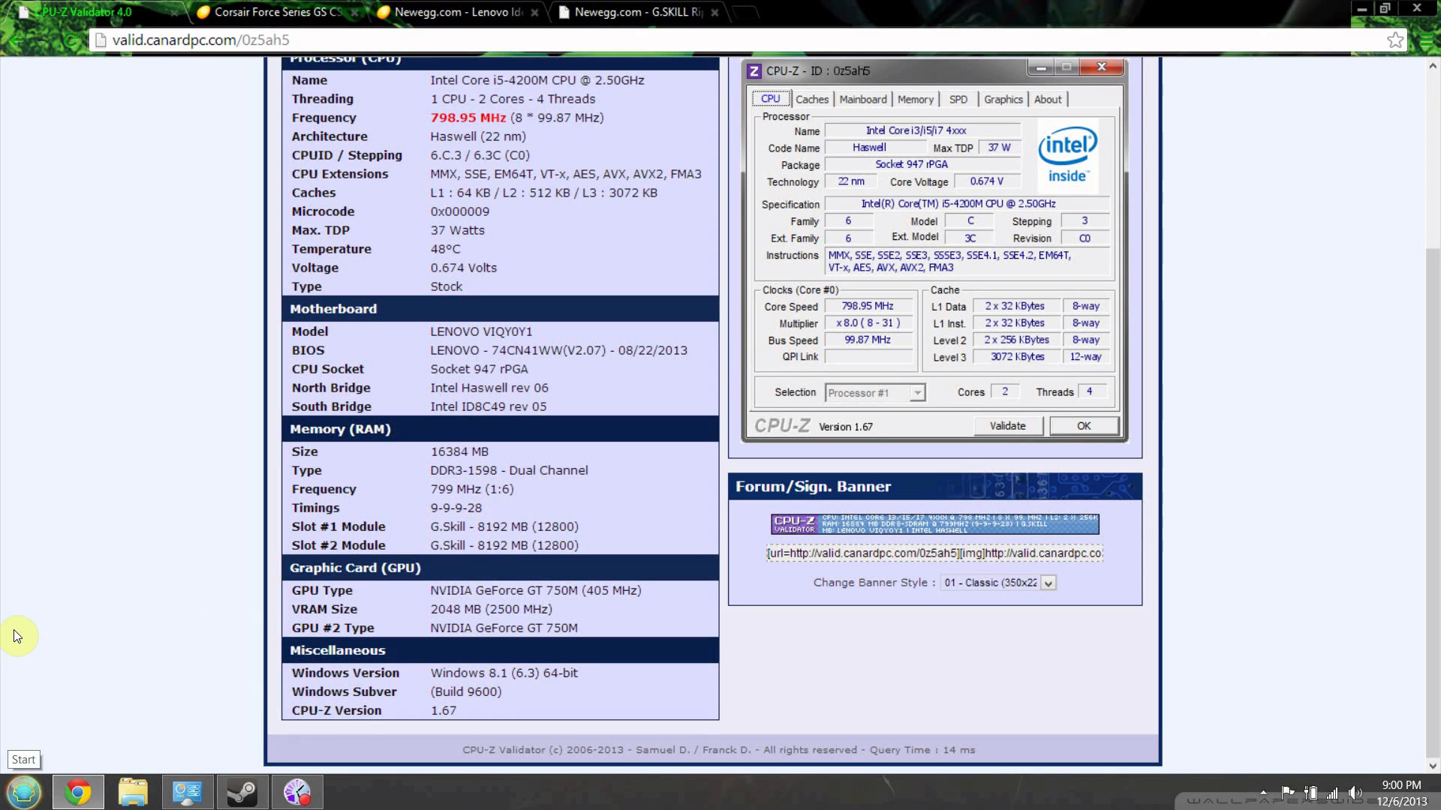
pyautogui.moveTo(71, 567)
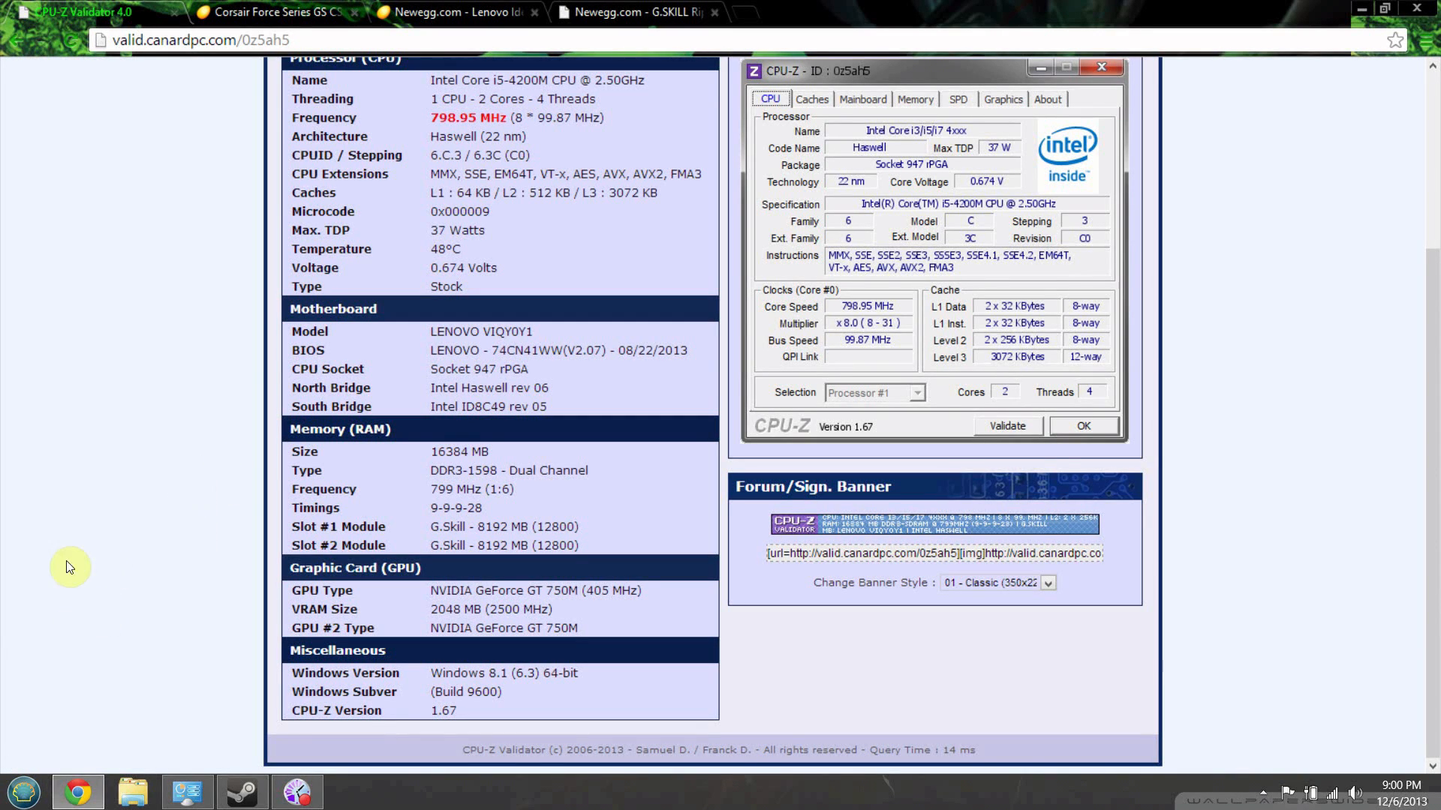
# Step: Browse from This PC into the 1TB External (D:) drive's folder list
pyautogui.click(132, 791)
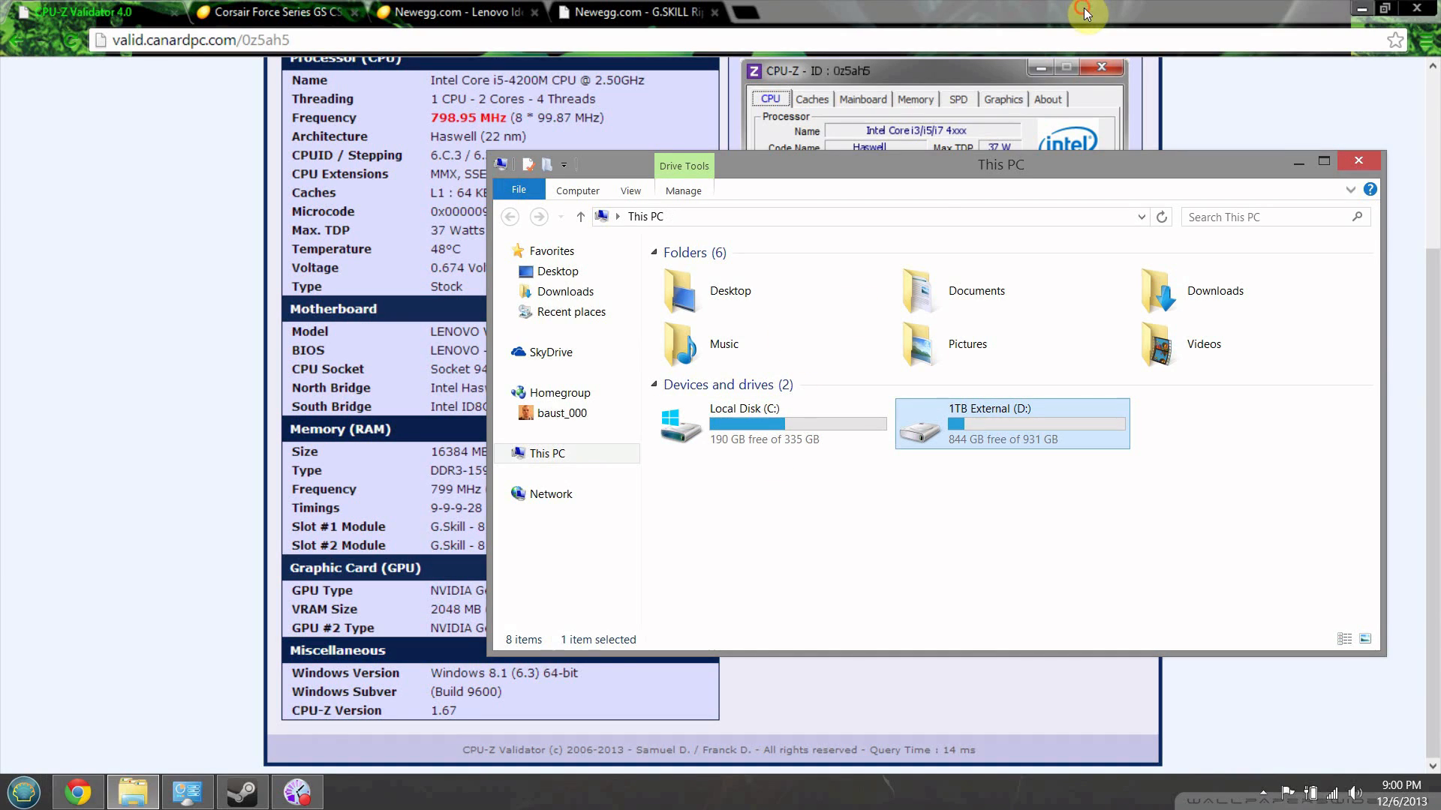
pyautogui.doubleClick(991, 423)
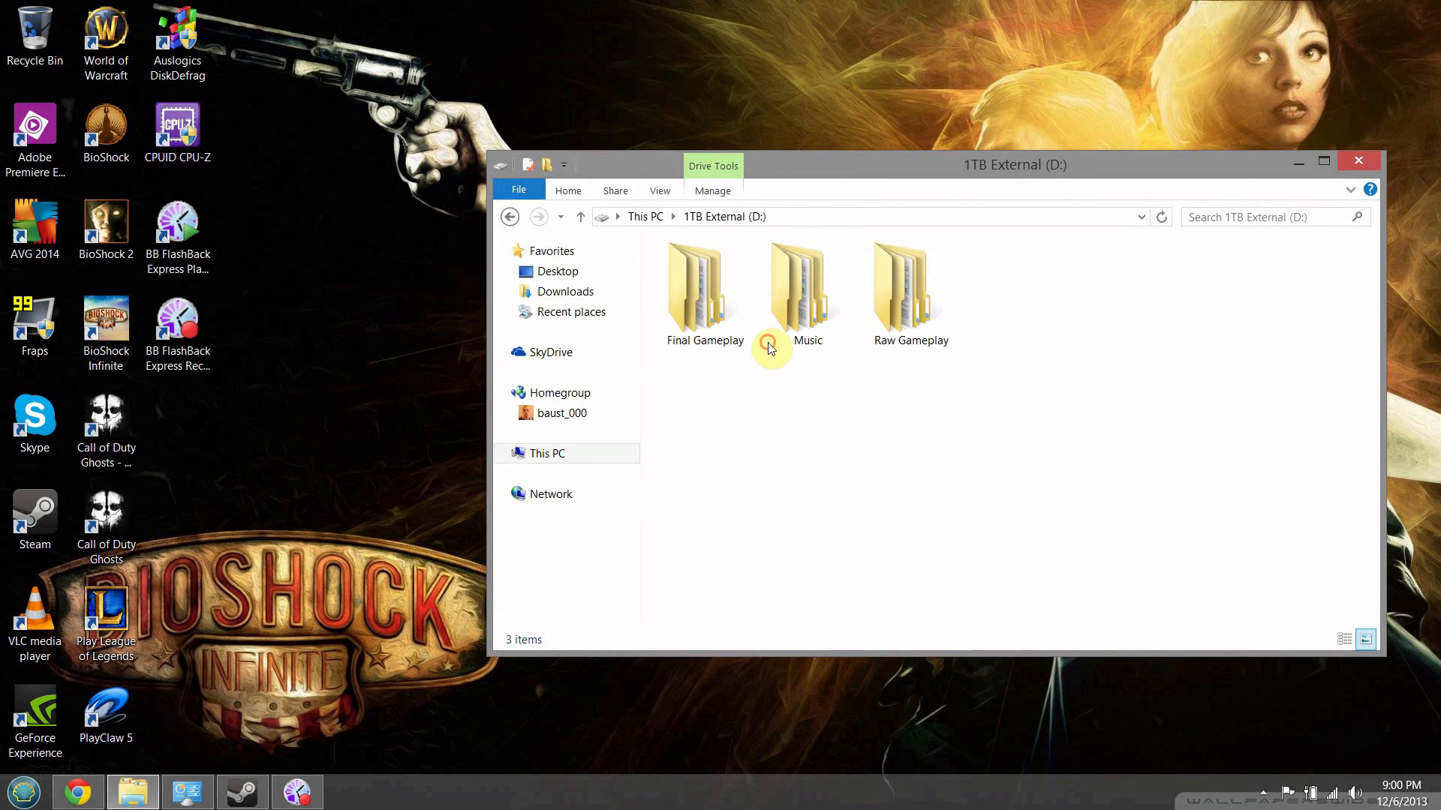
pyautogui.doubleClick(909, 285)
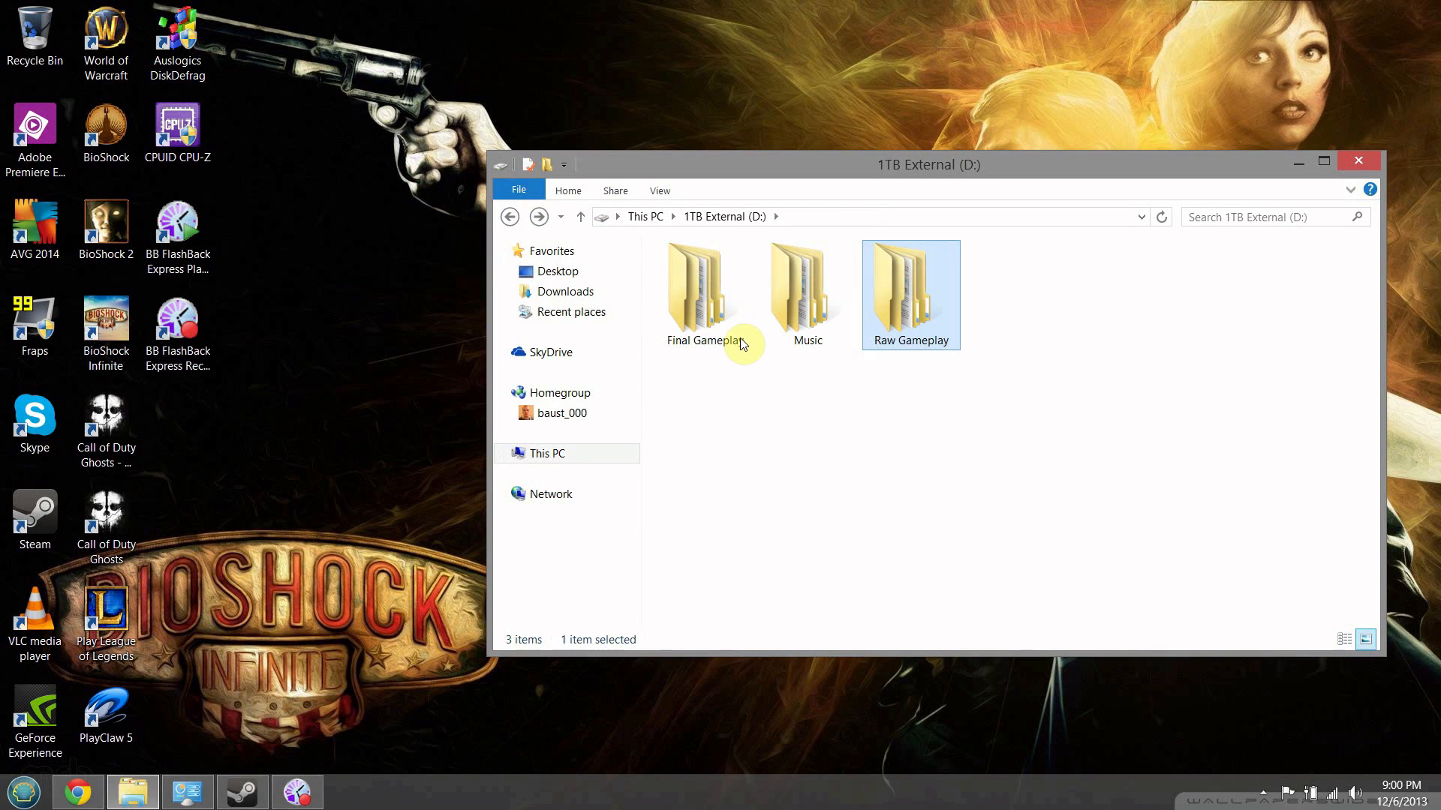
pyautogui.click(808, 285)
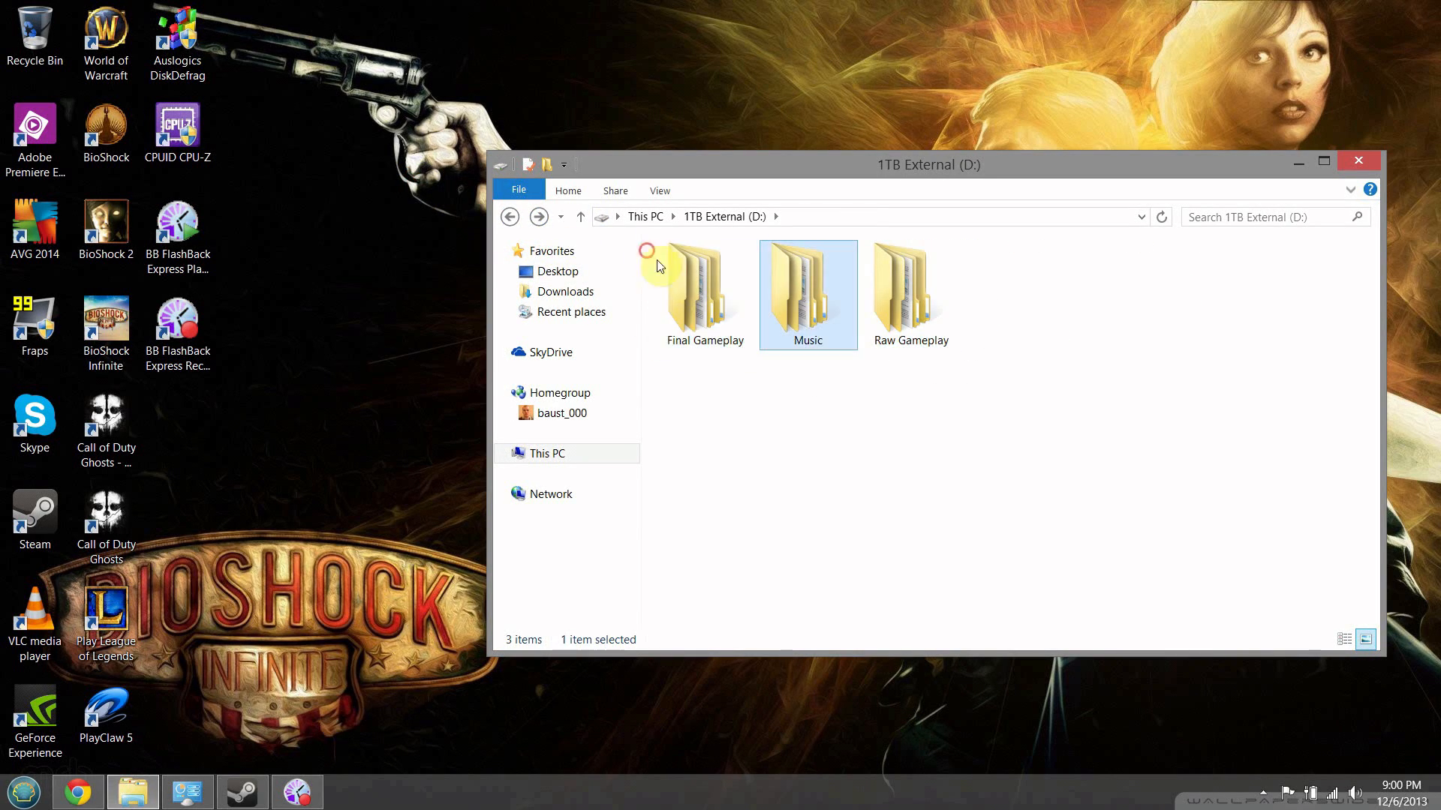
# Step: Enter Raw Gameplay > World Of Warcraft and drag the wow-64 recording out to the desktop
pyautogui.click(909, 294)
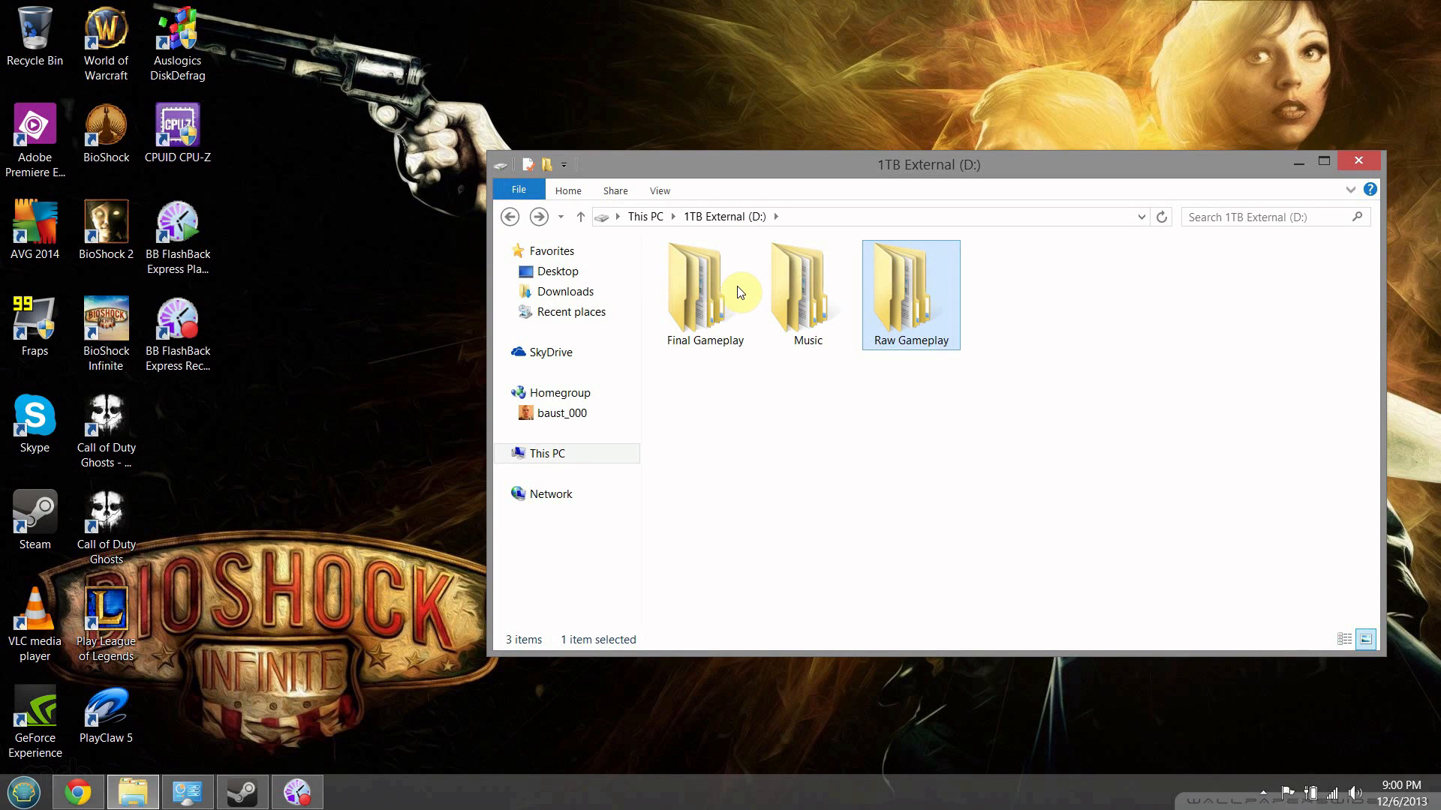
pyautogui.doubleClick(911, 289)
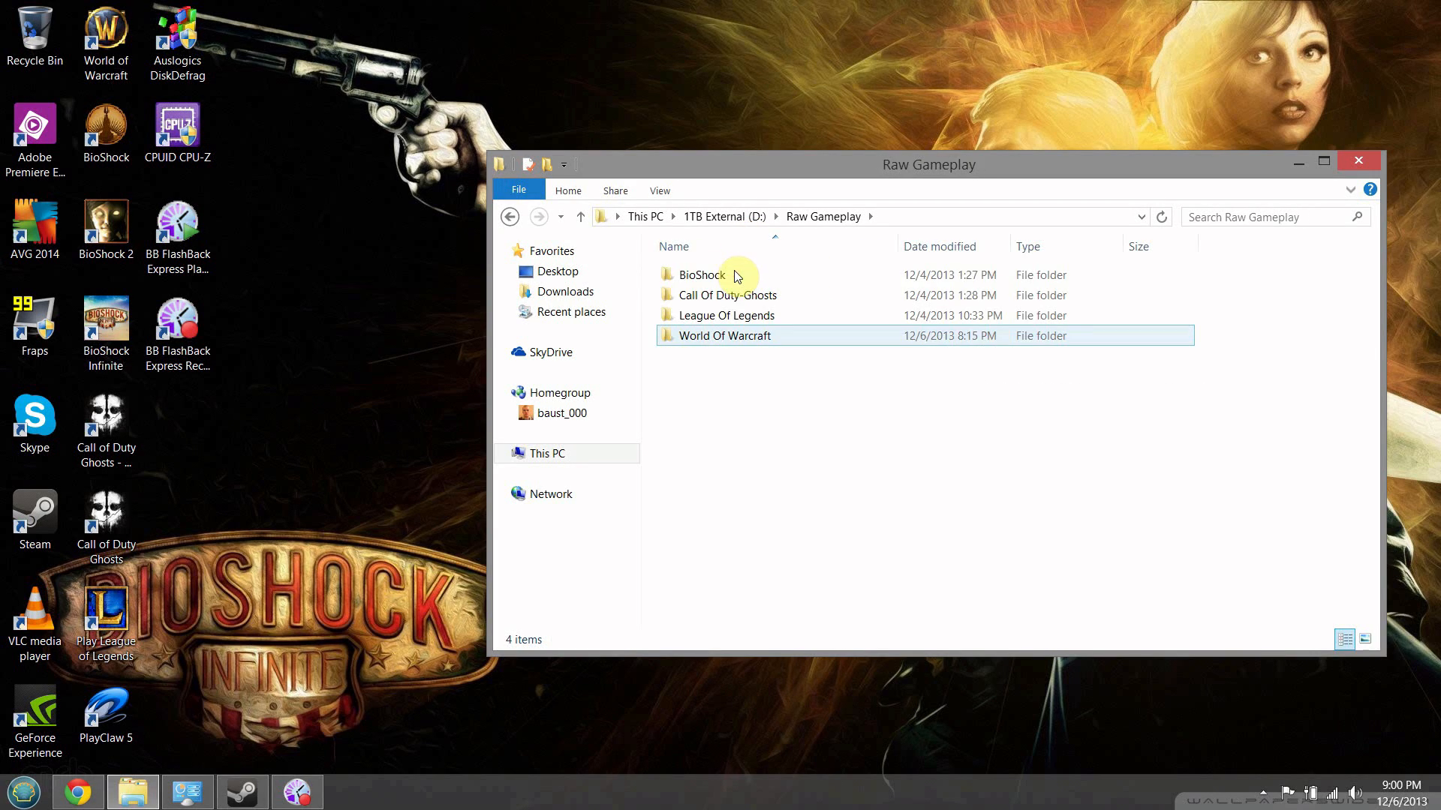
pyautogui.doubleClick(725, 335)
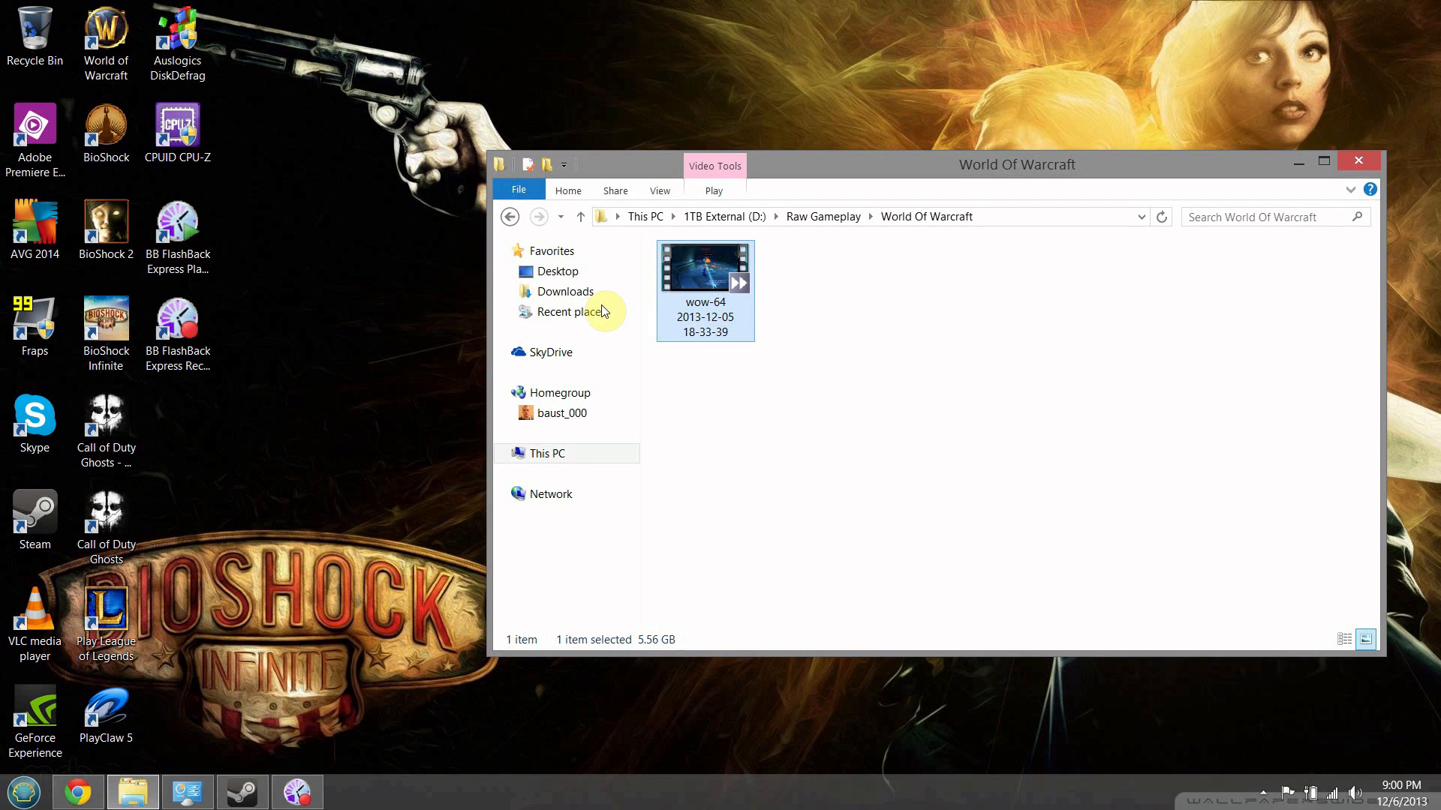
pyautogui.moveTo(705, 276); pyautogui.dragTo(363, 268)
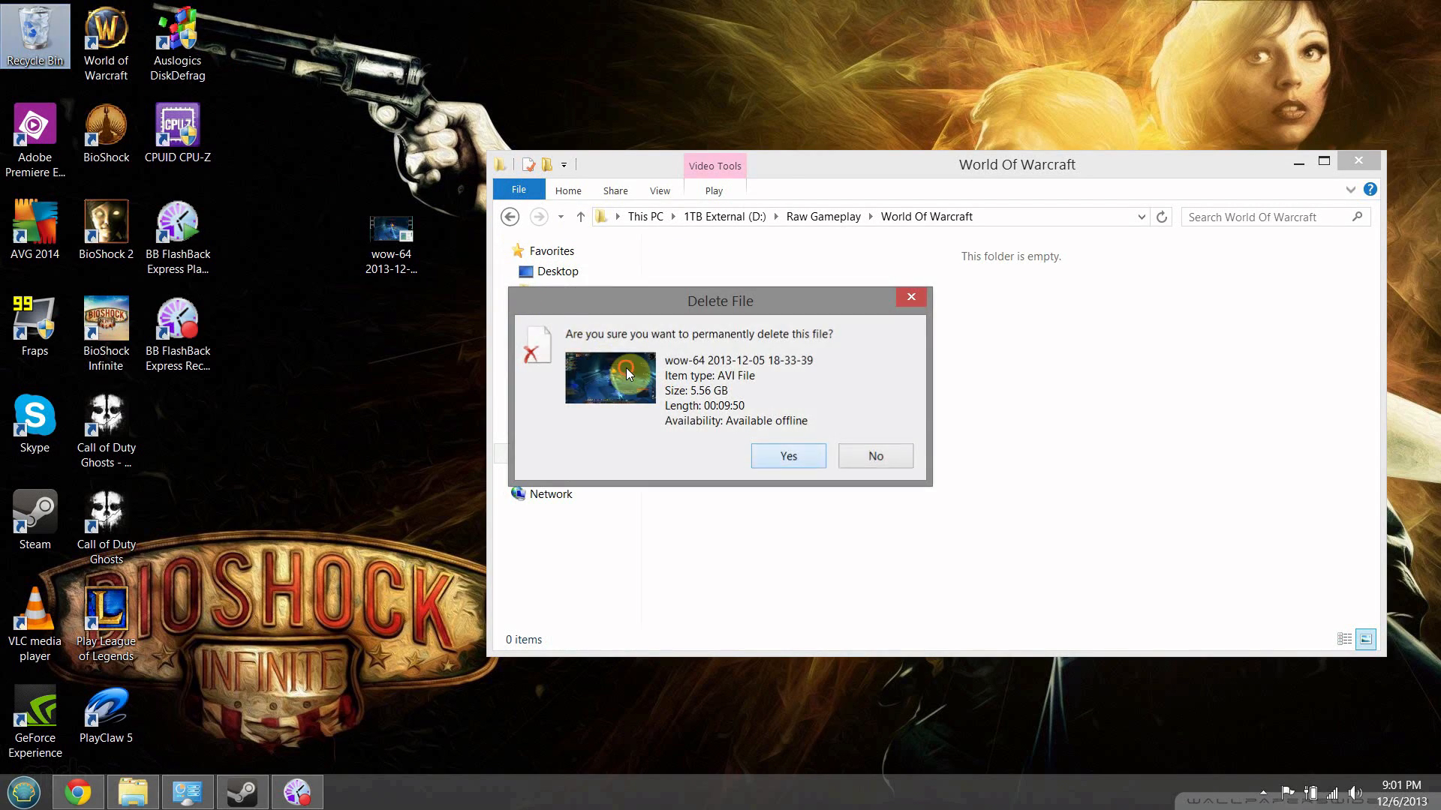
# Step: Confirm permanently deleting the wow-64 video from the World Of Warcraft folder
pyautogui.click(875, 456)
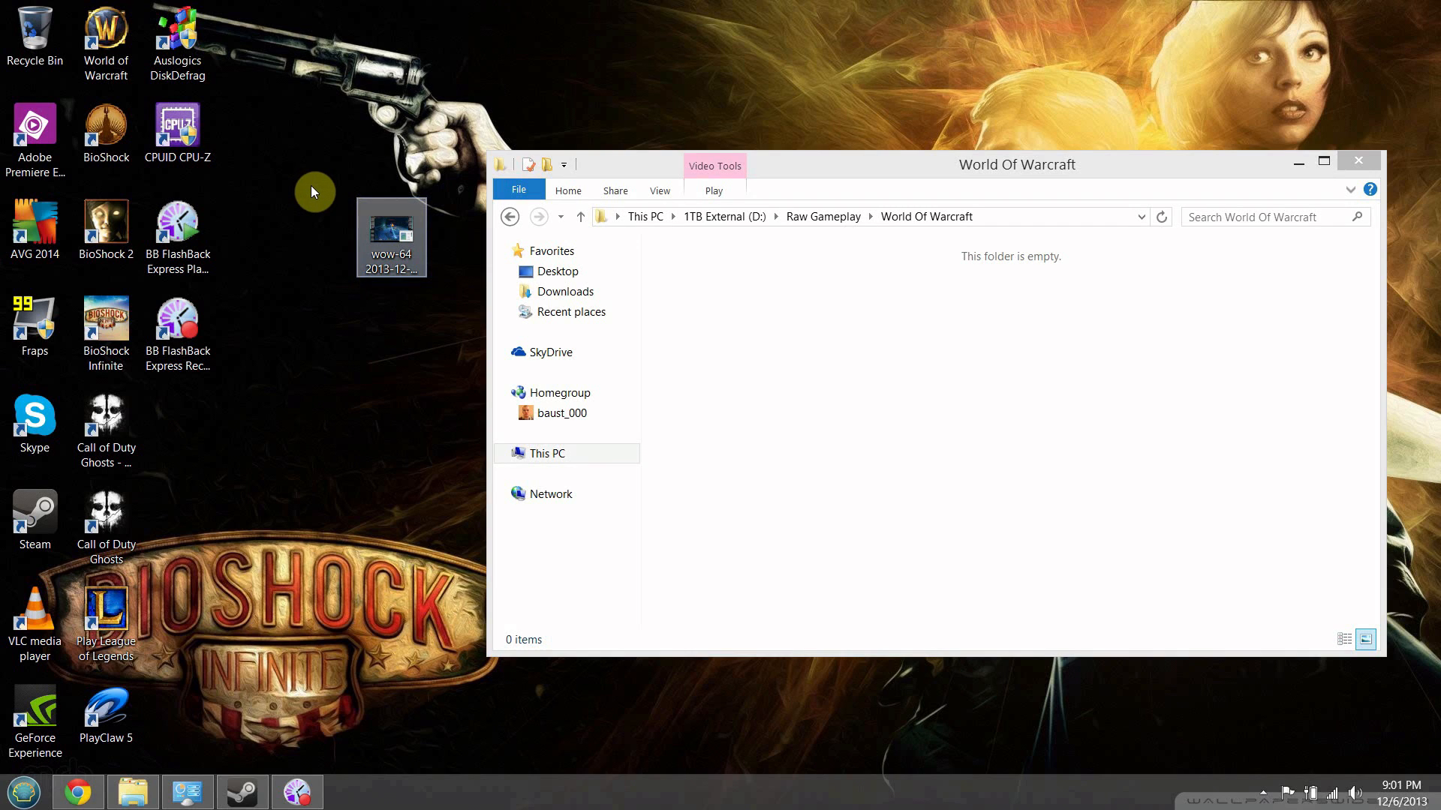
pyautogui.moveTo(390, 230)
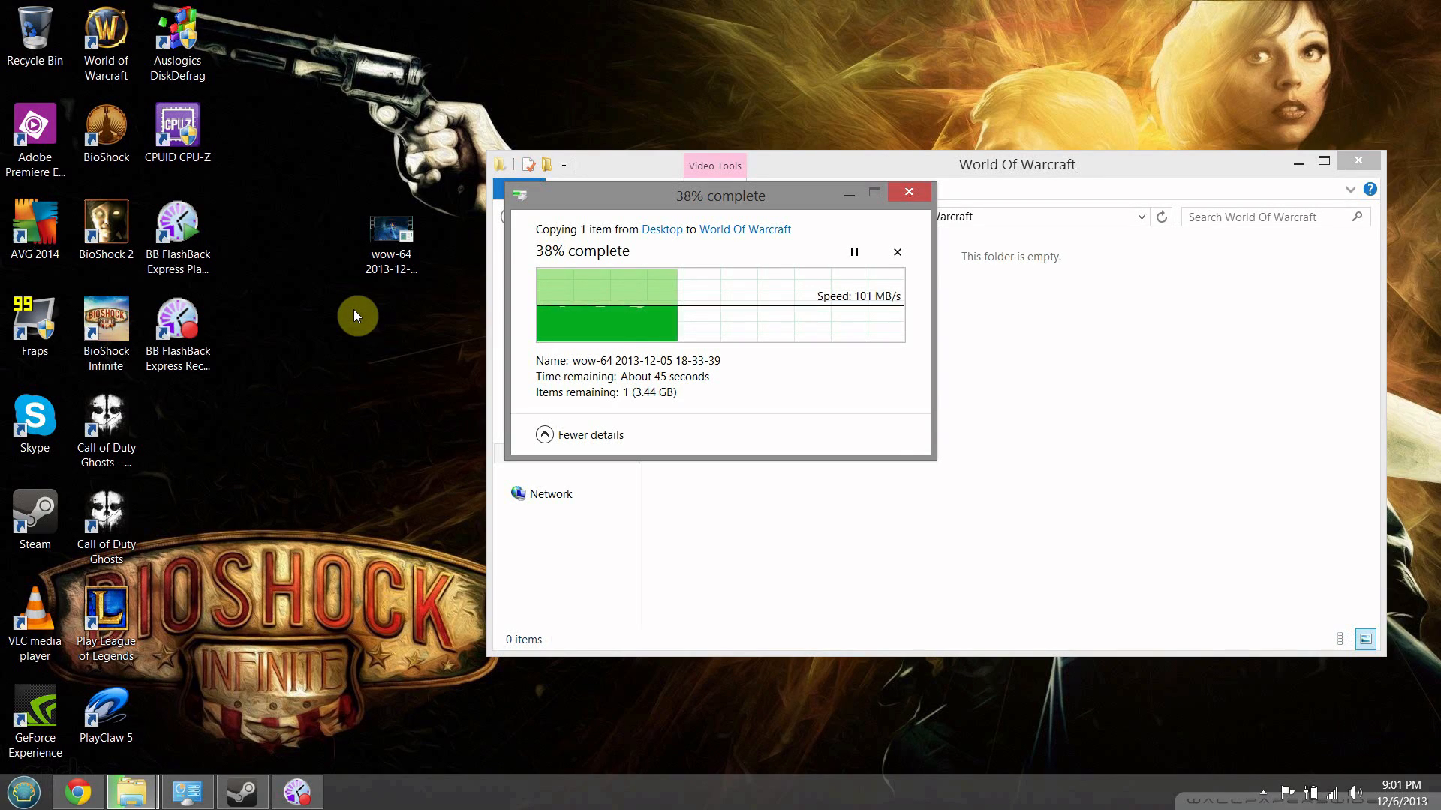
pyautogui.moveTo(83, 625)
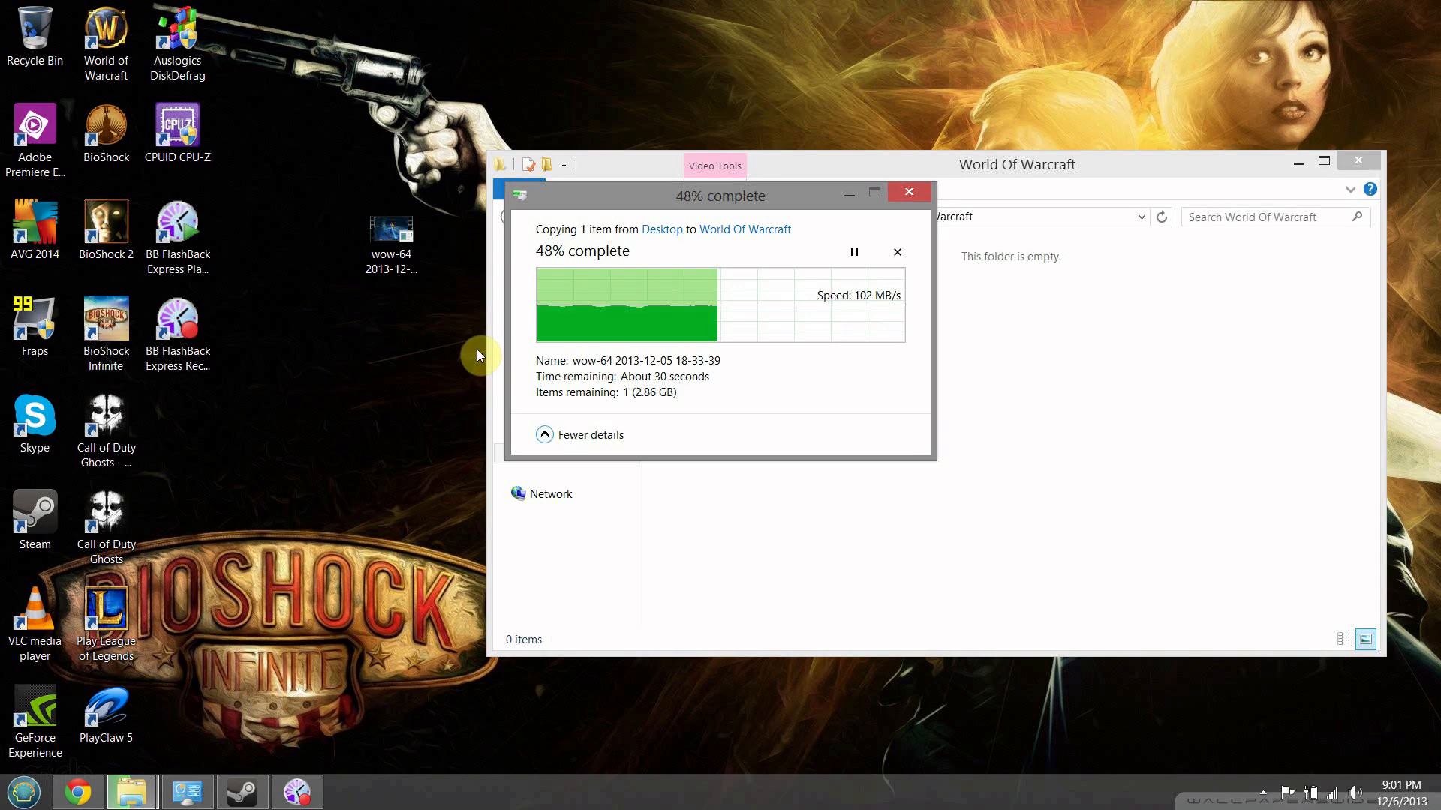
pyautogui.moveTo(624, 351)
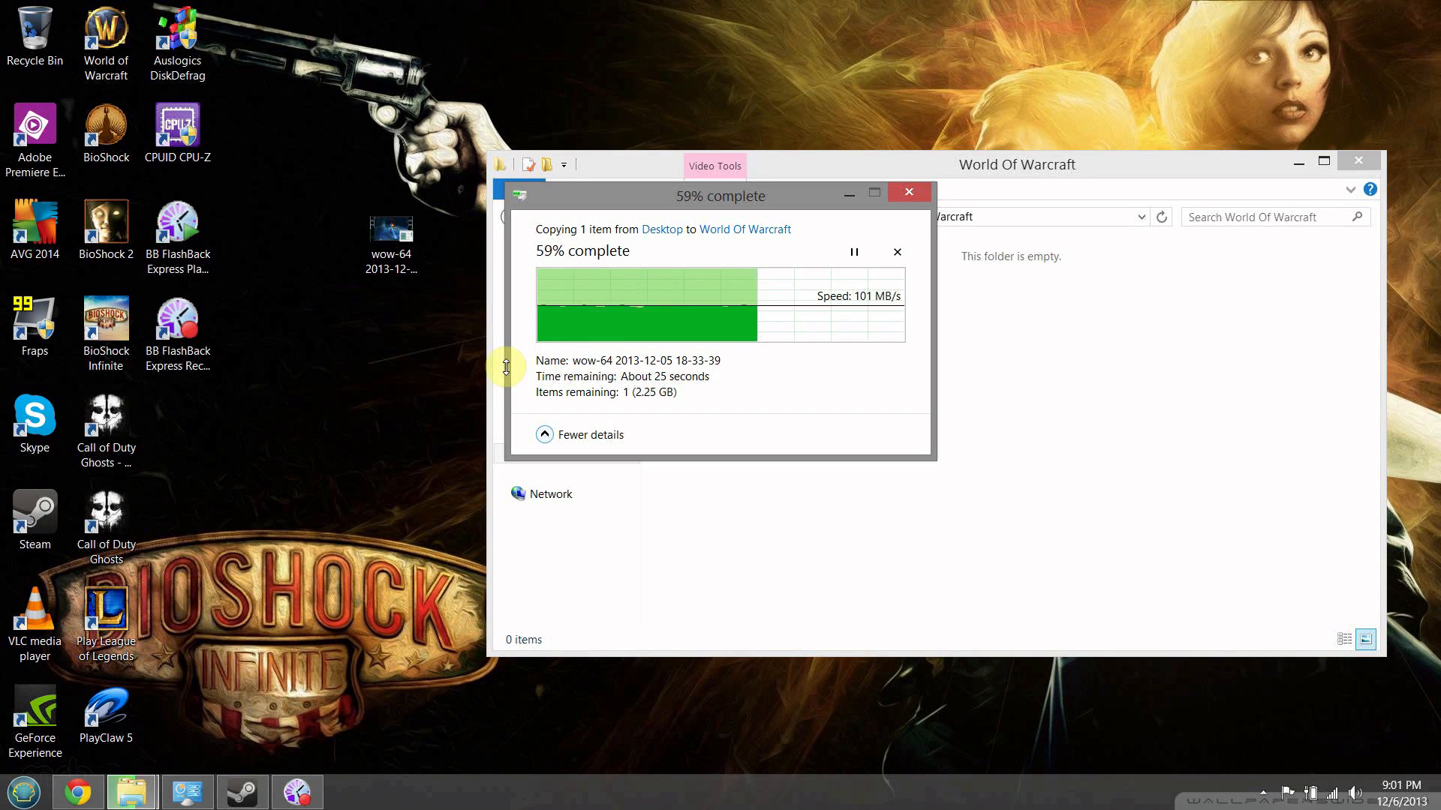
pyautogui.moveTo(78, 791)
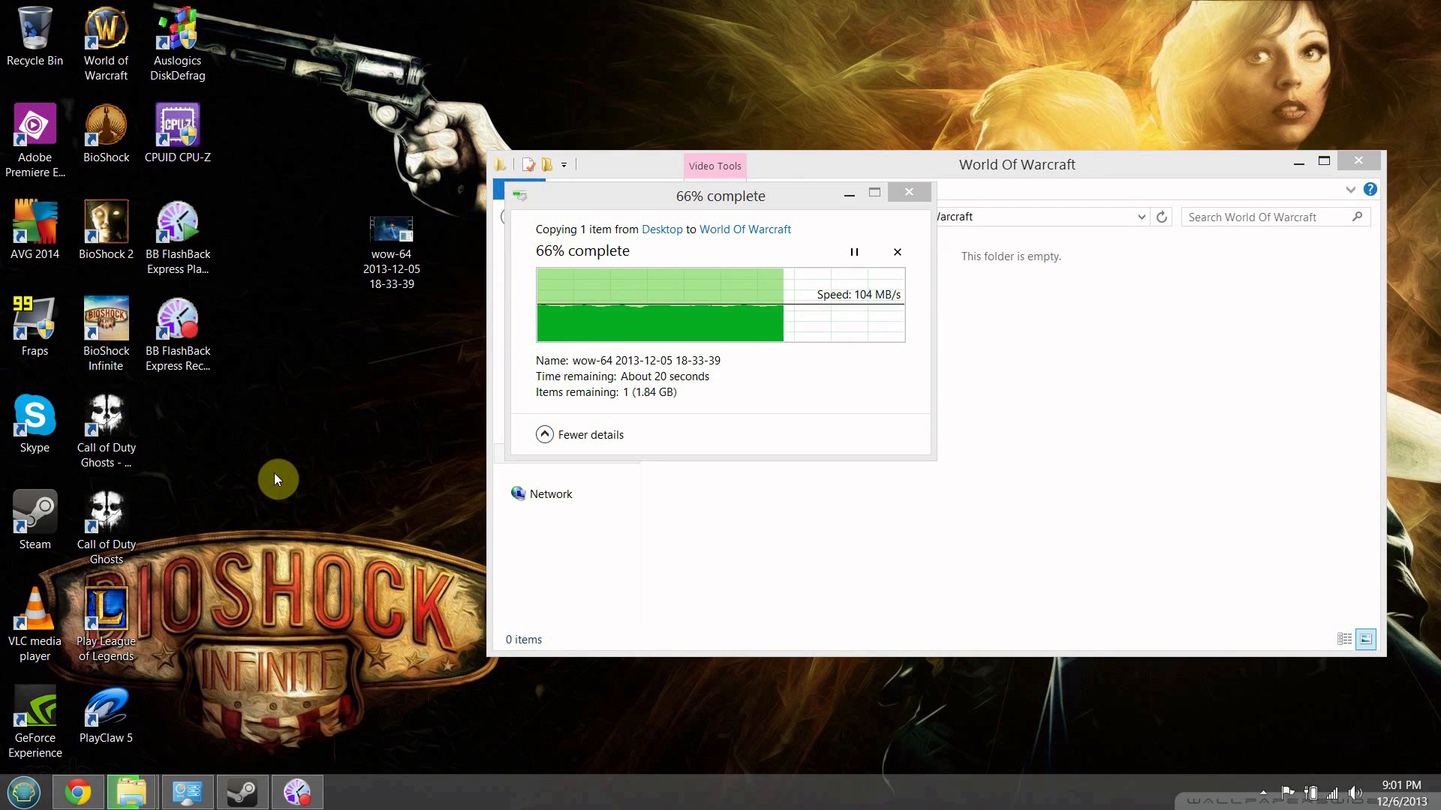
pyautogui.moveTo(512, 357)
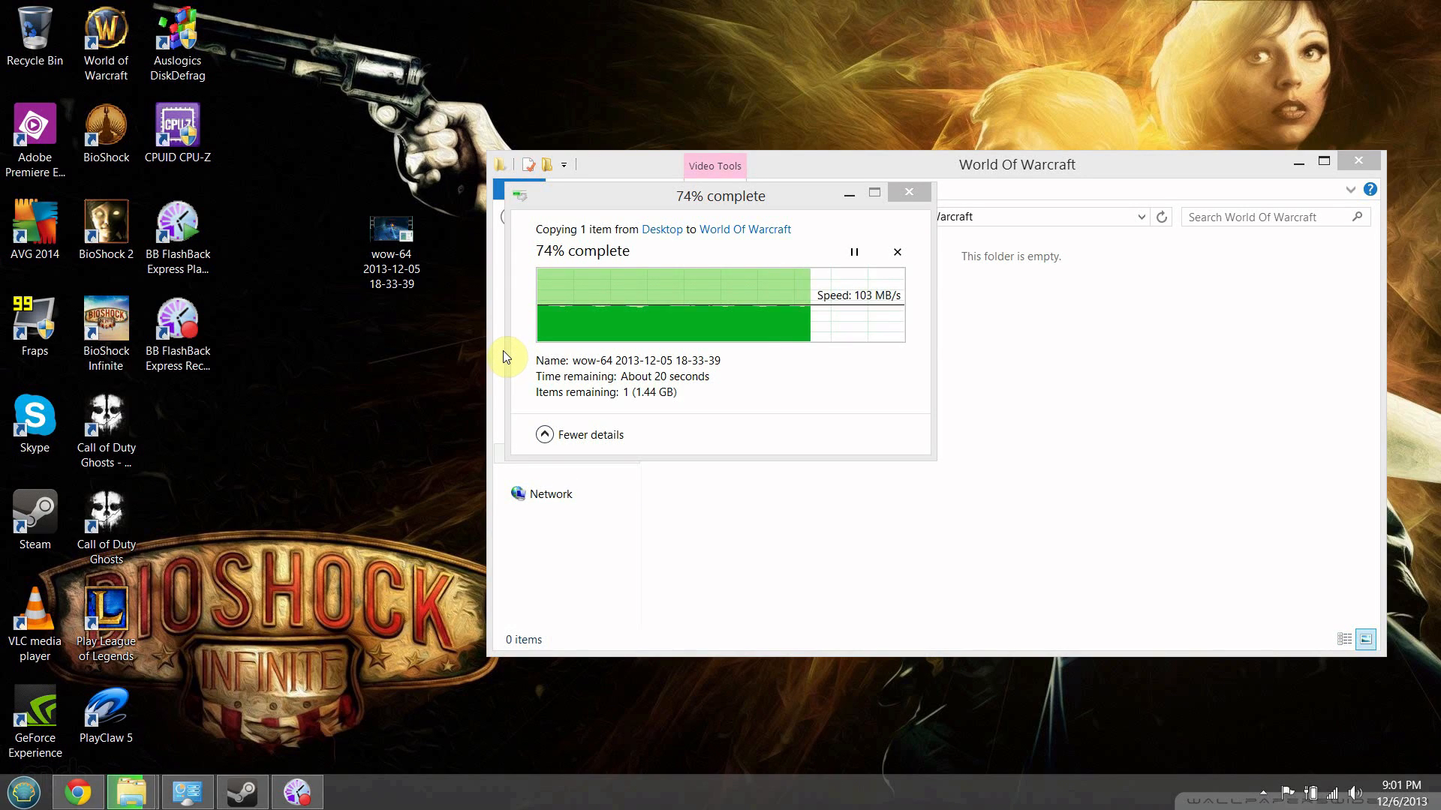
pyautogui.moveTo(543, 435)
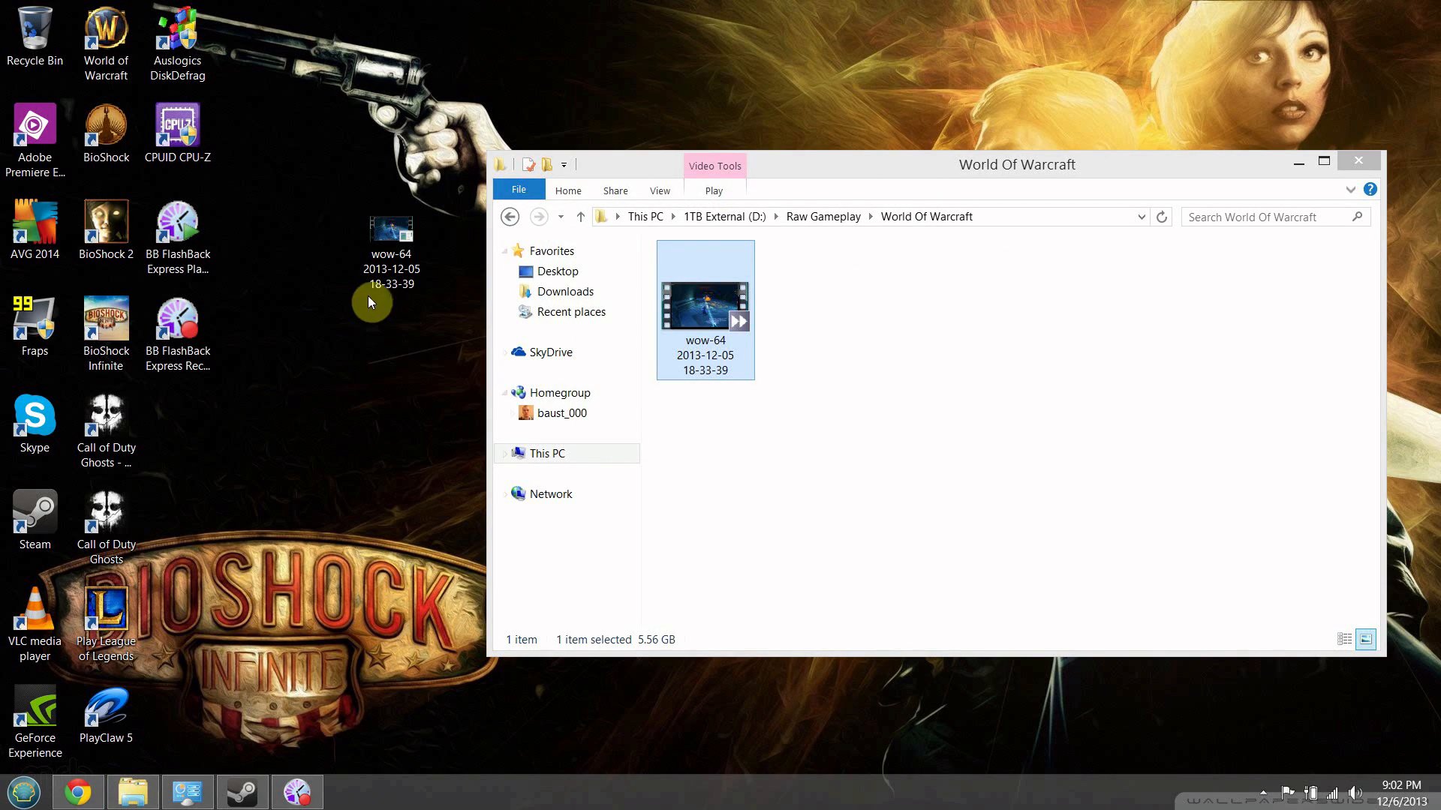
pyautogui.moveTo(32, 27)
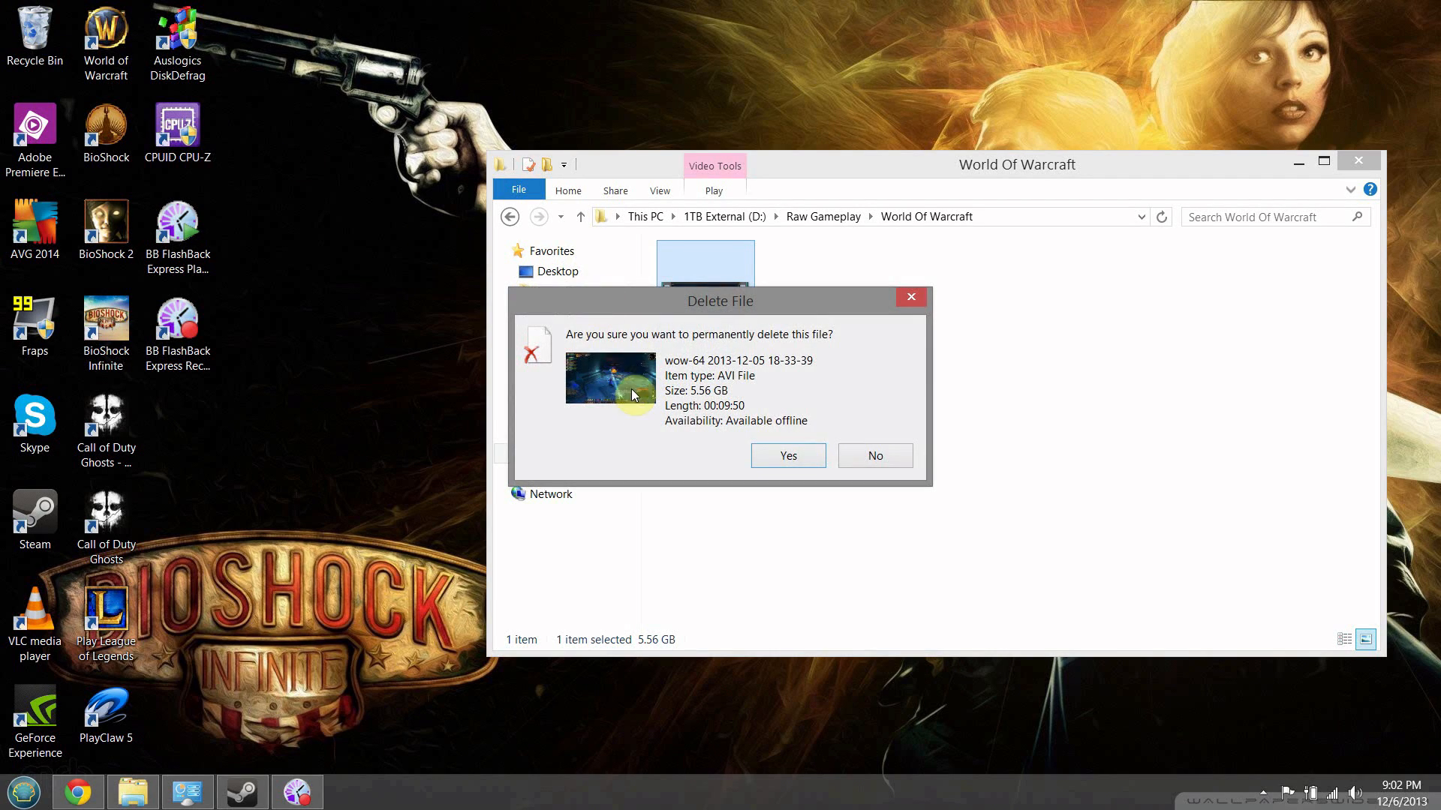
# Step: Keep the copied wow-64 video, show the classic Start menu, and return to Chrome's Newegg memory page
pyautogui.click(873, 455)
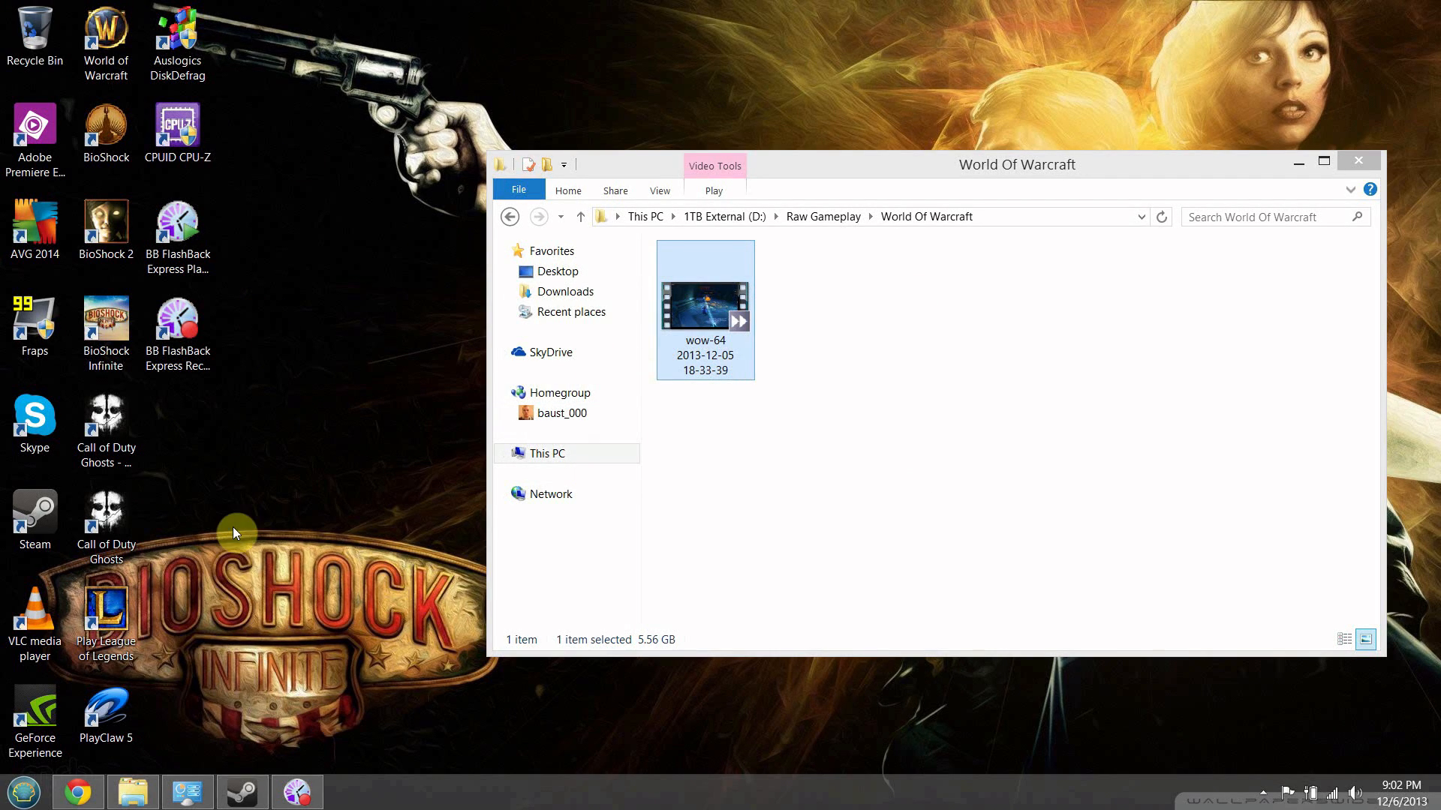
pyautogui.click(23, 791)
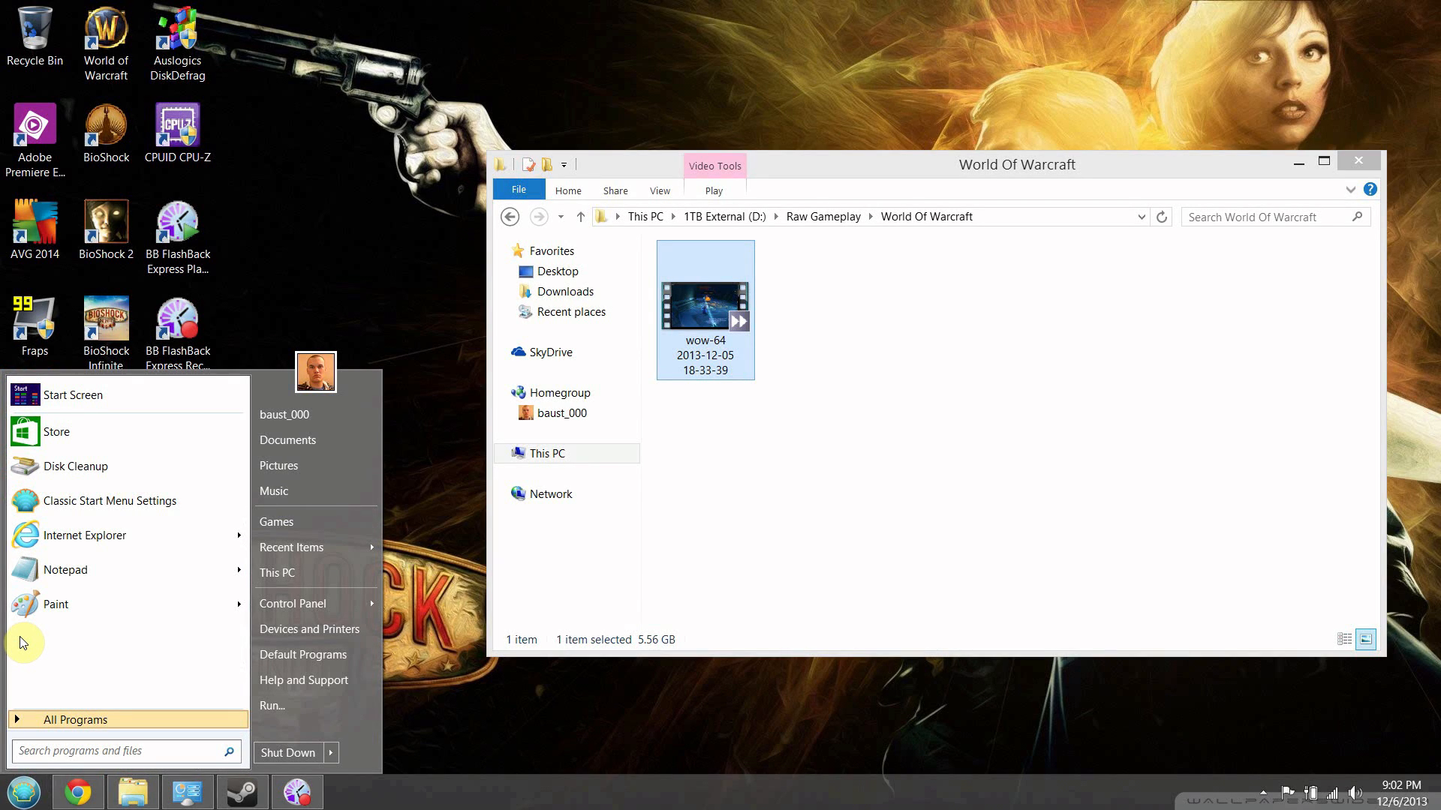
pyautogui.moveTo(113, 633)
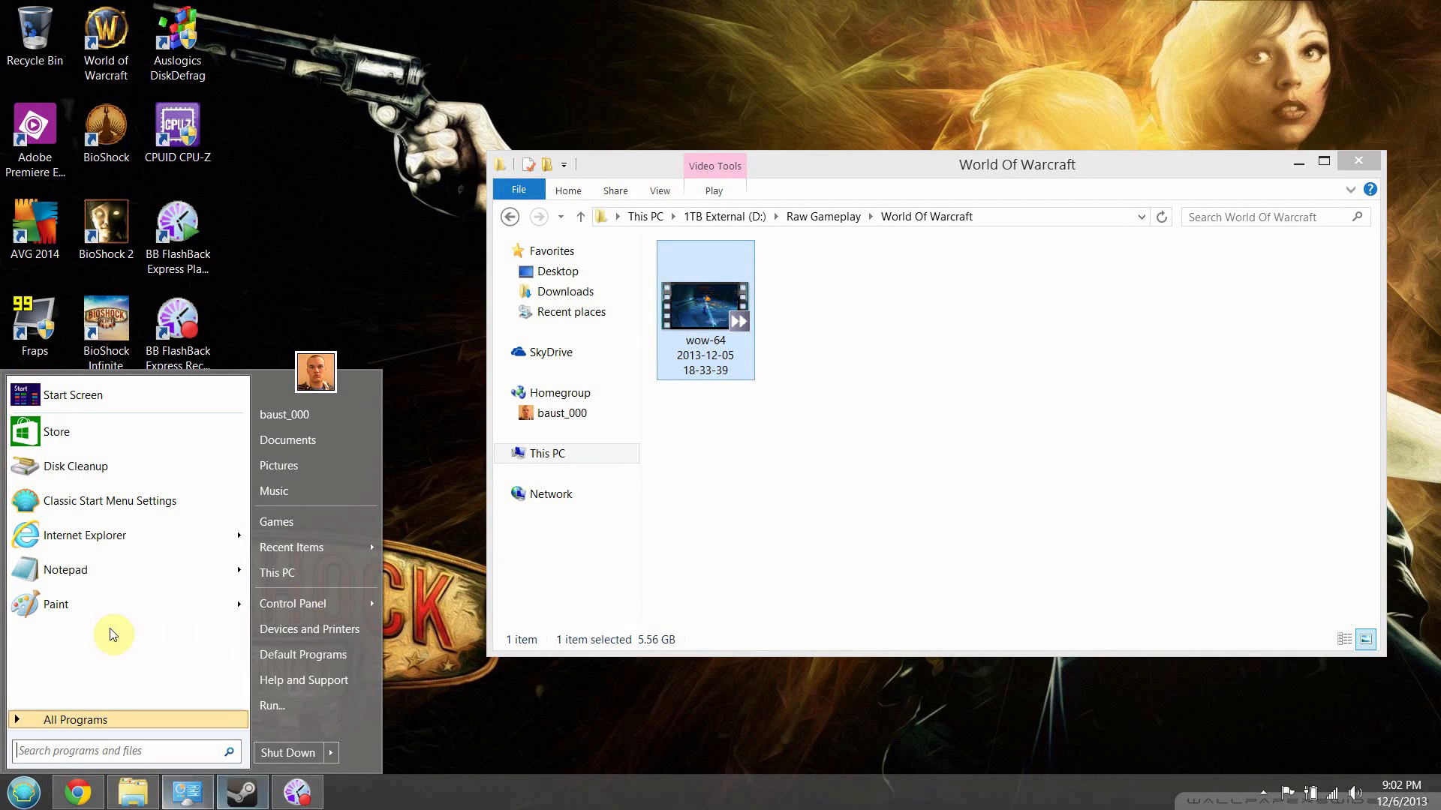
pyautogui.click(632, 12)
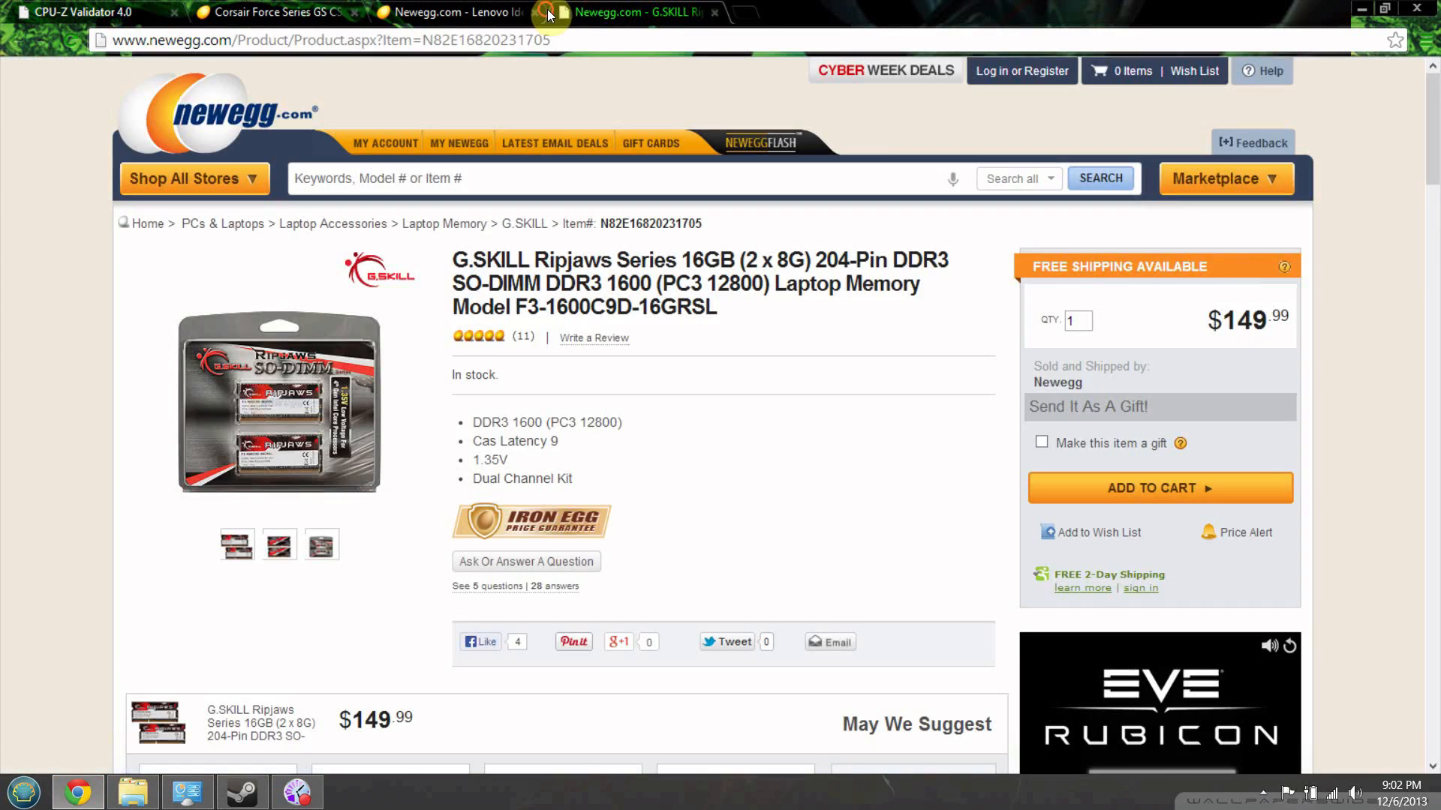
# Step: Load ninite.com in a new tab, scroll to its app checklist, then show the classic Start menu
pyautogui.click(736, 12)
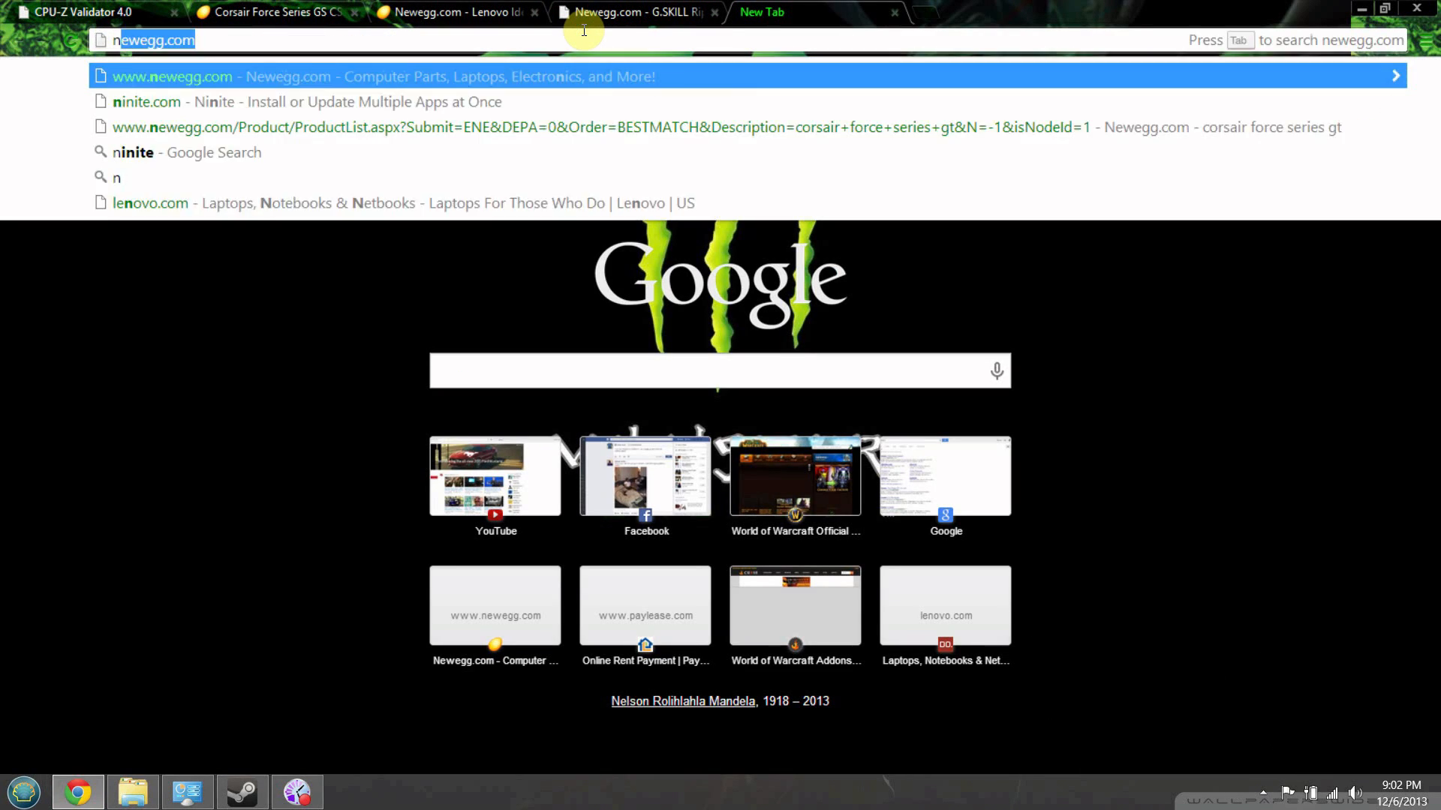
pyautogui.write('ninite.oc')
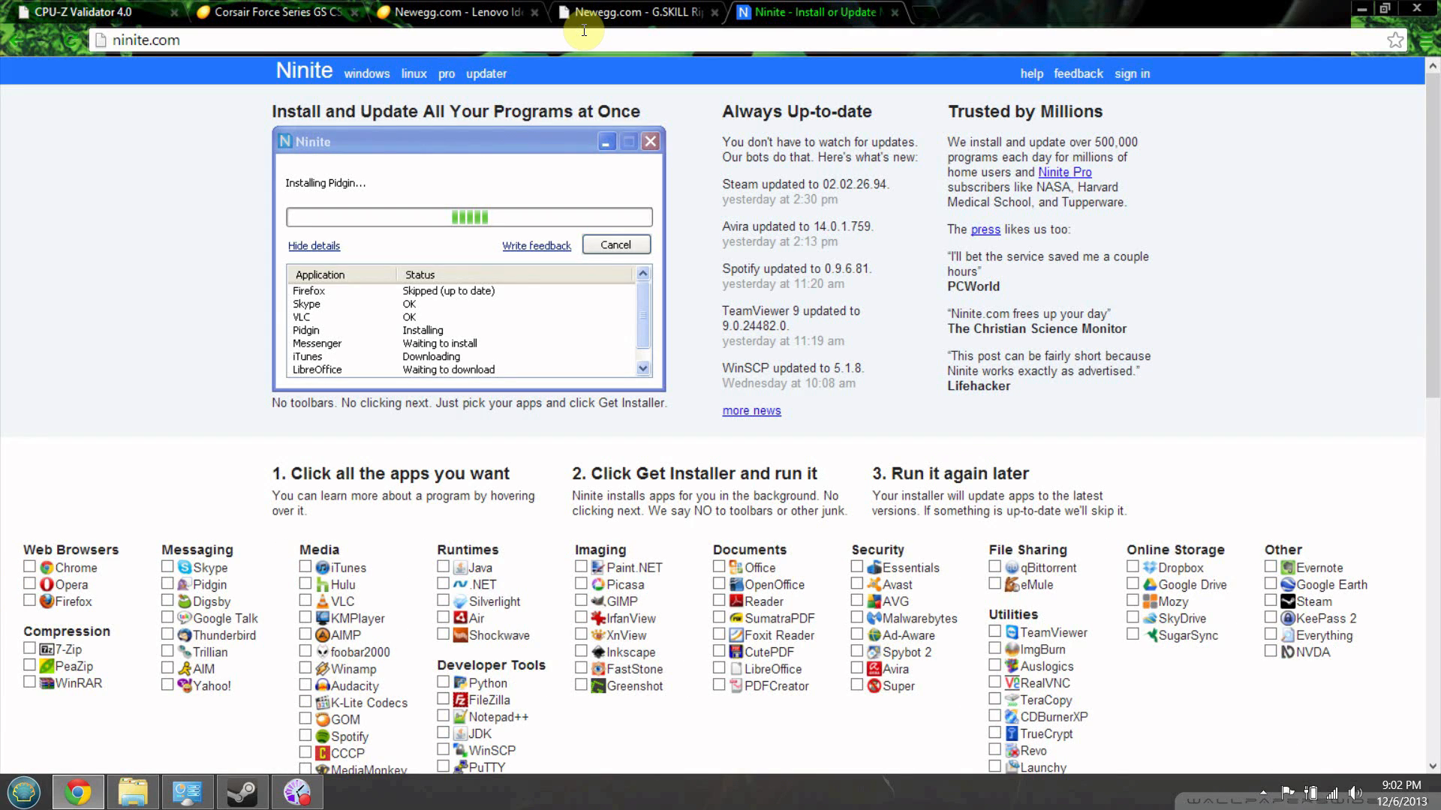
pyautogui.scroll(-3)
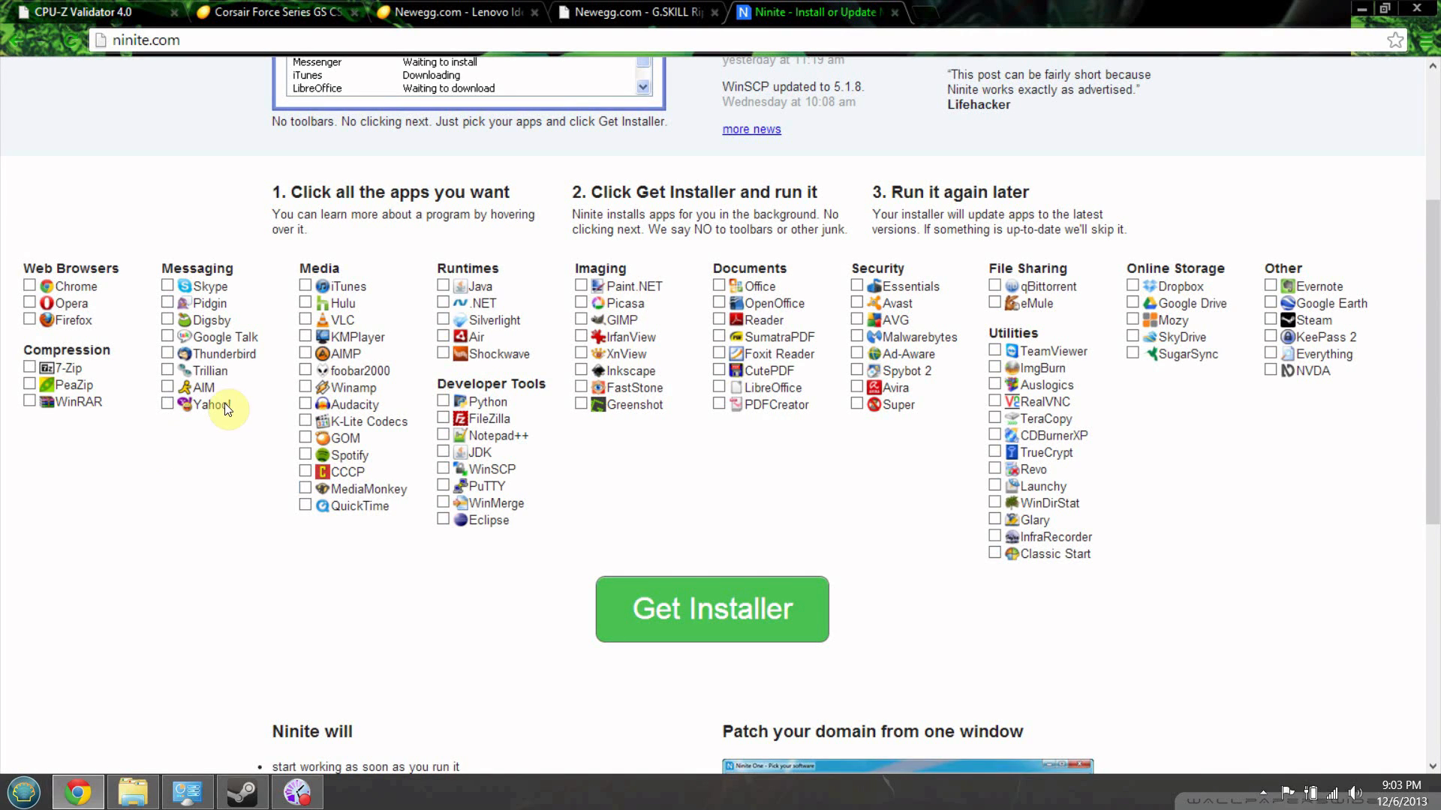
pyautogui.moveTo(551, 513)
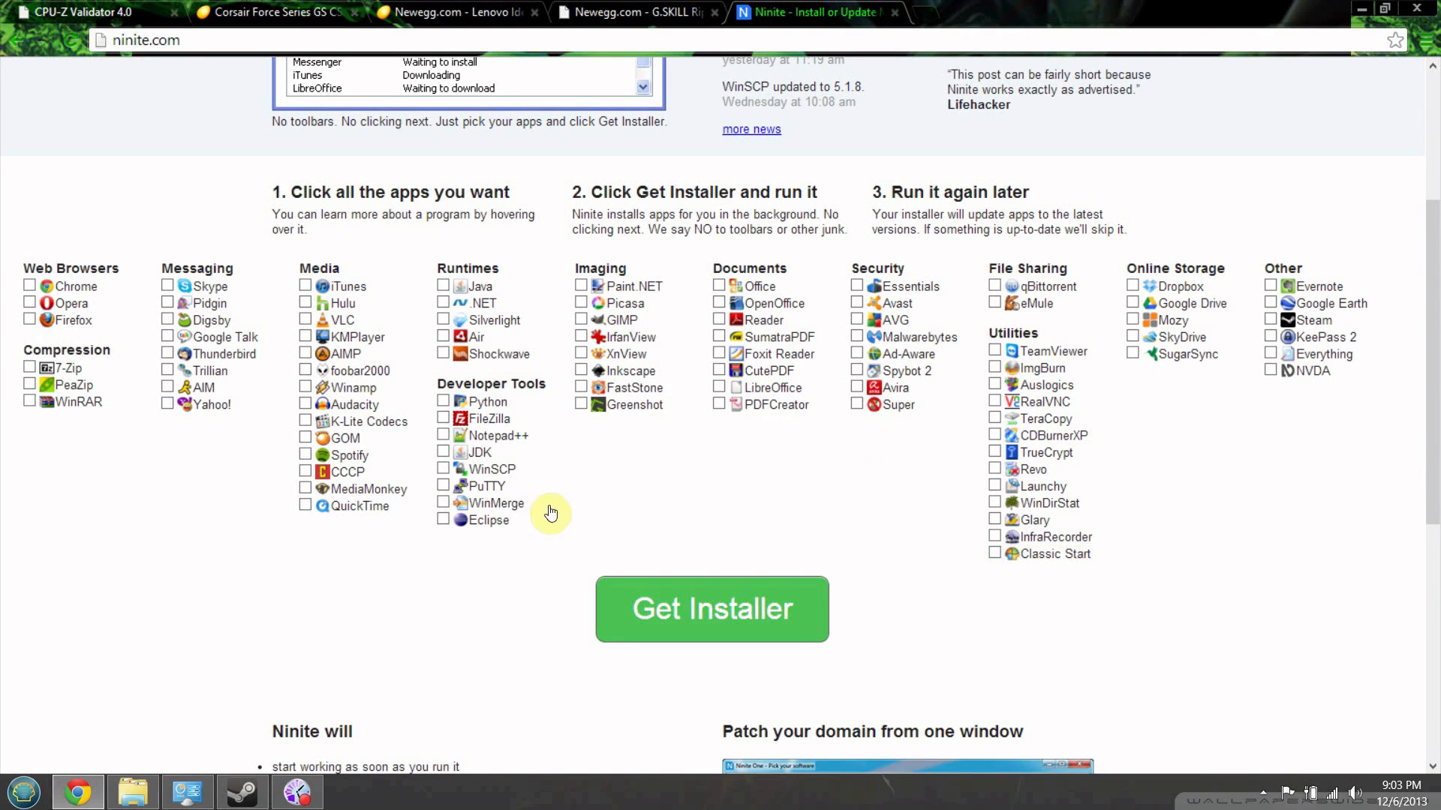
pyautogui.click(23, 791)
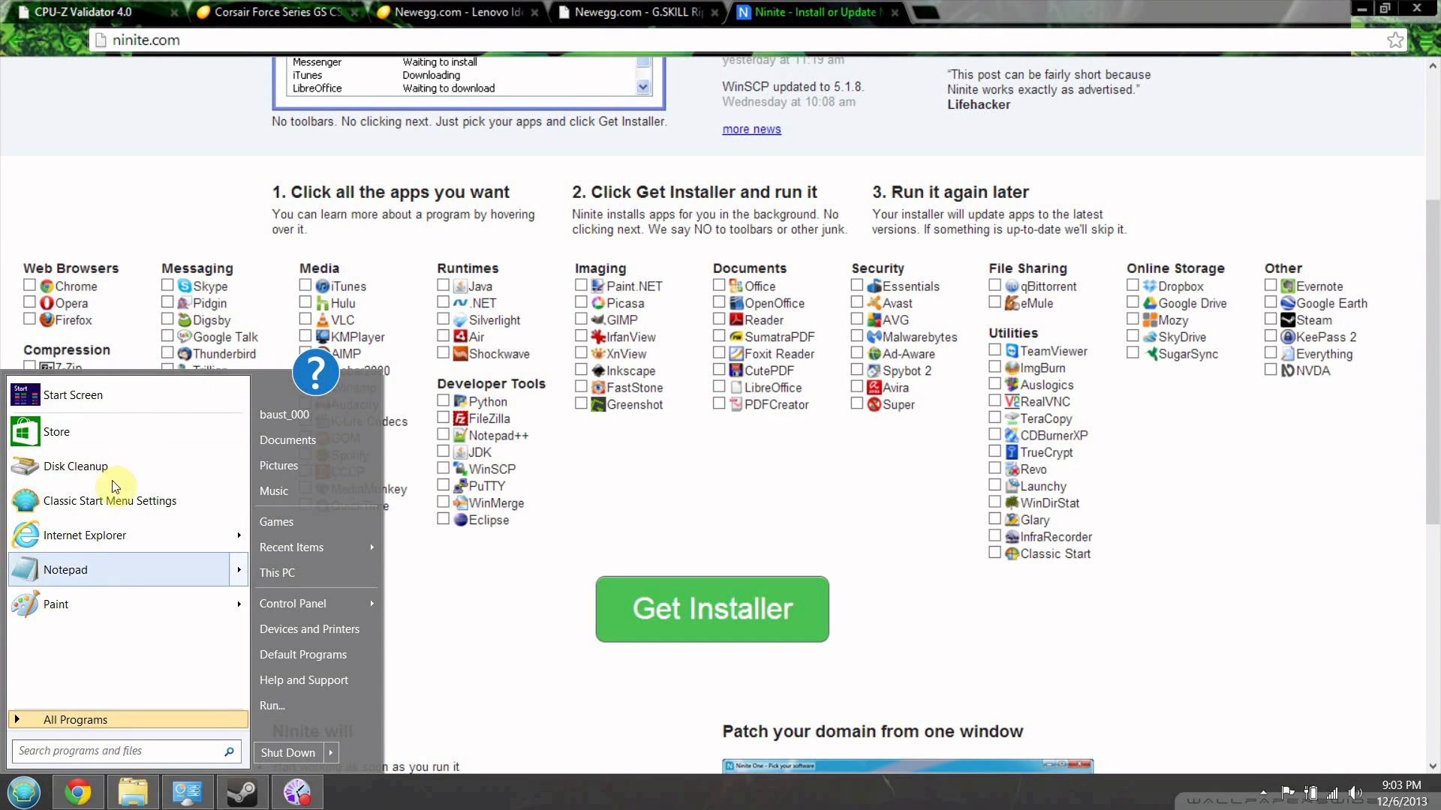
pyautogui.click(77, 719)
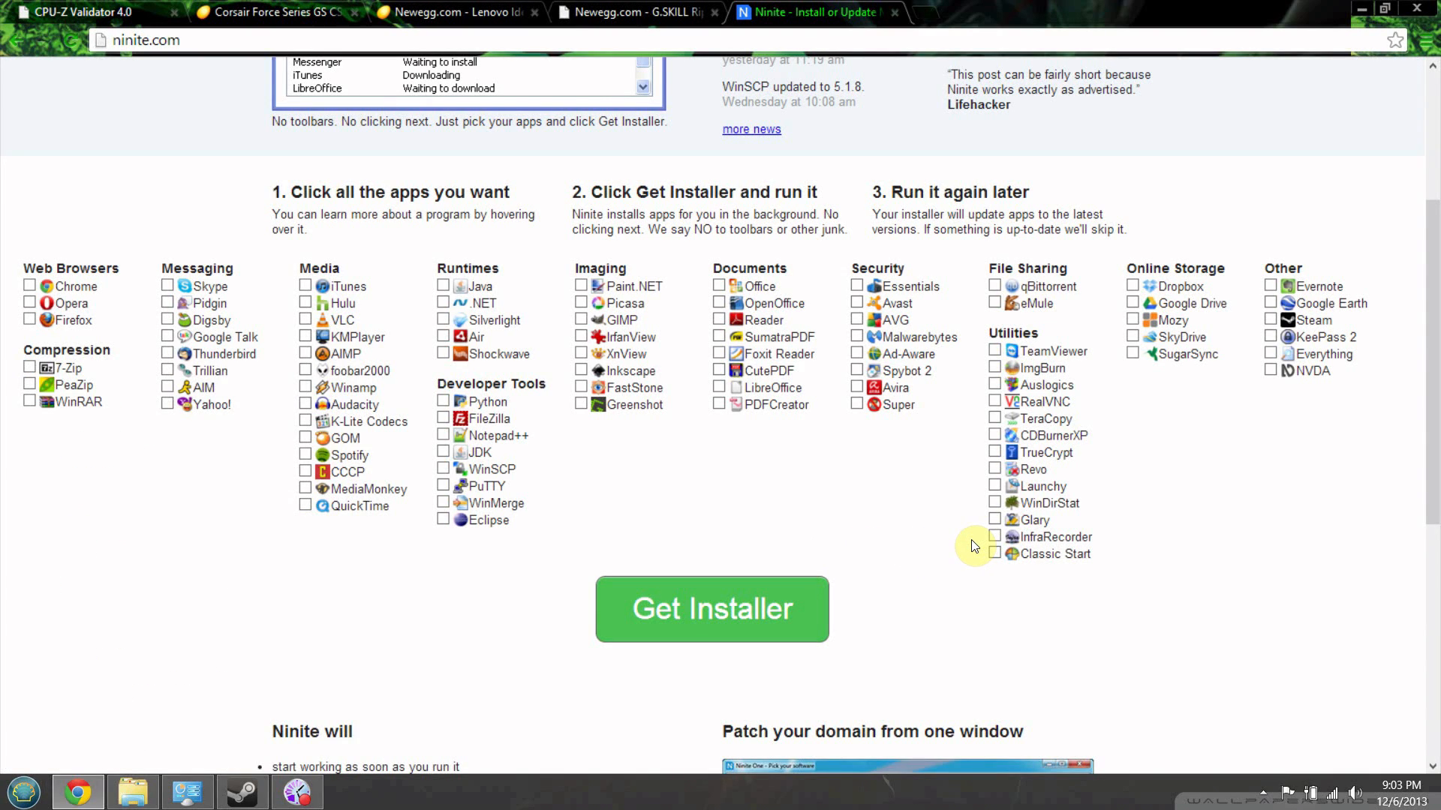
pyautogui.click(23, 792)
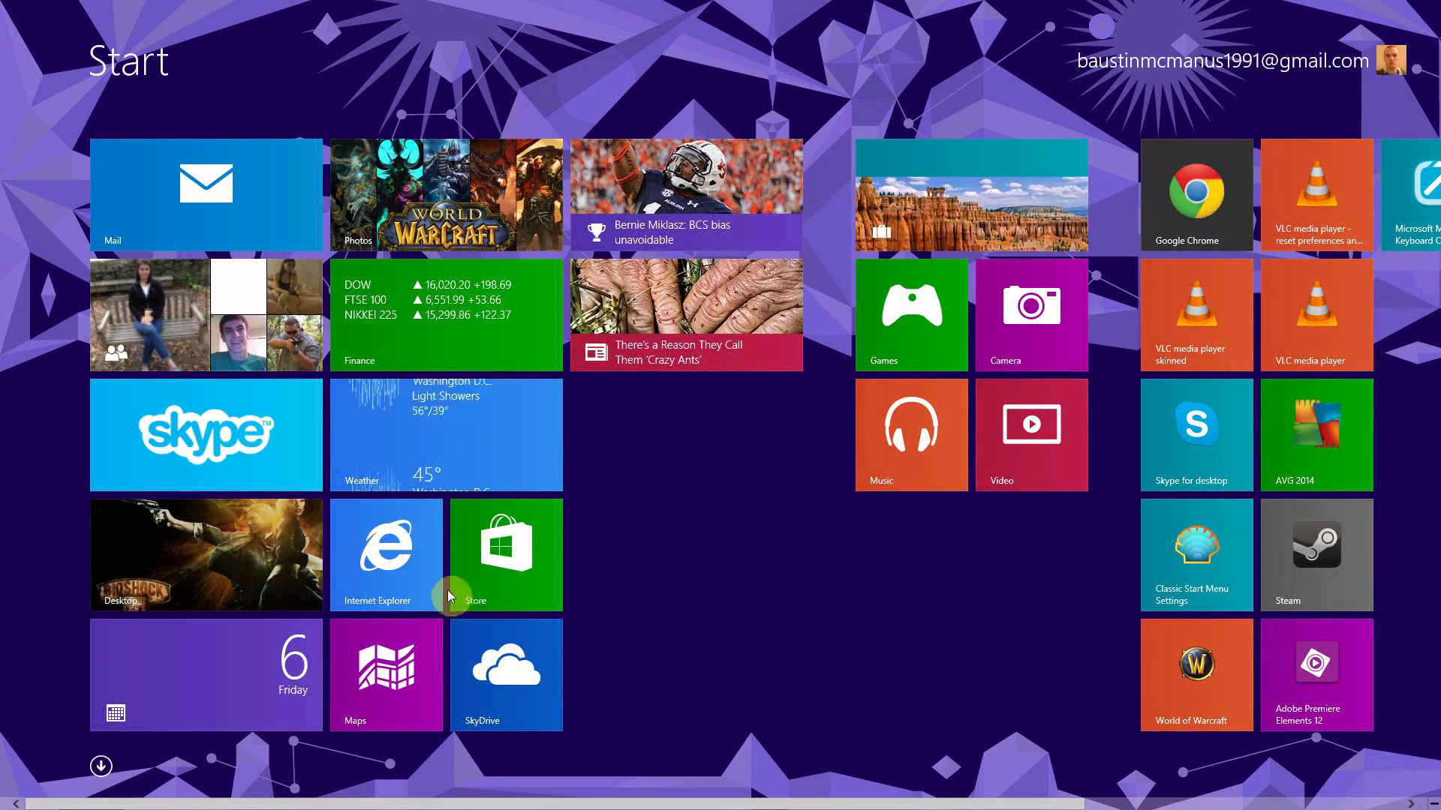
pyautogui.hscroll(3)
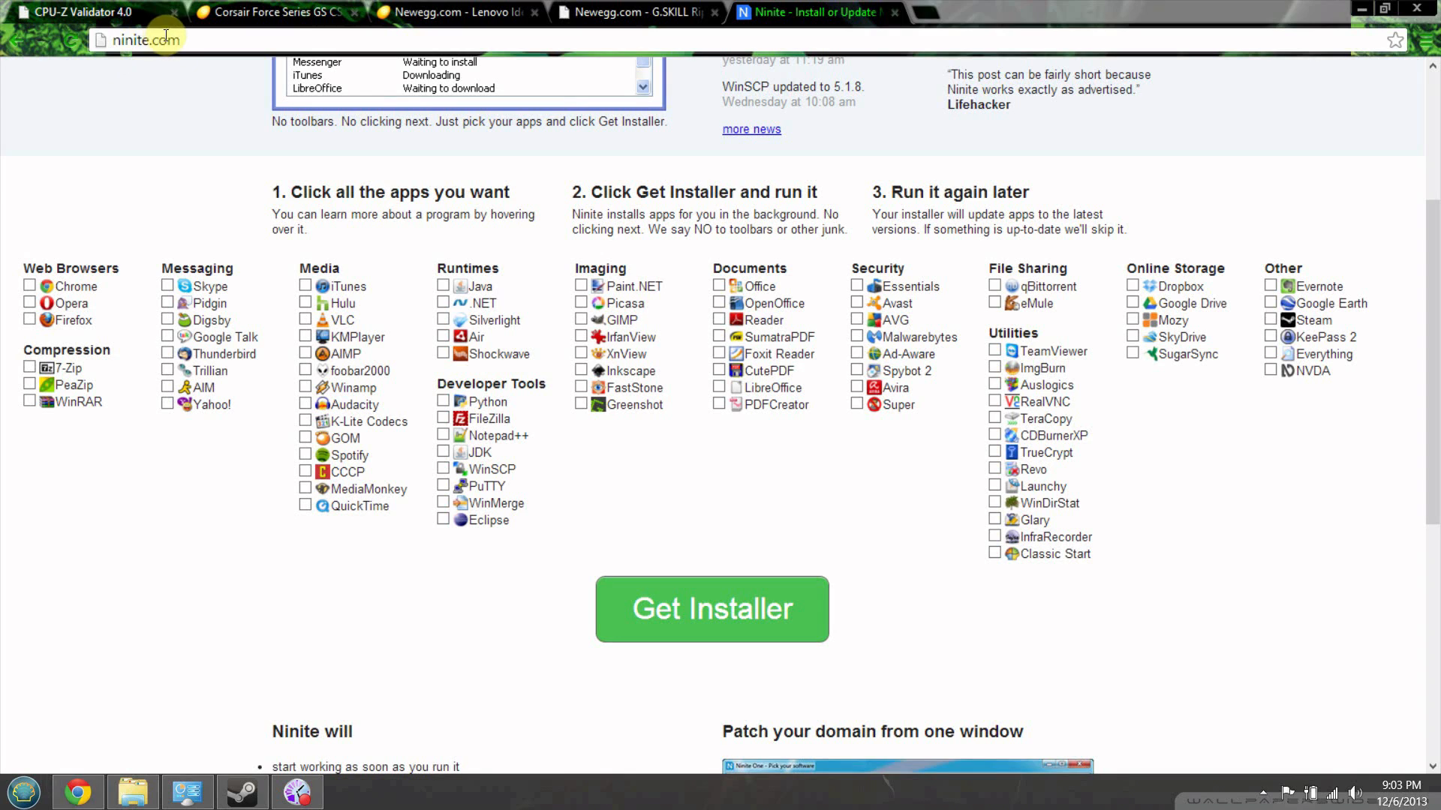
pyautogui.moveTo(71, 637)
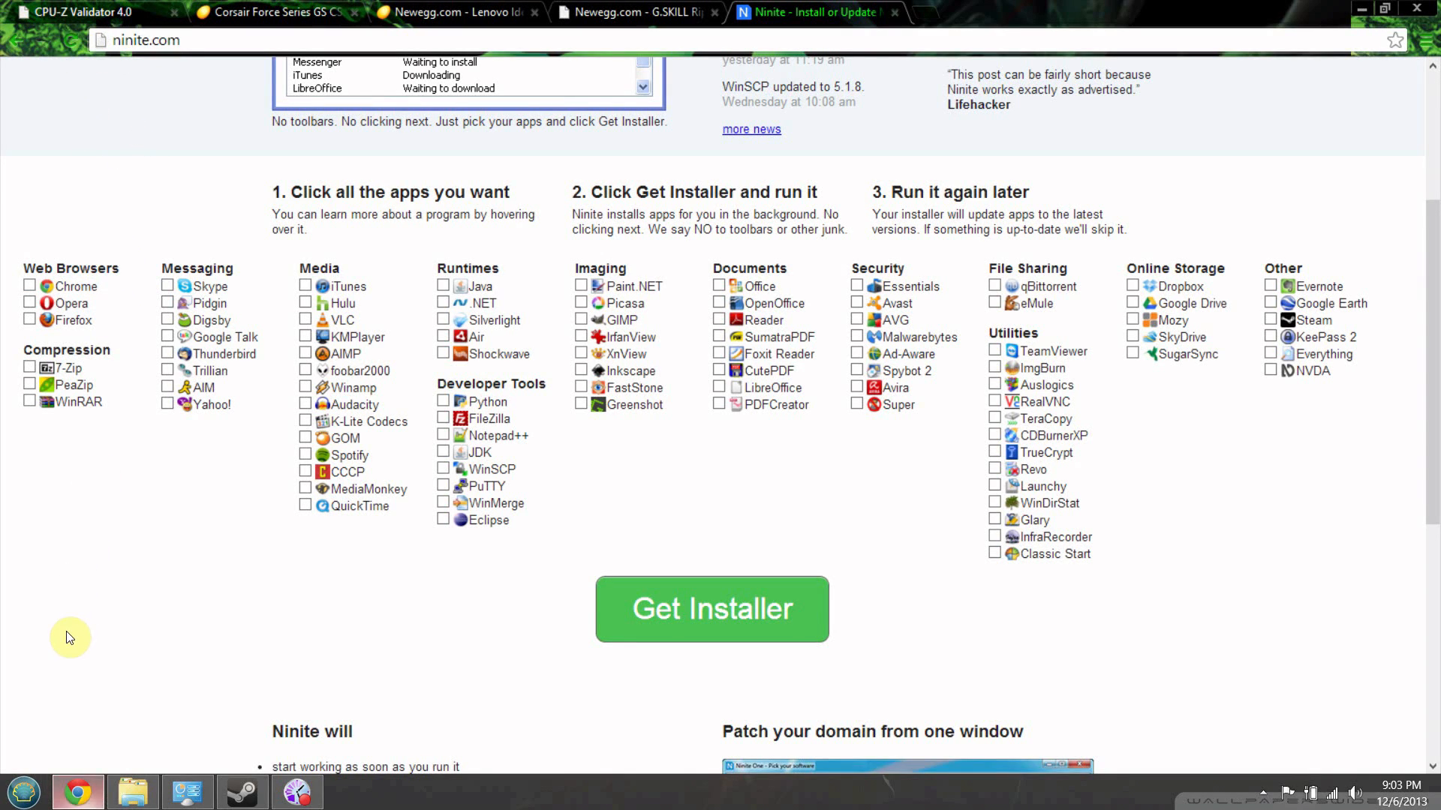
pyautogui.moveTo(601, 459)
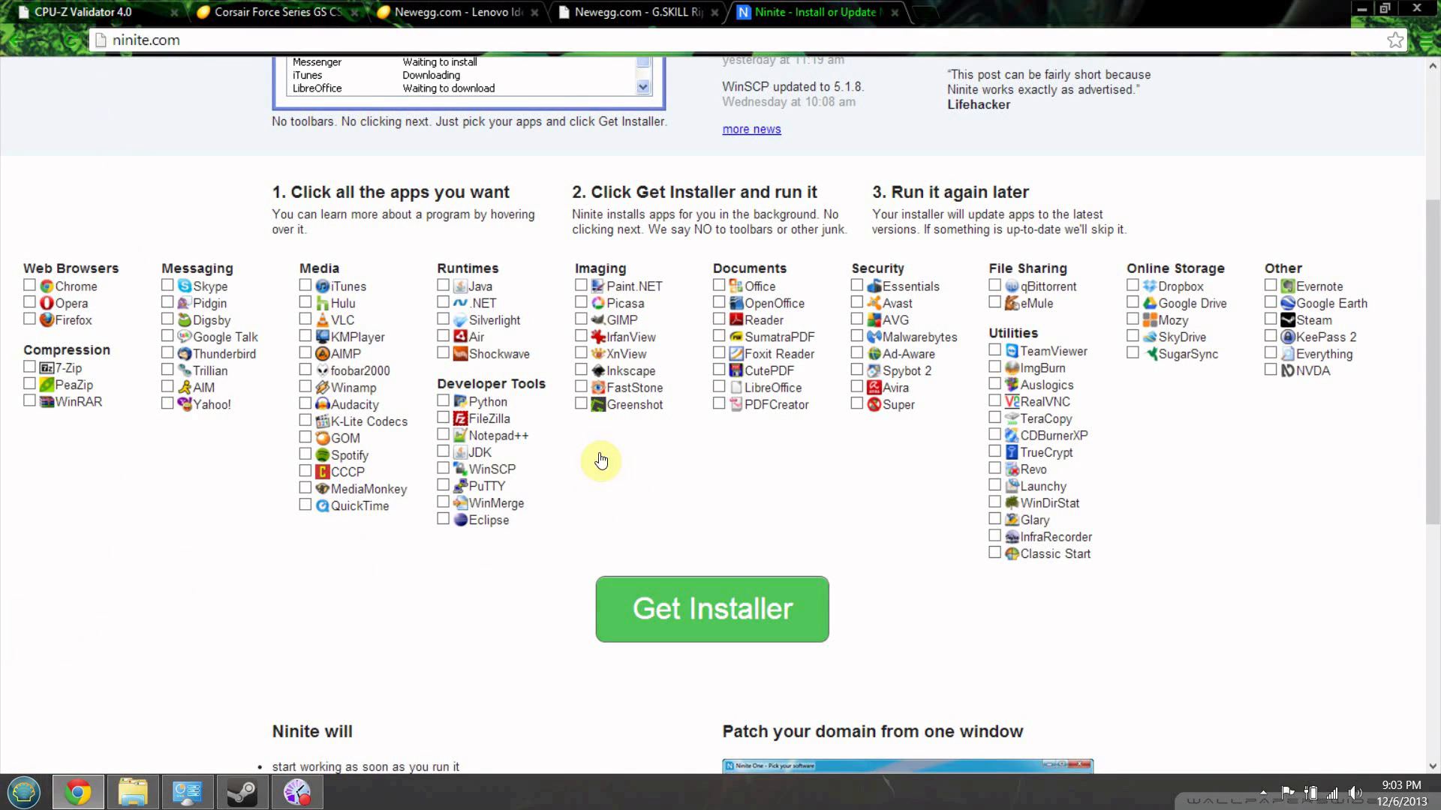
pyautogui.moveTo(800, 300)
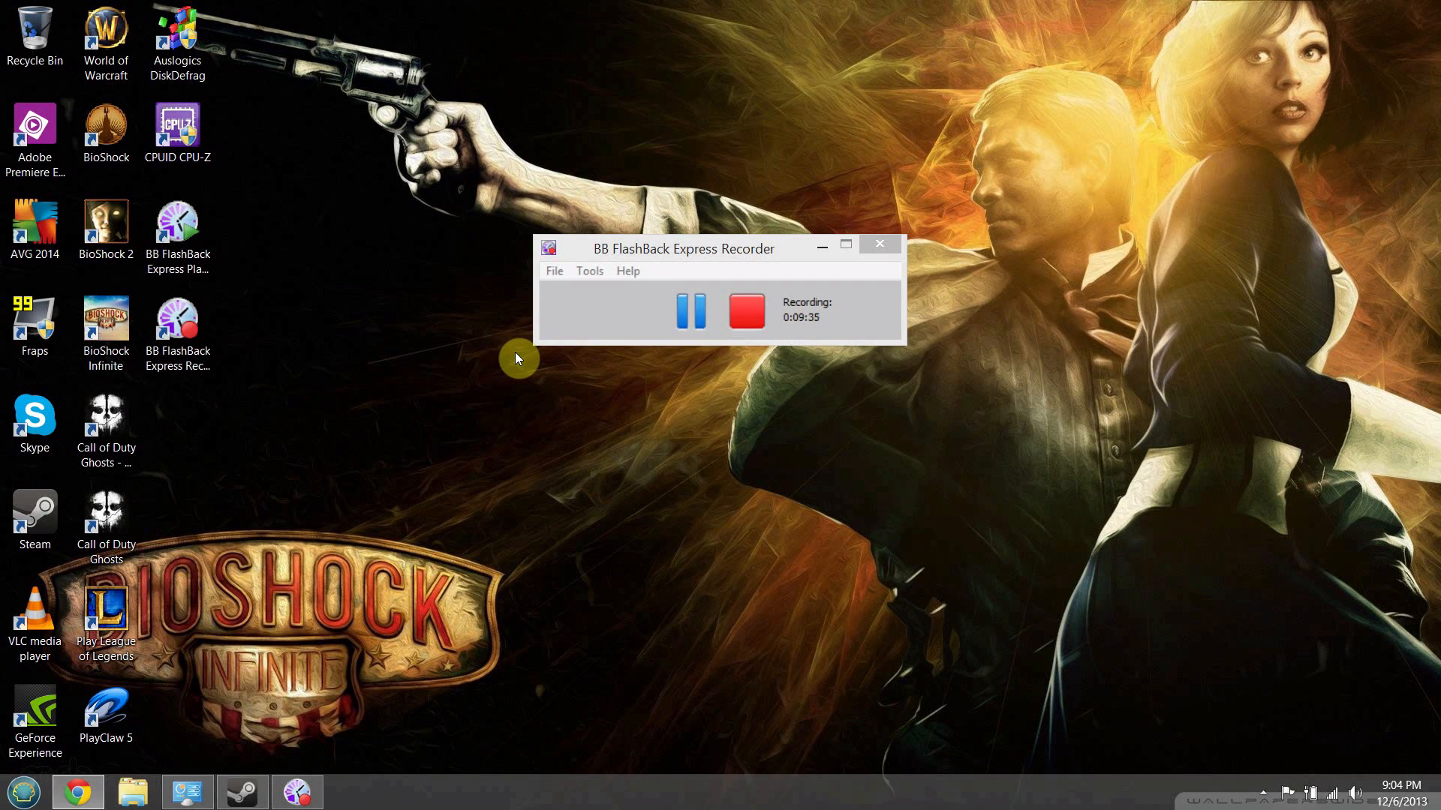
pyautogui.moveTo(998, 620)
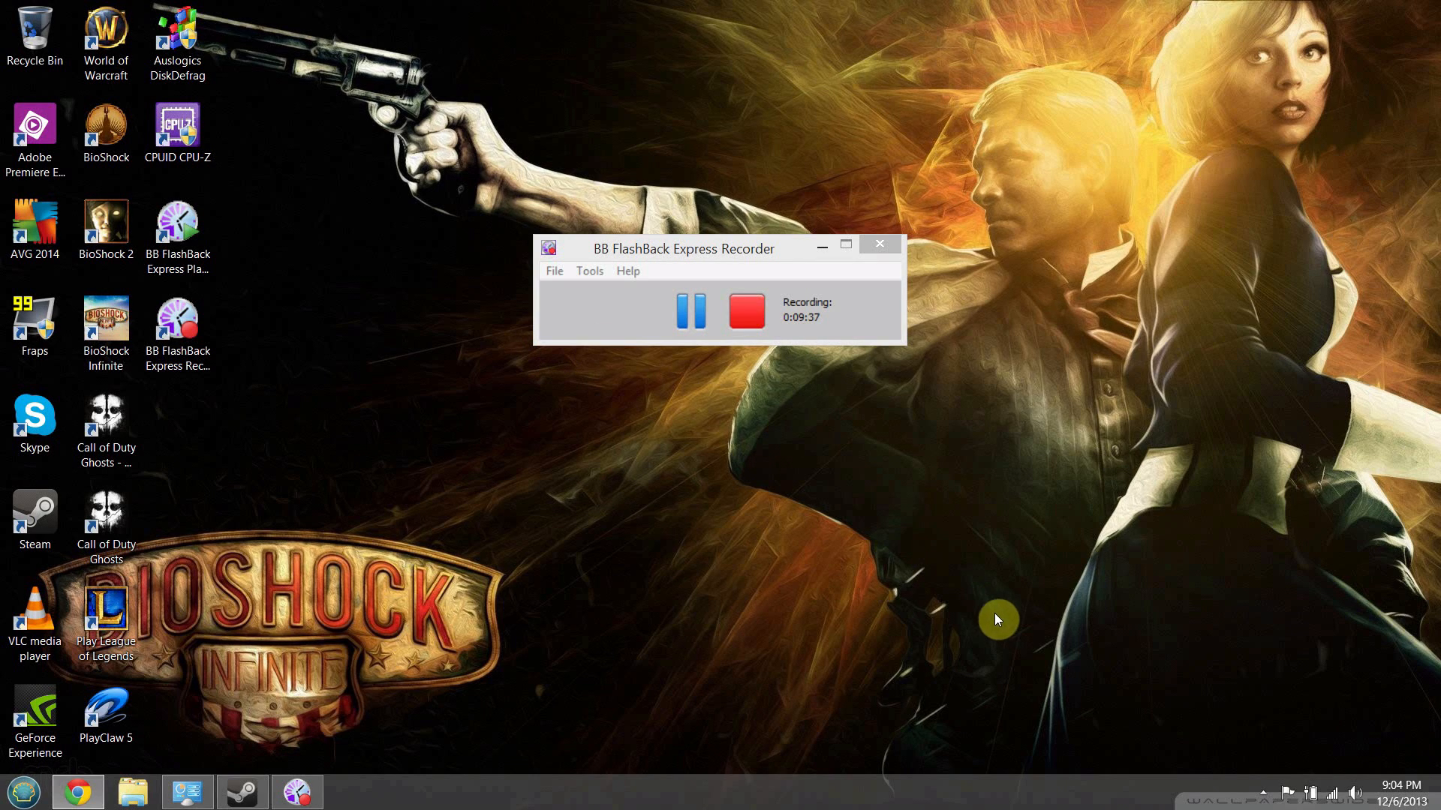
pyautogui.click(1262, 792)
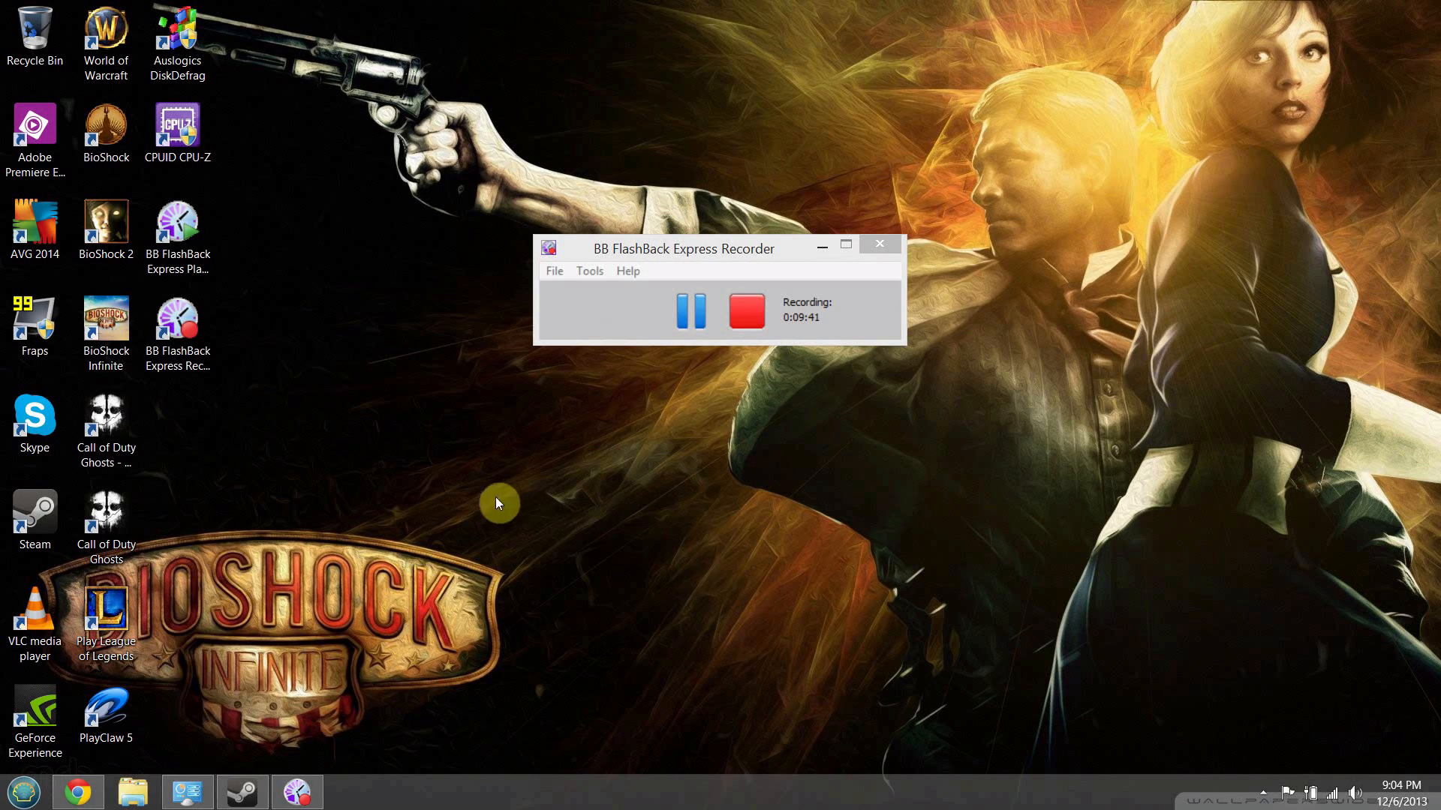
pyautogui.moveTo(293, 522)
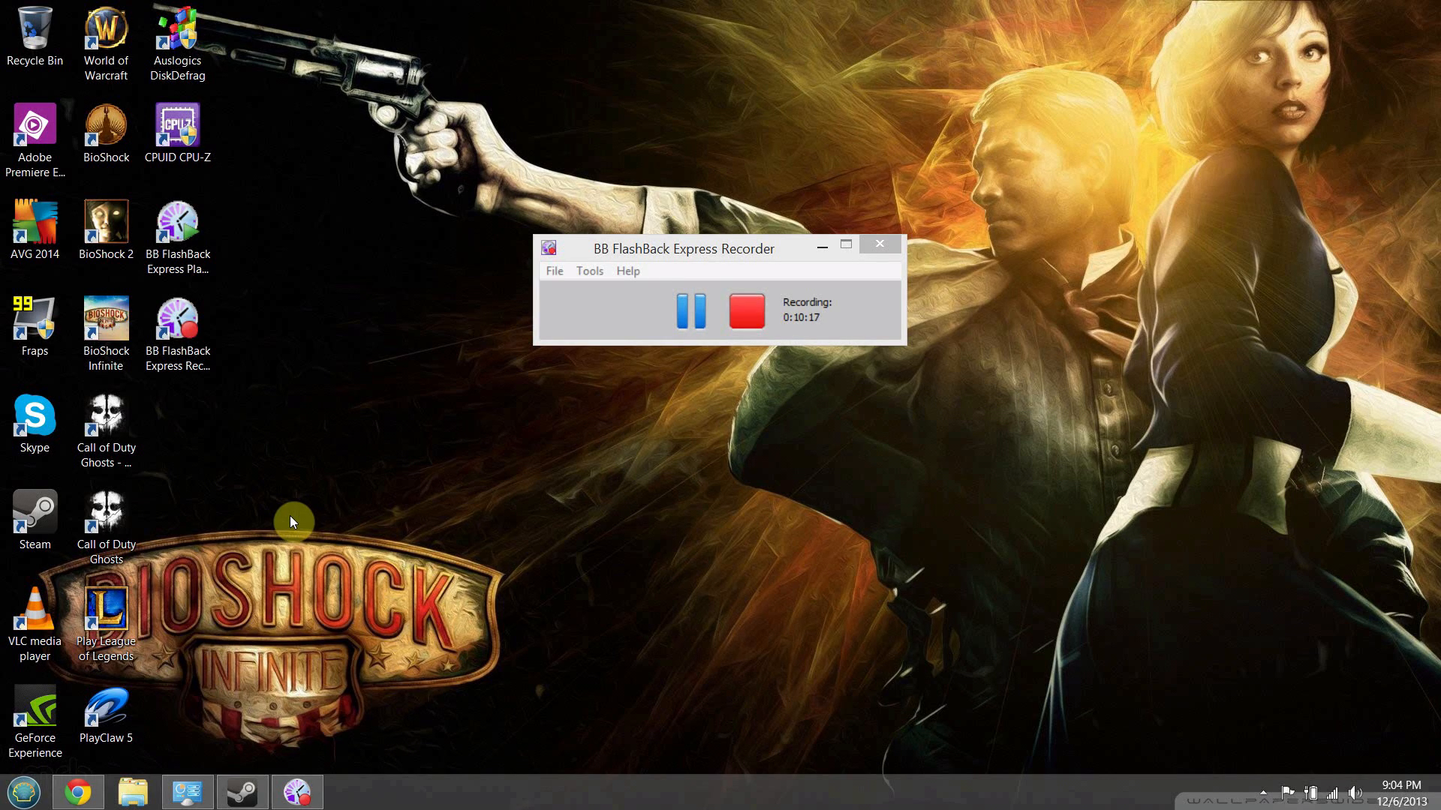
pyautogui.click(241, 791)
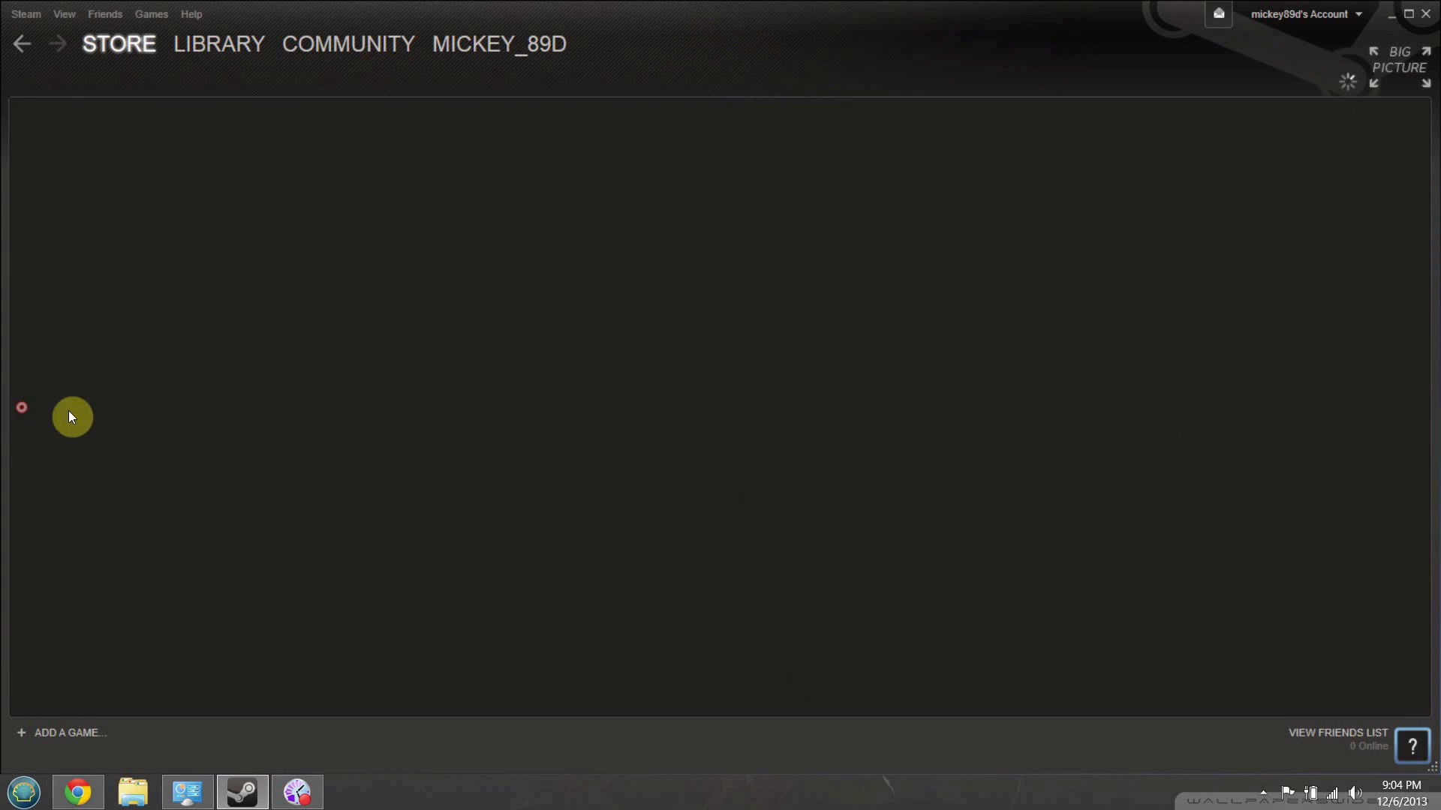
pyautogui.click(219, 44)
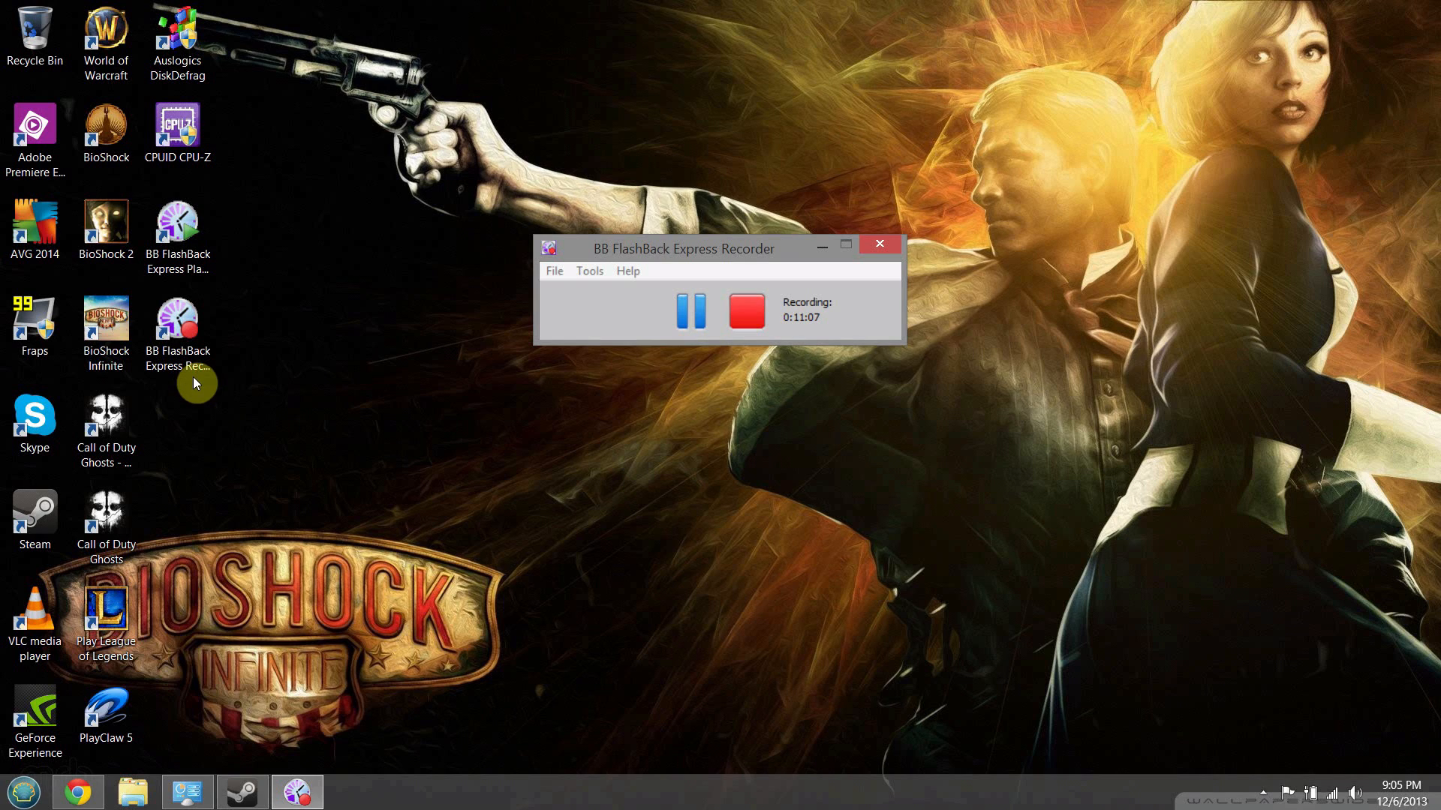
pyautogui.moveTo(529, 383)
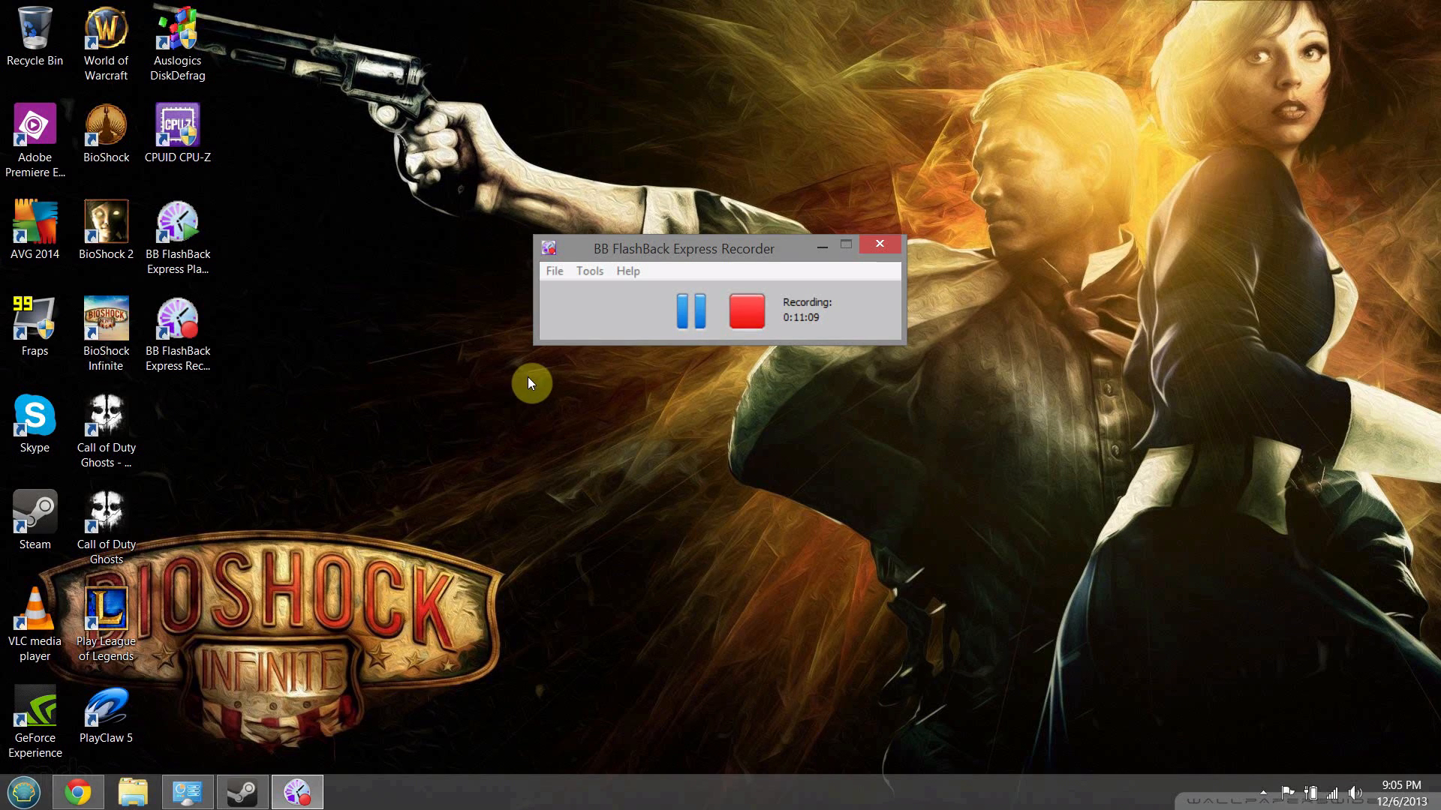
pyautogui.moveTo(563, 357)
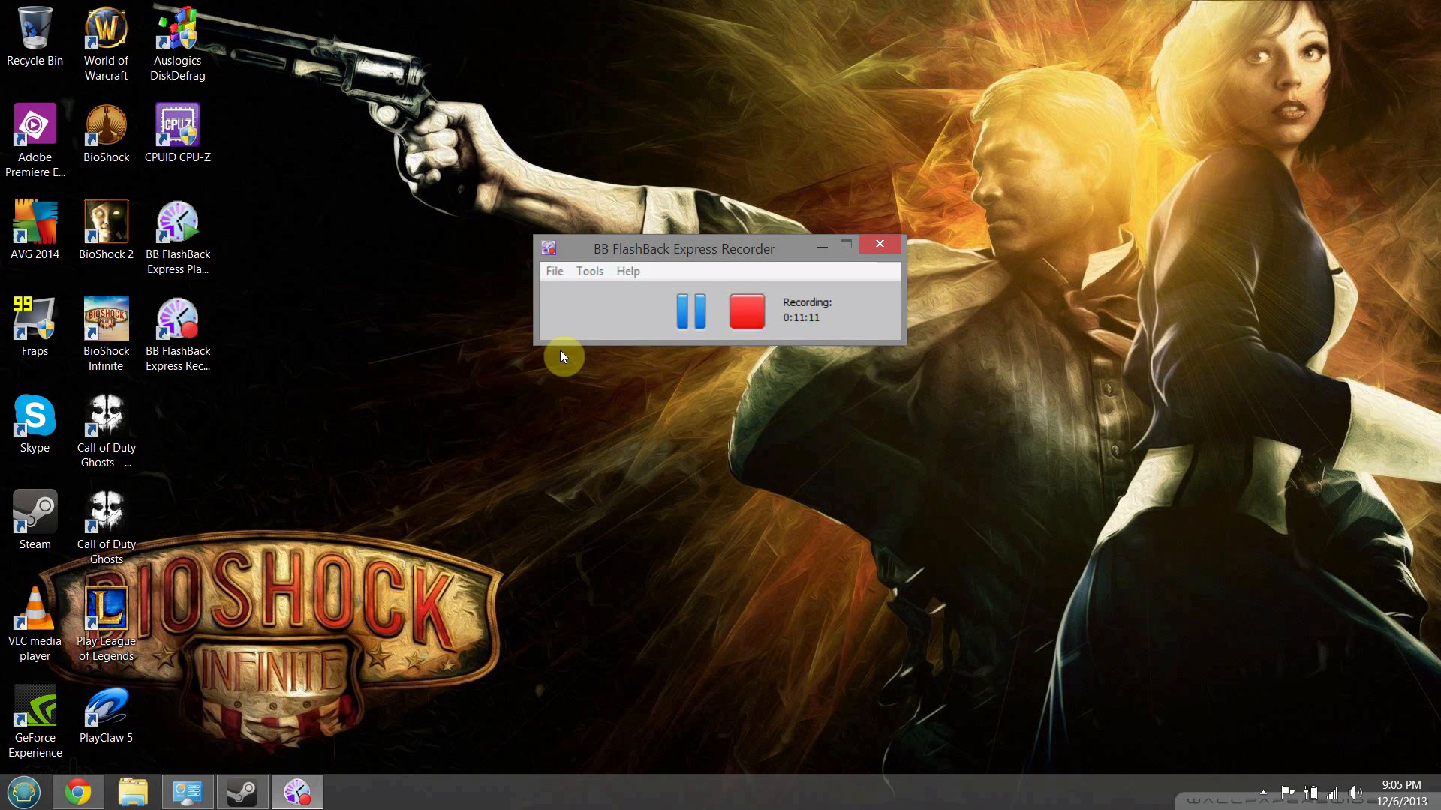